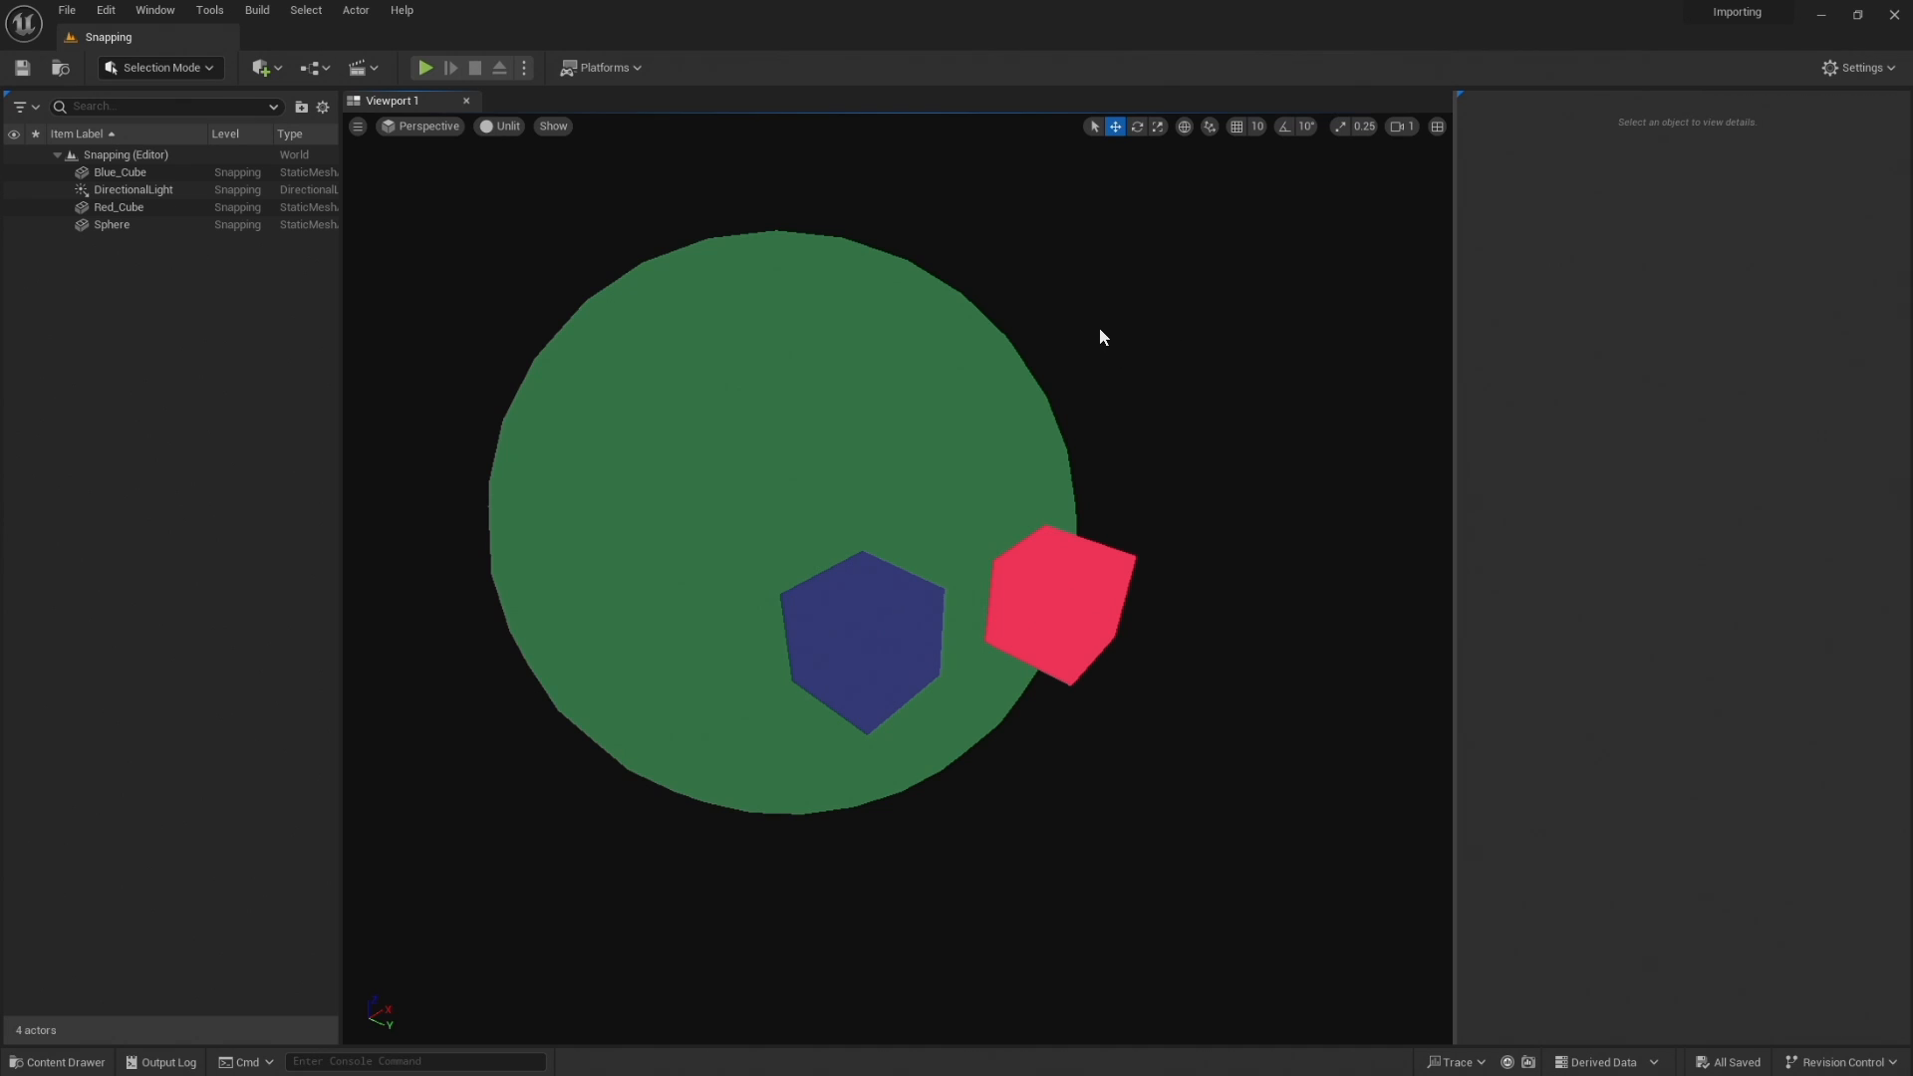
mouse_move(1084, 393)
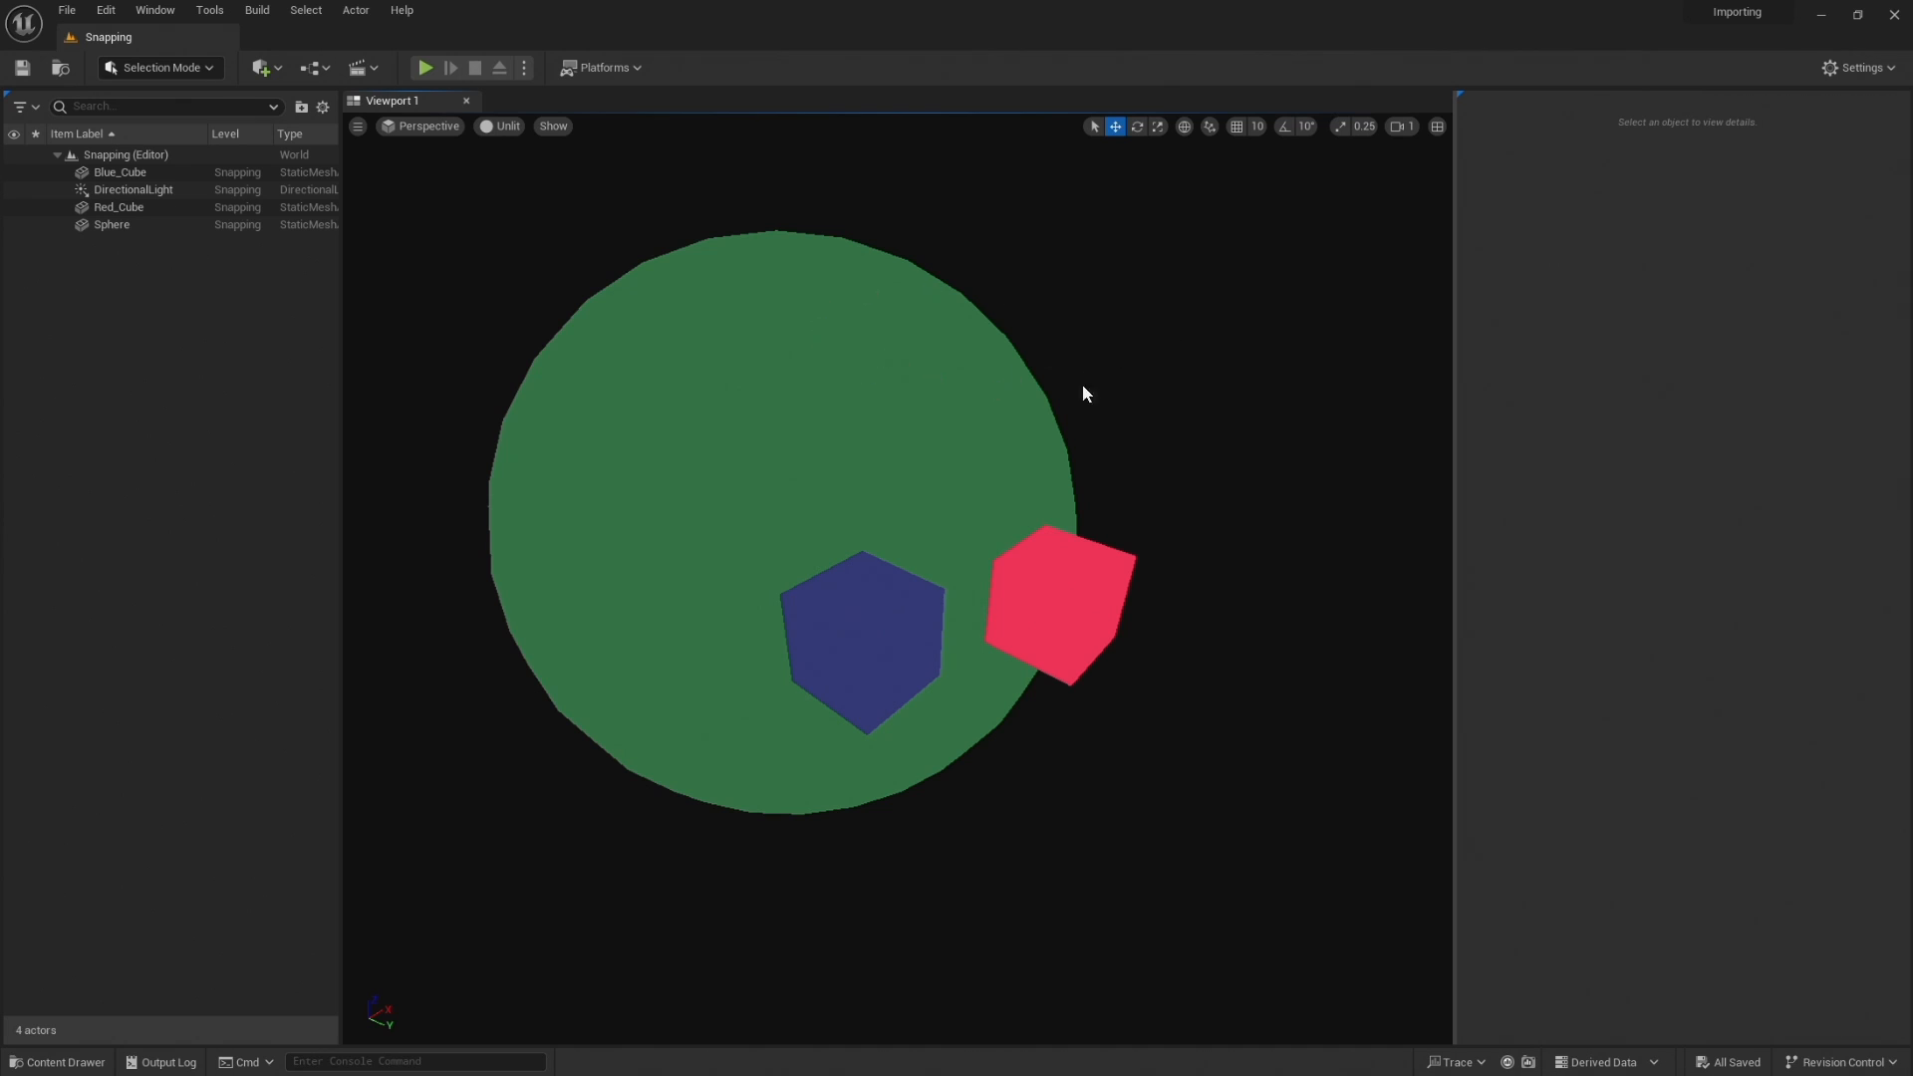
mouse_move(1078, 408)
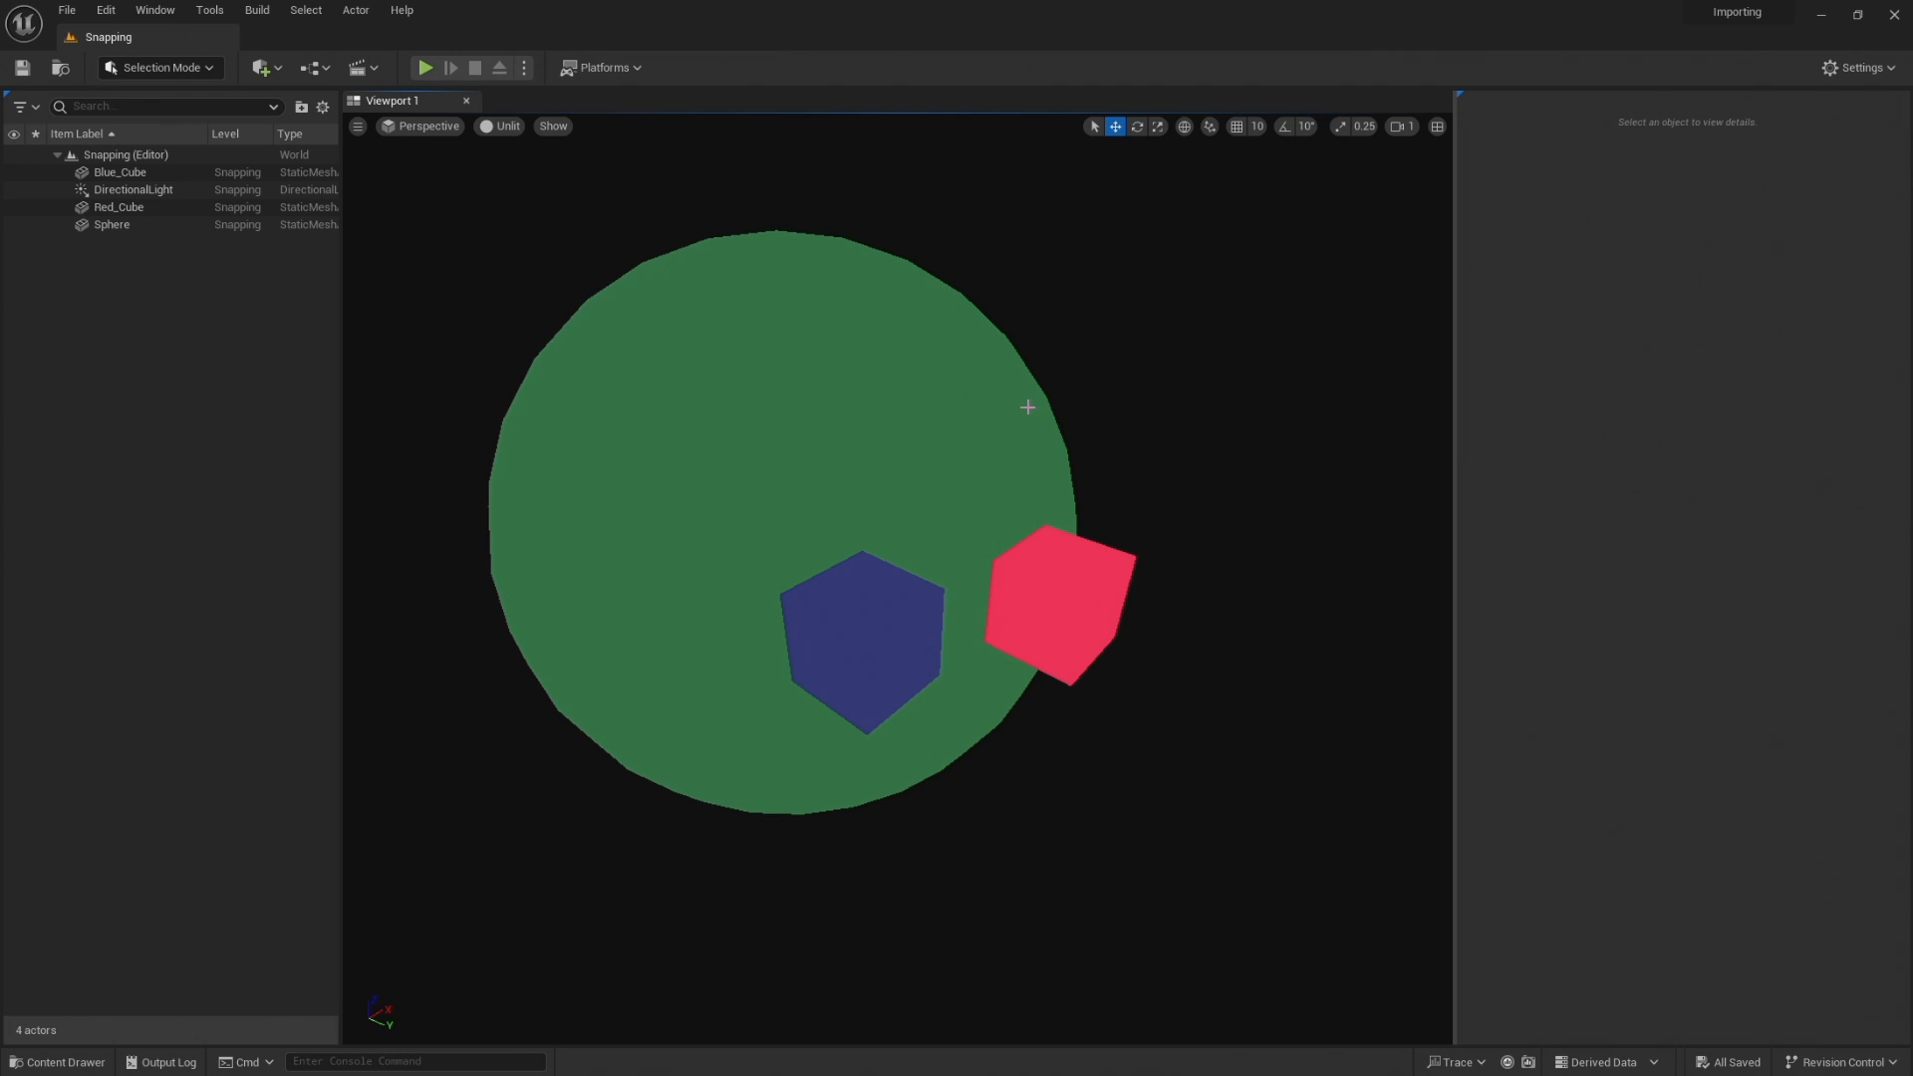
mouse_move(888, 433)
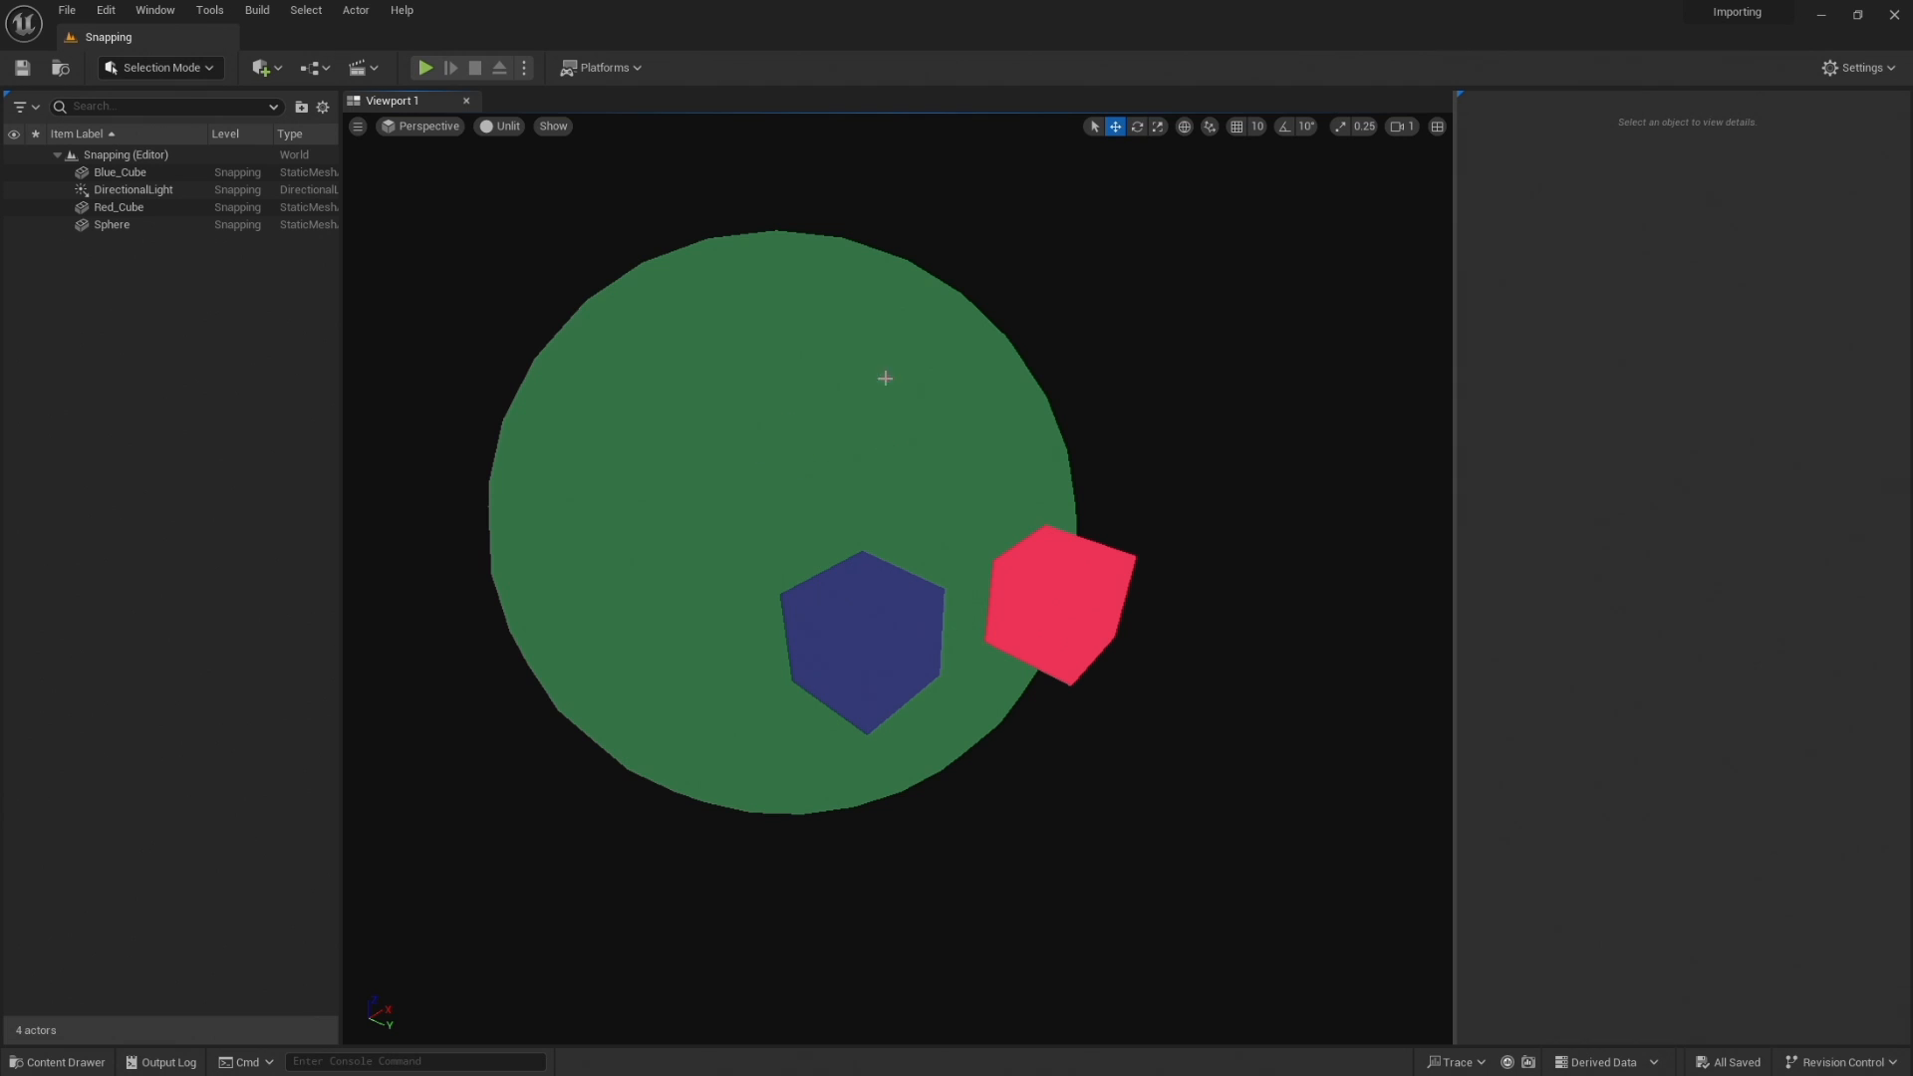
mouse_move(1204, 671)
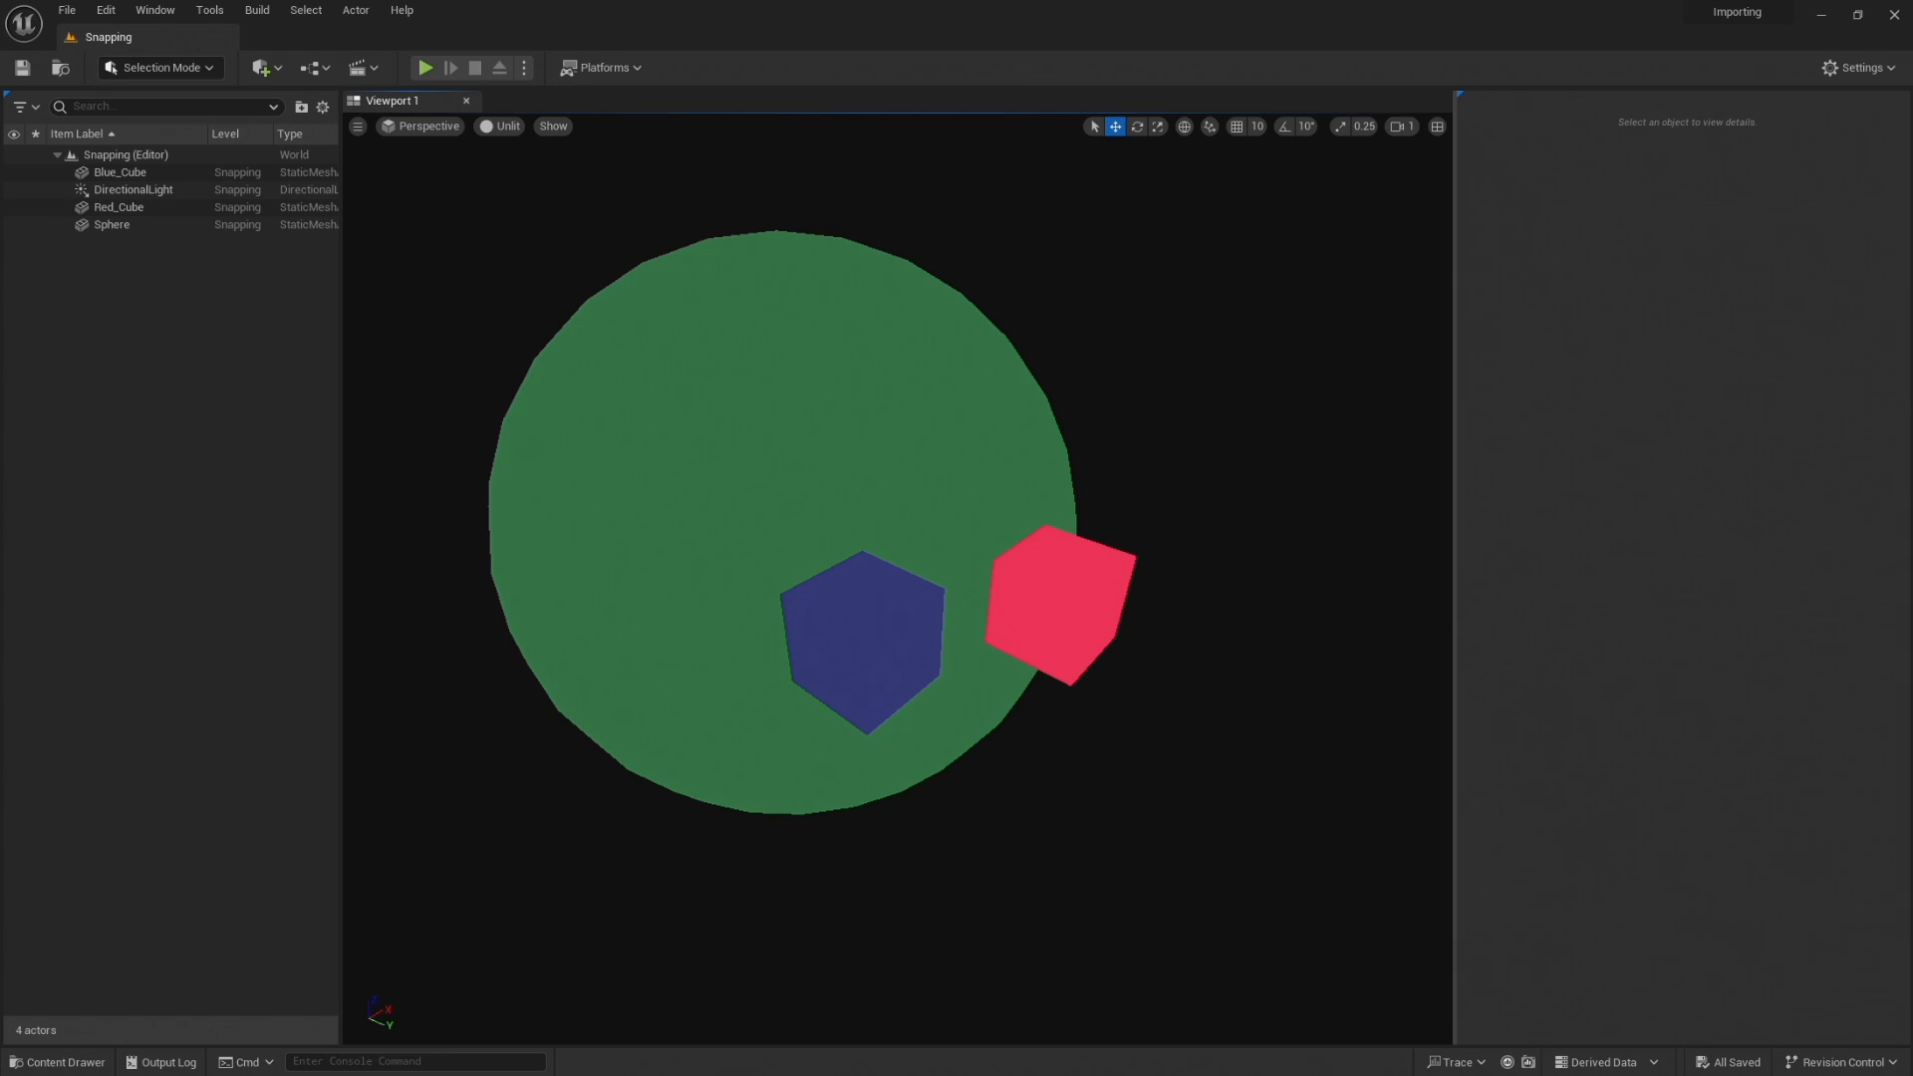
Select Red_Cube with the Translate tool active and nudge it to confirm the move gizmo
click(861, 639)
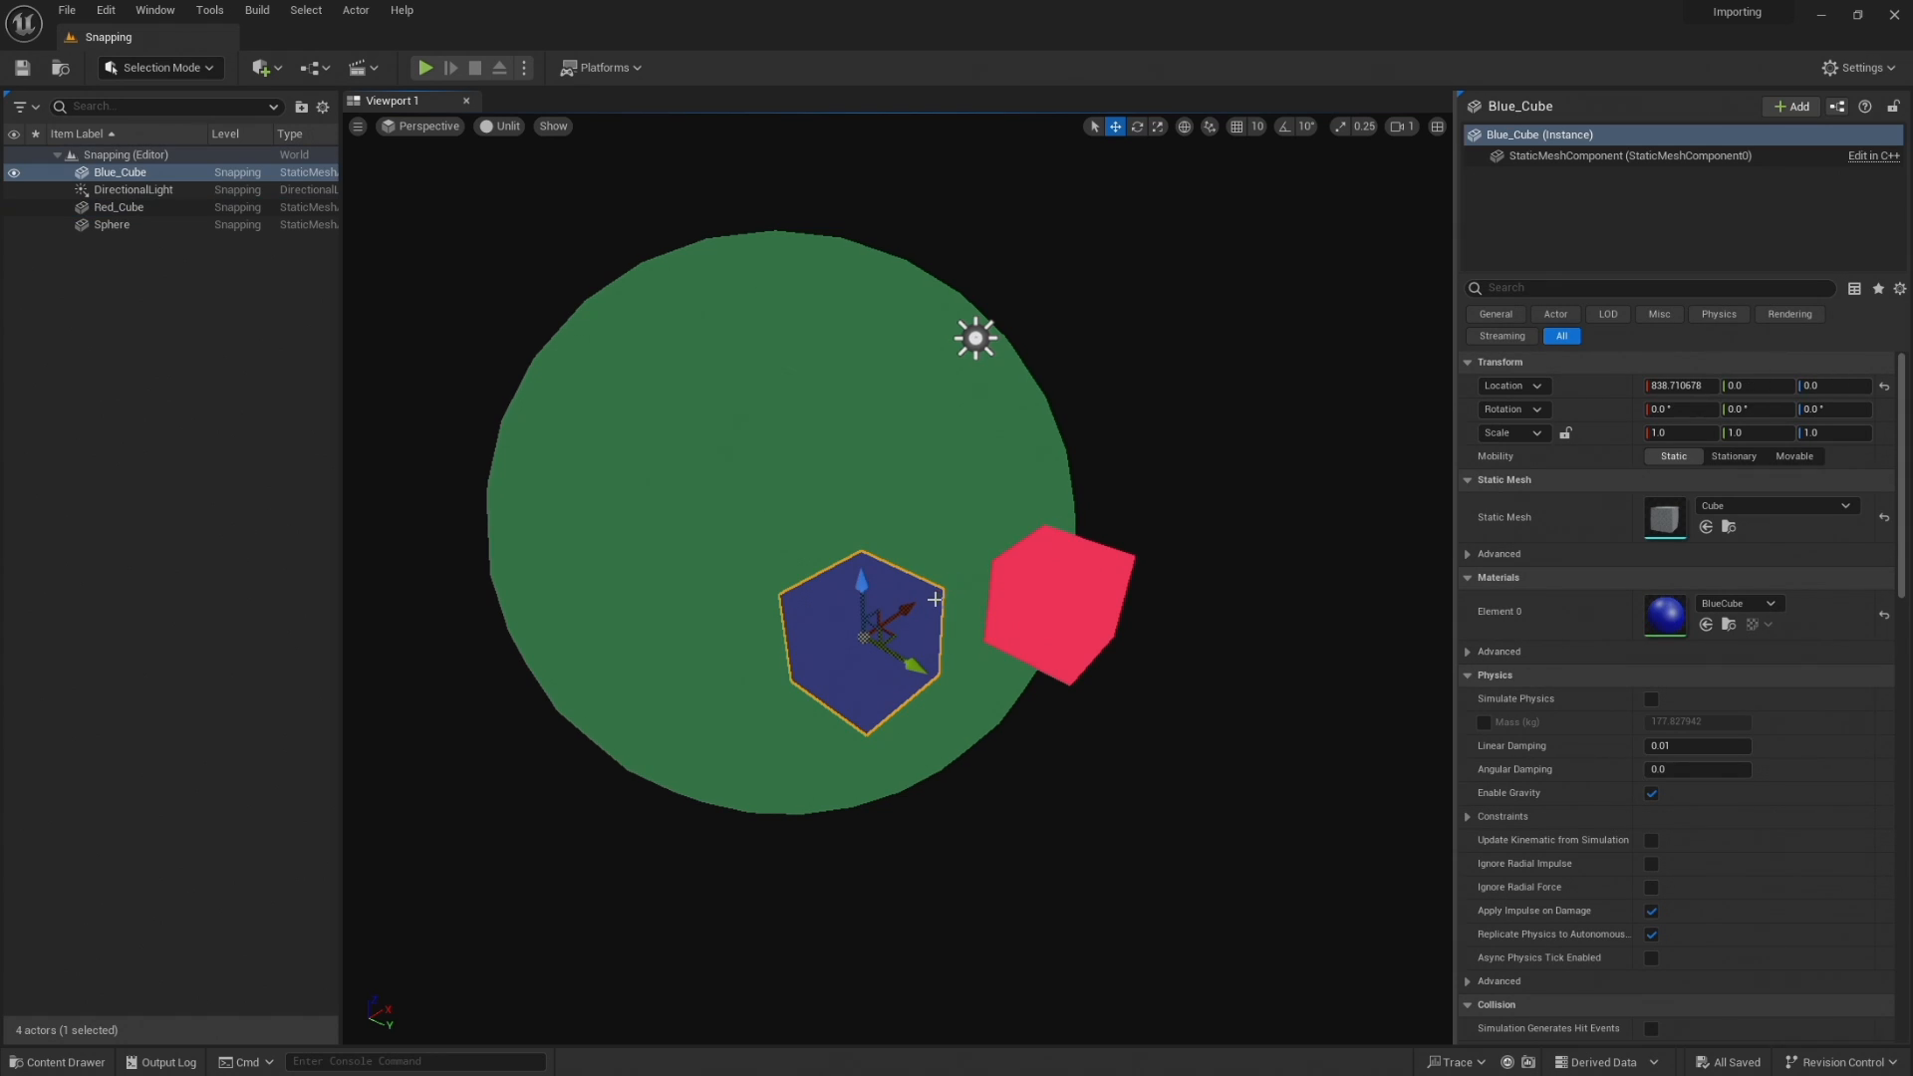
click(1232, 562)
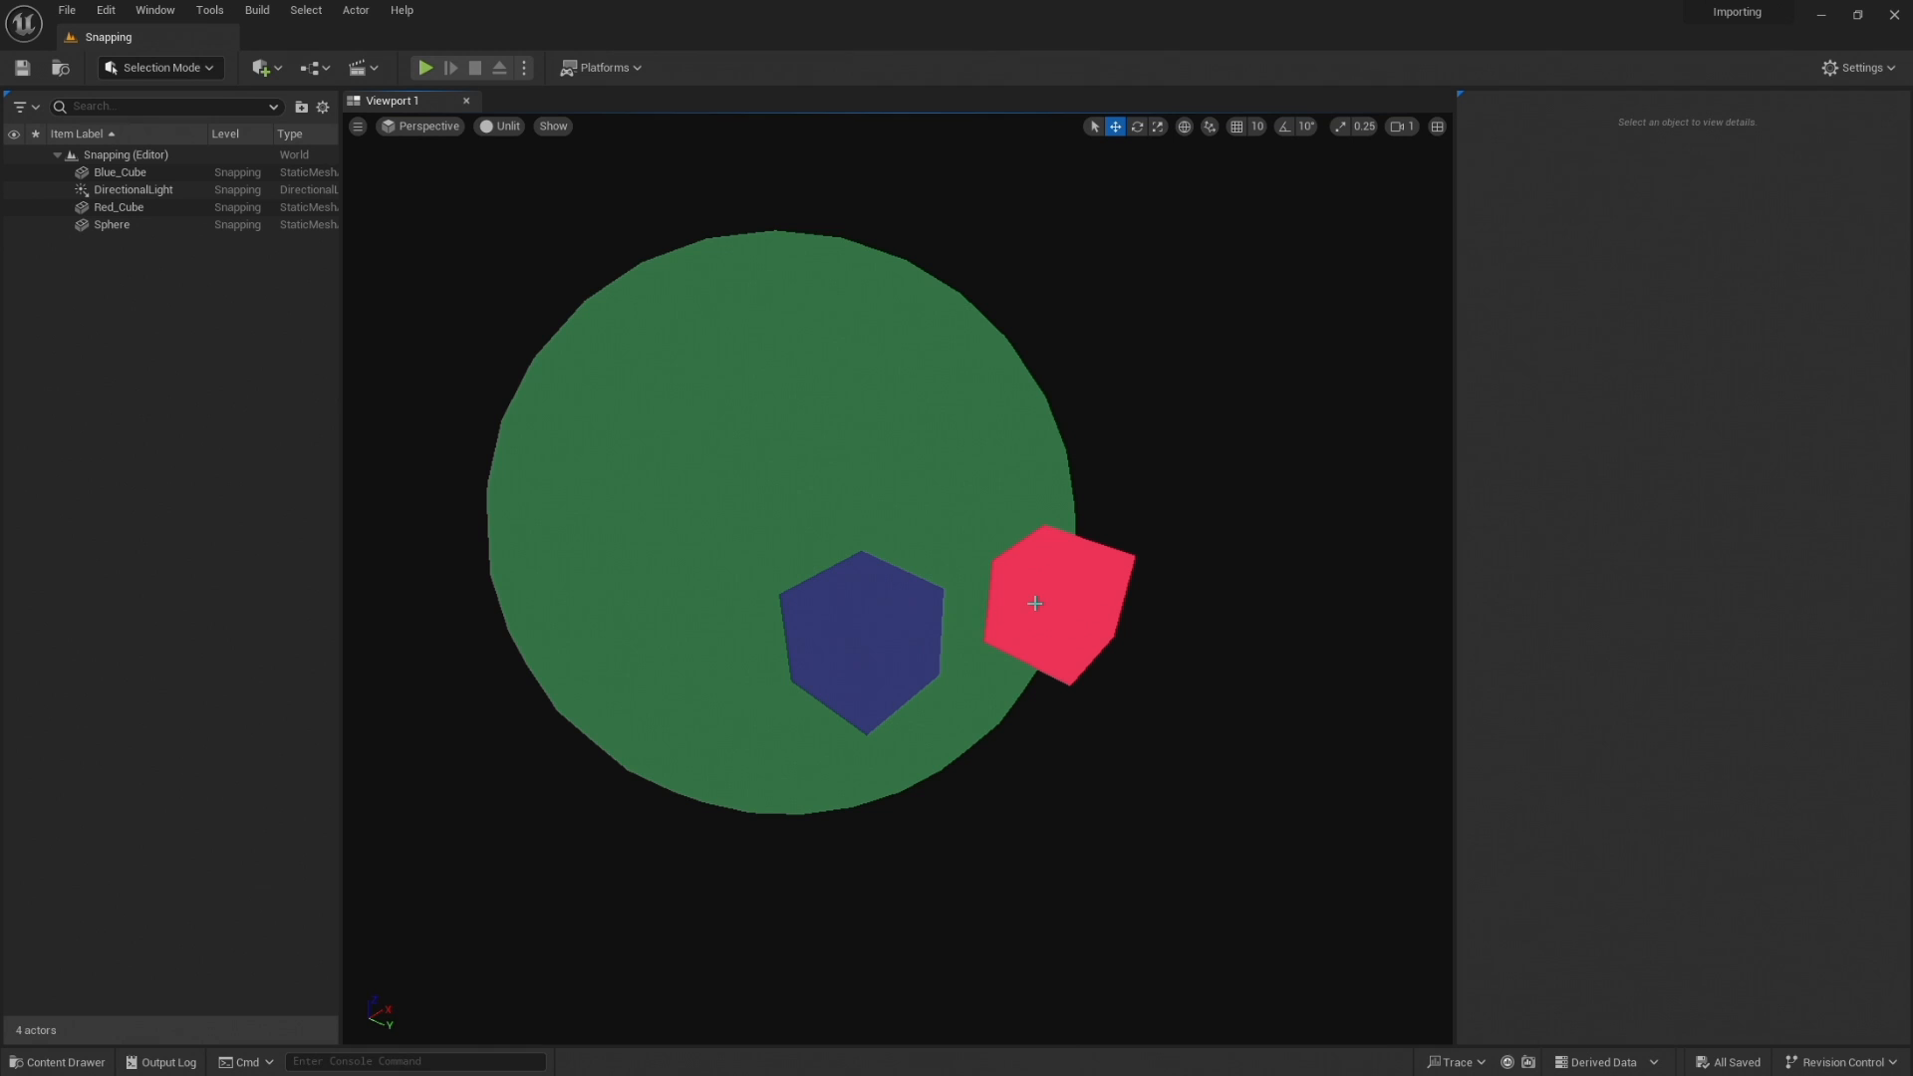
mouse_move(1251, 518)
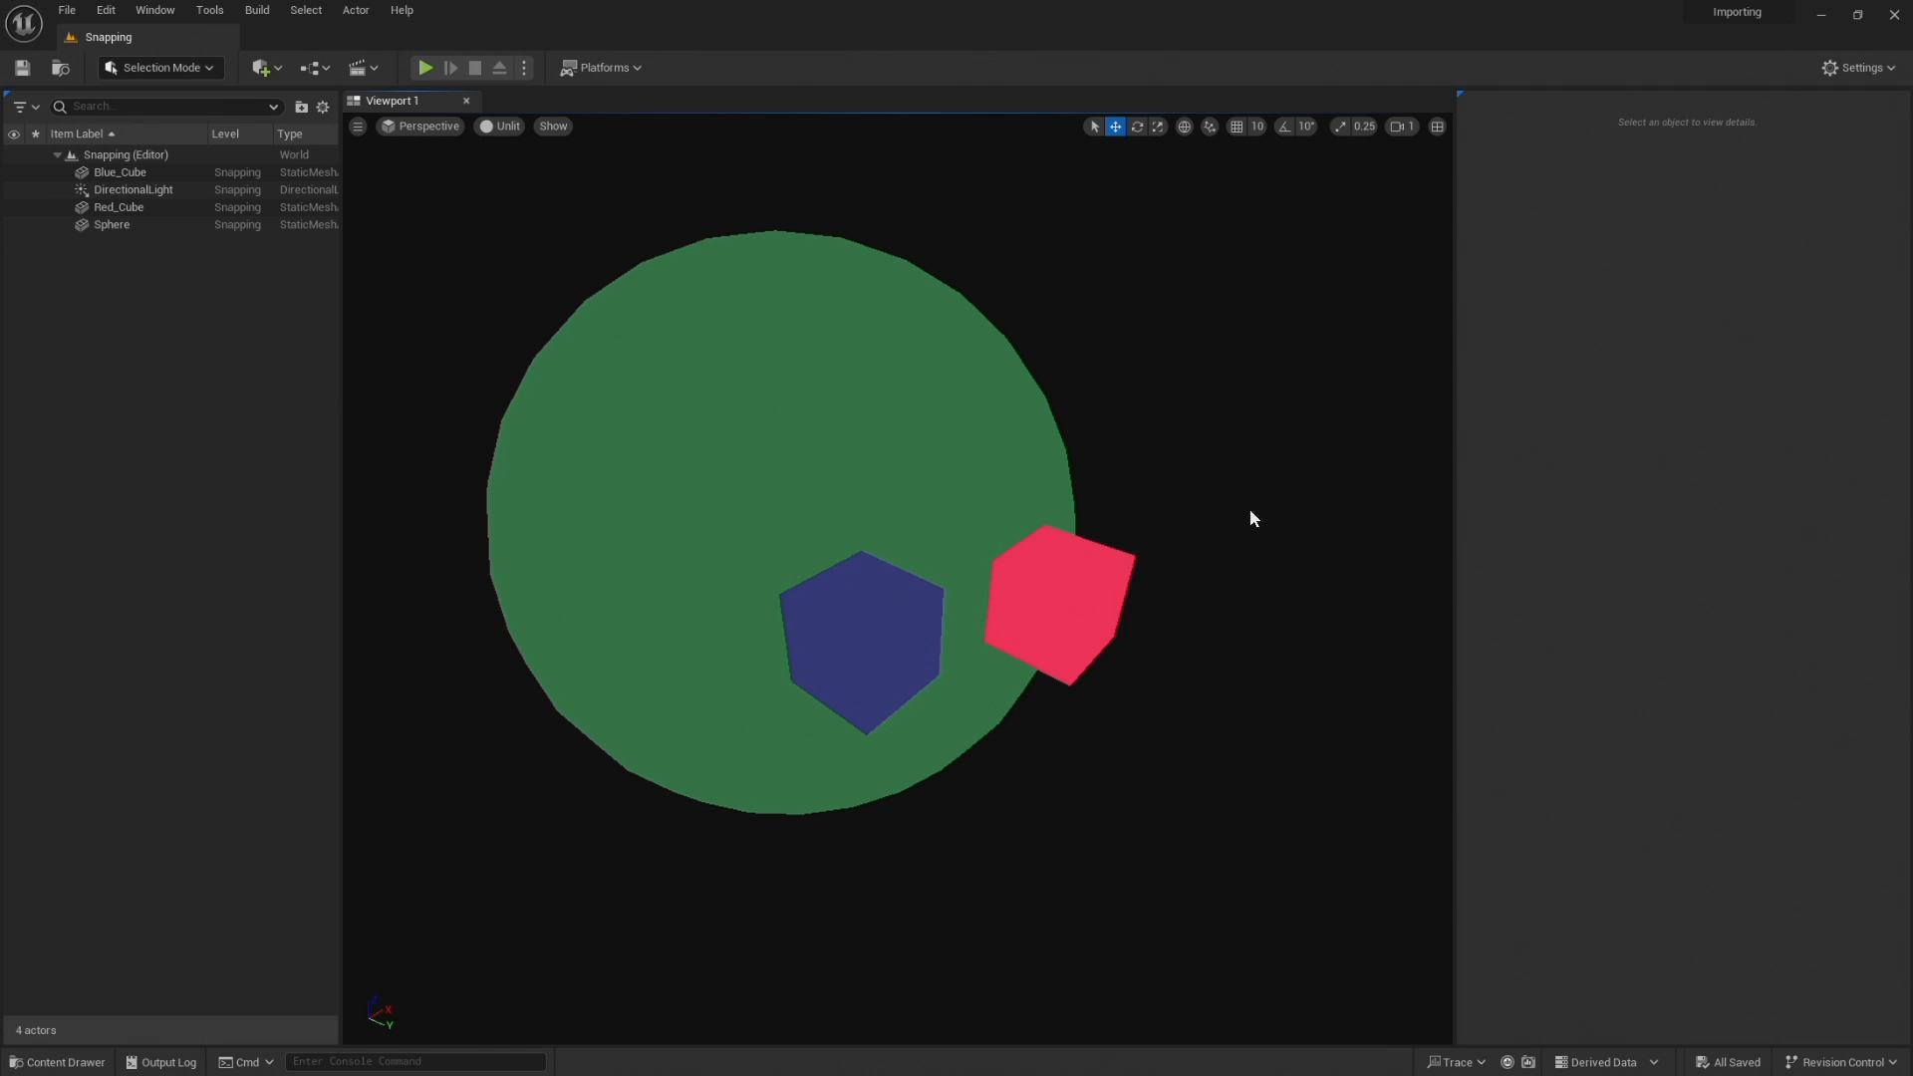
mouse_move(1162, 552)
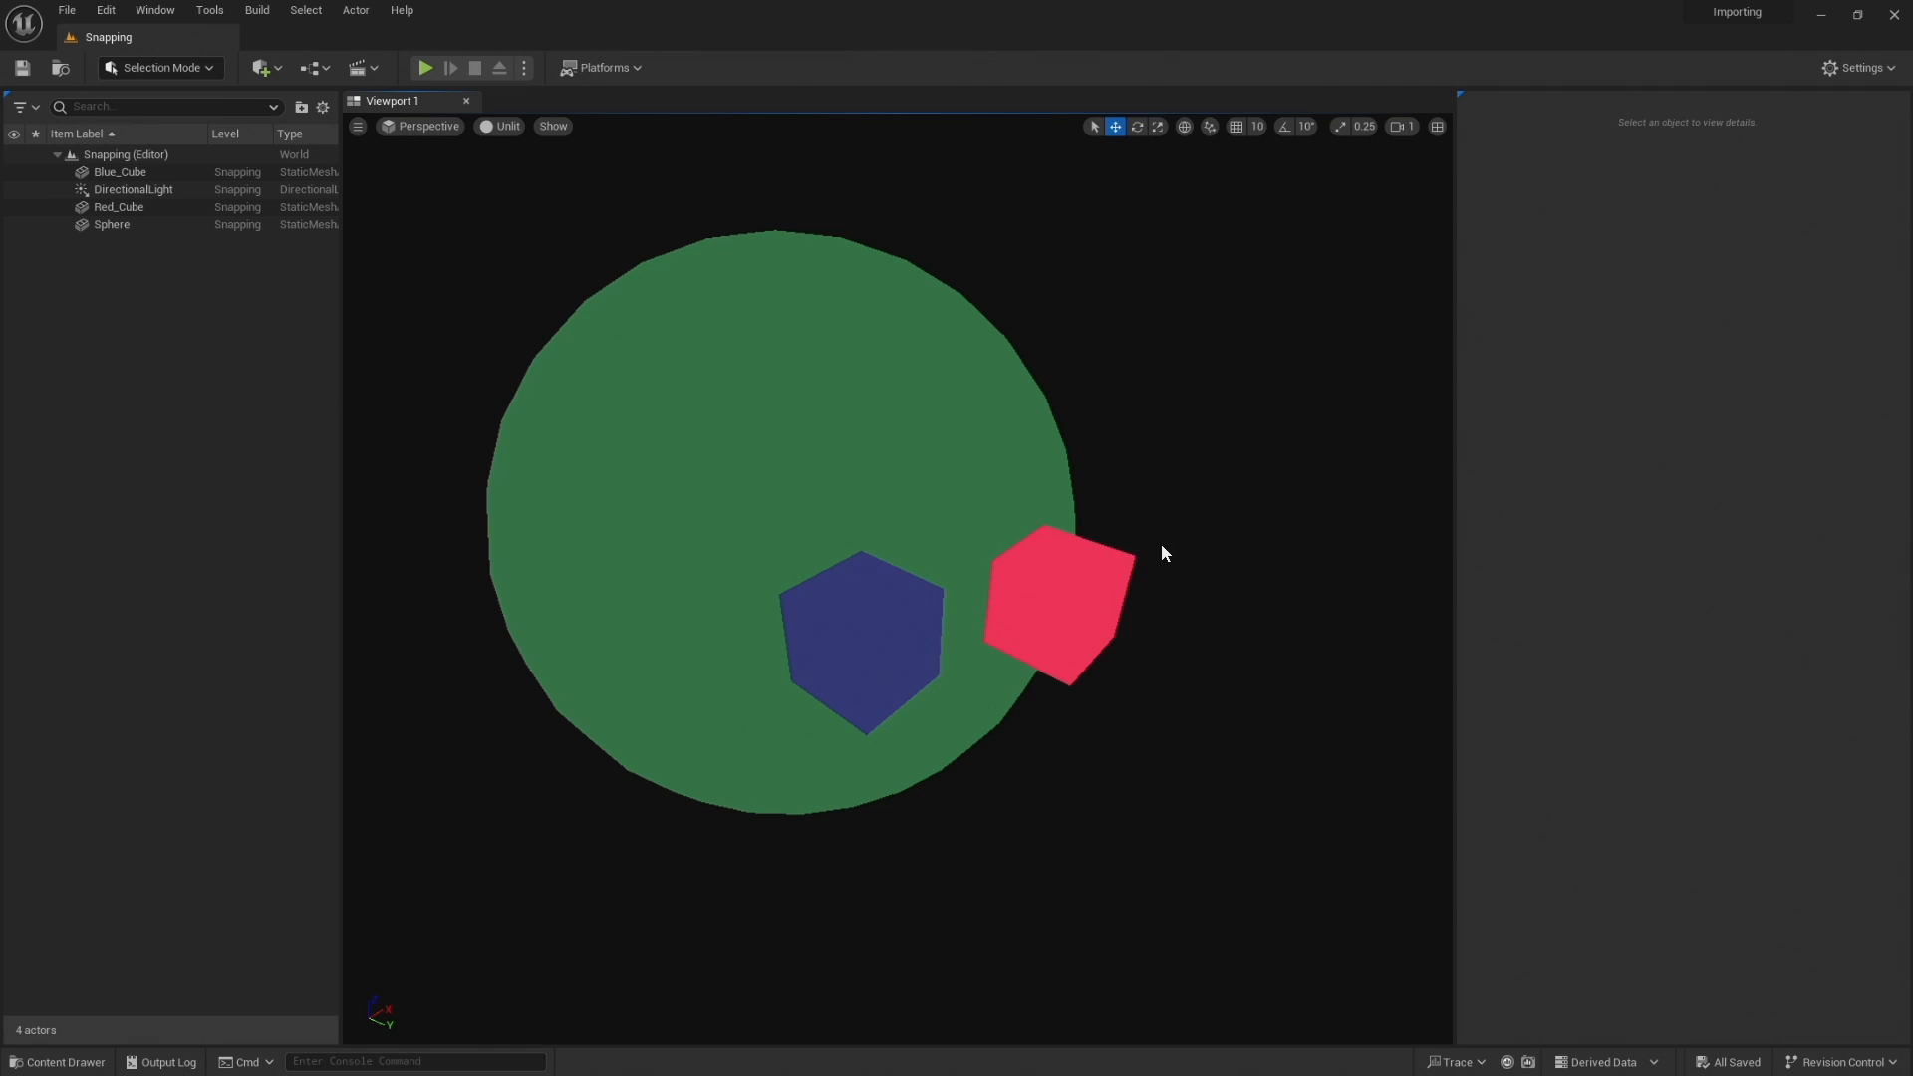
mouse_move(1112, 126)
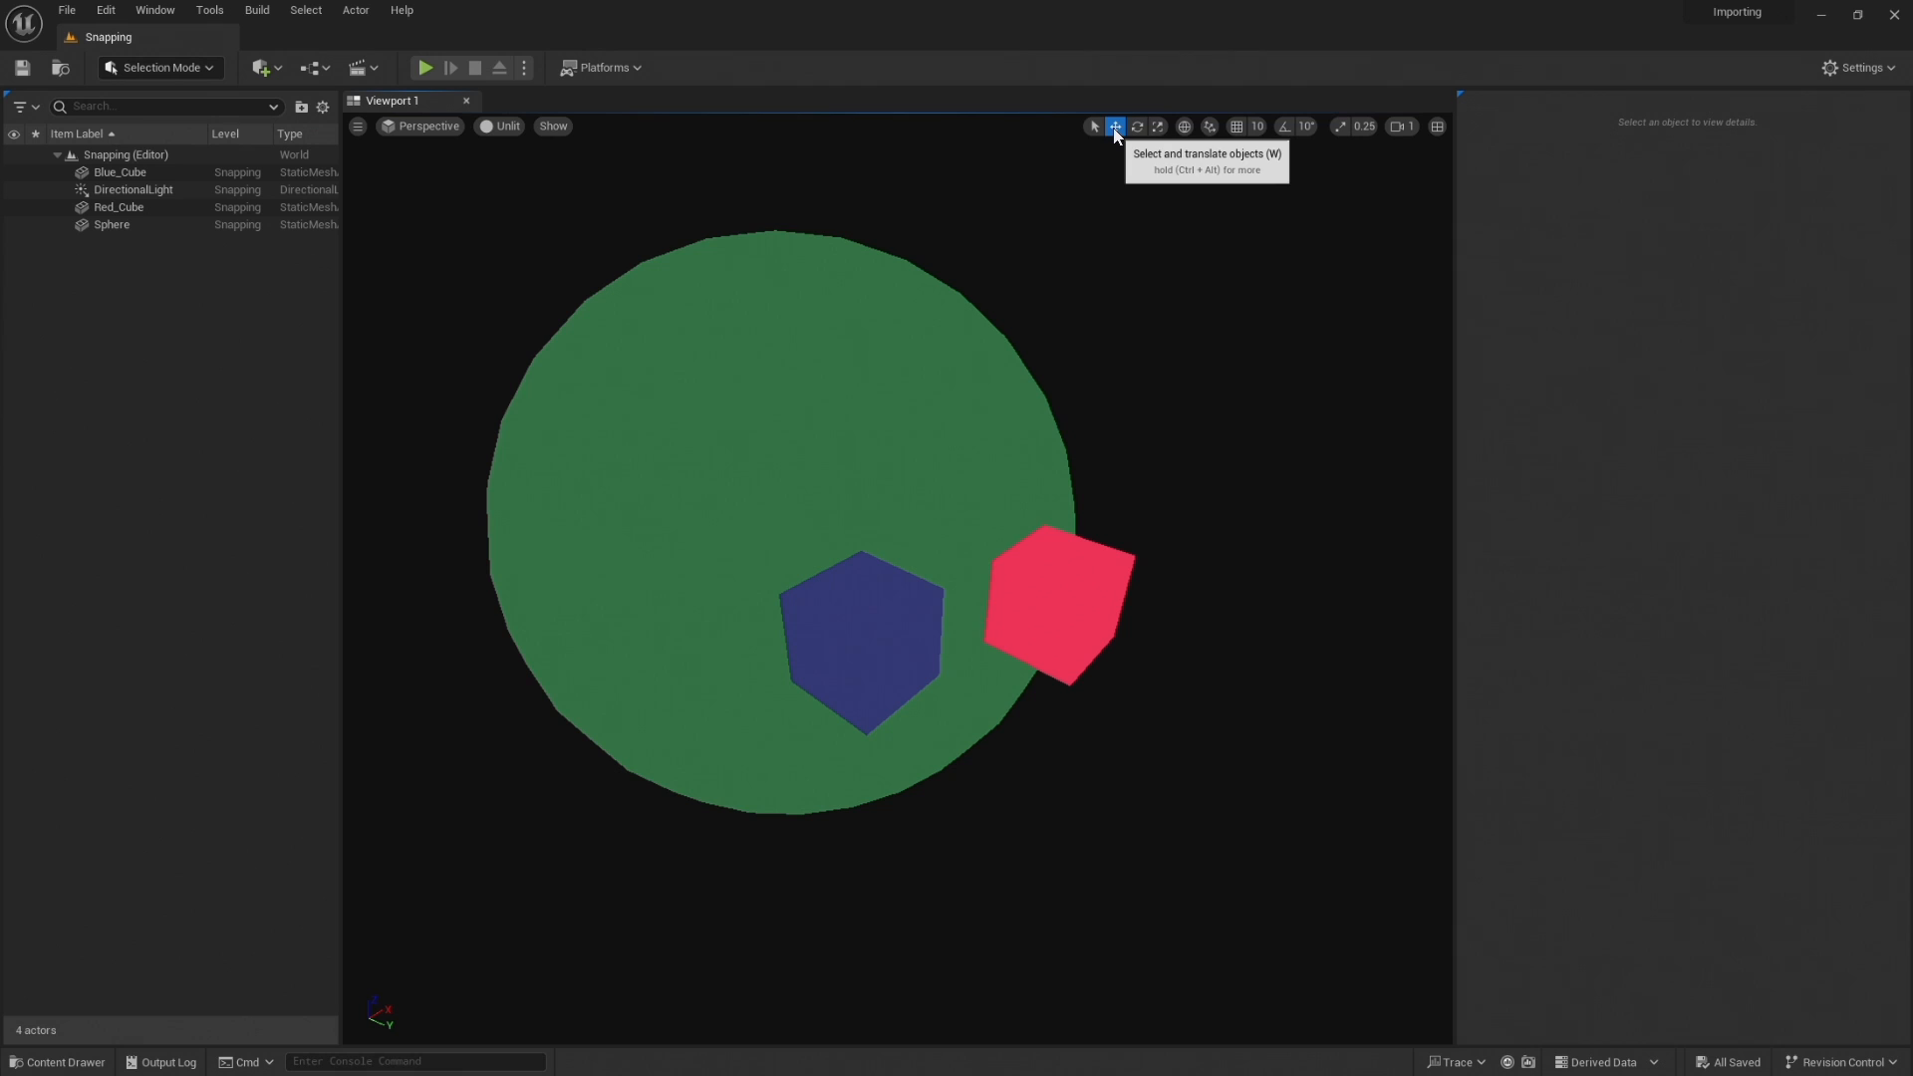
click(1053, 603)
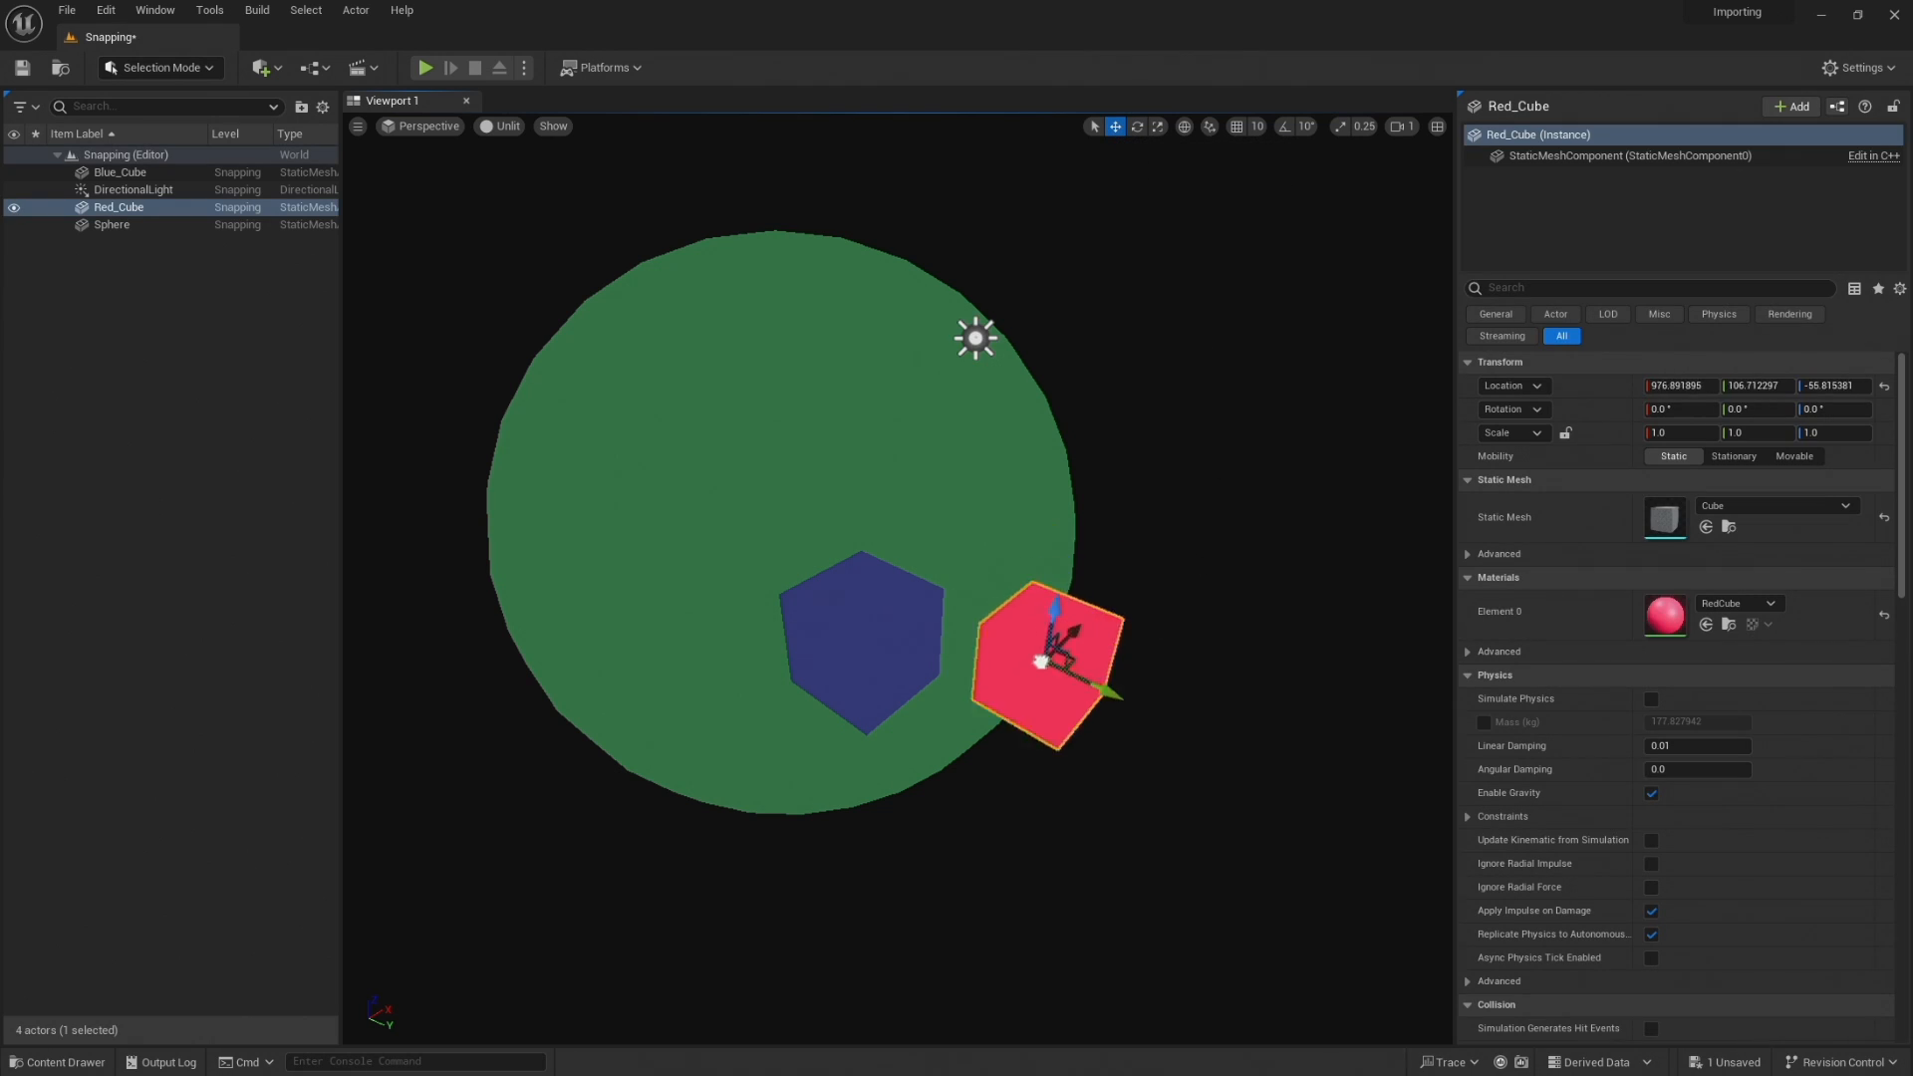
drag(1050, 659, 1063, 574)
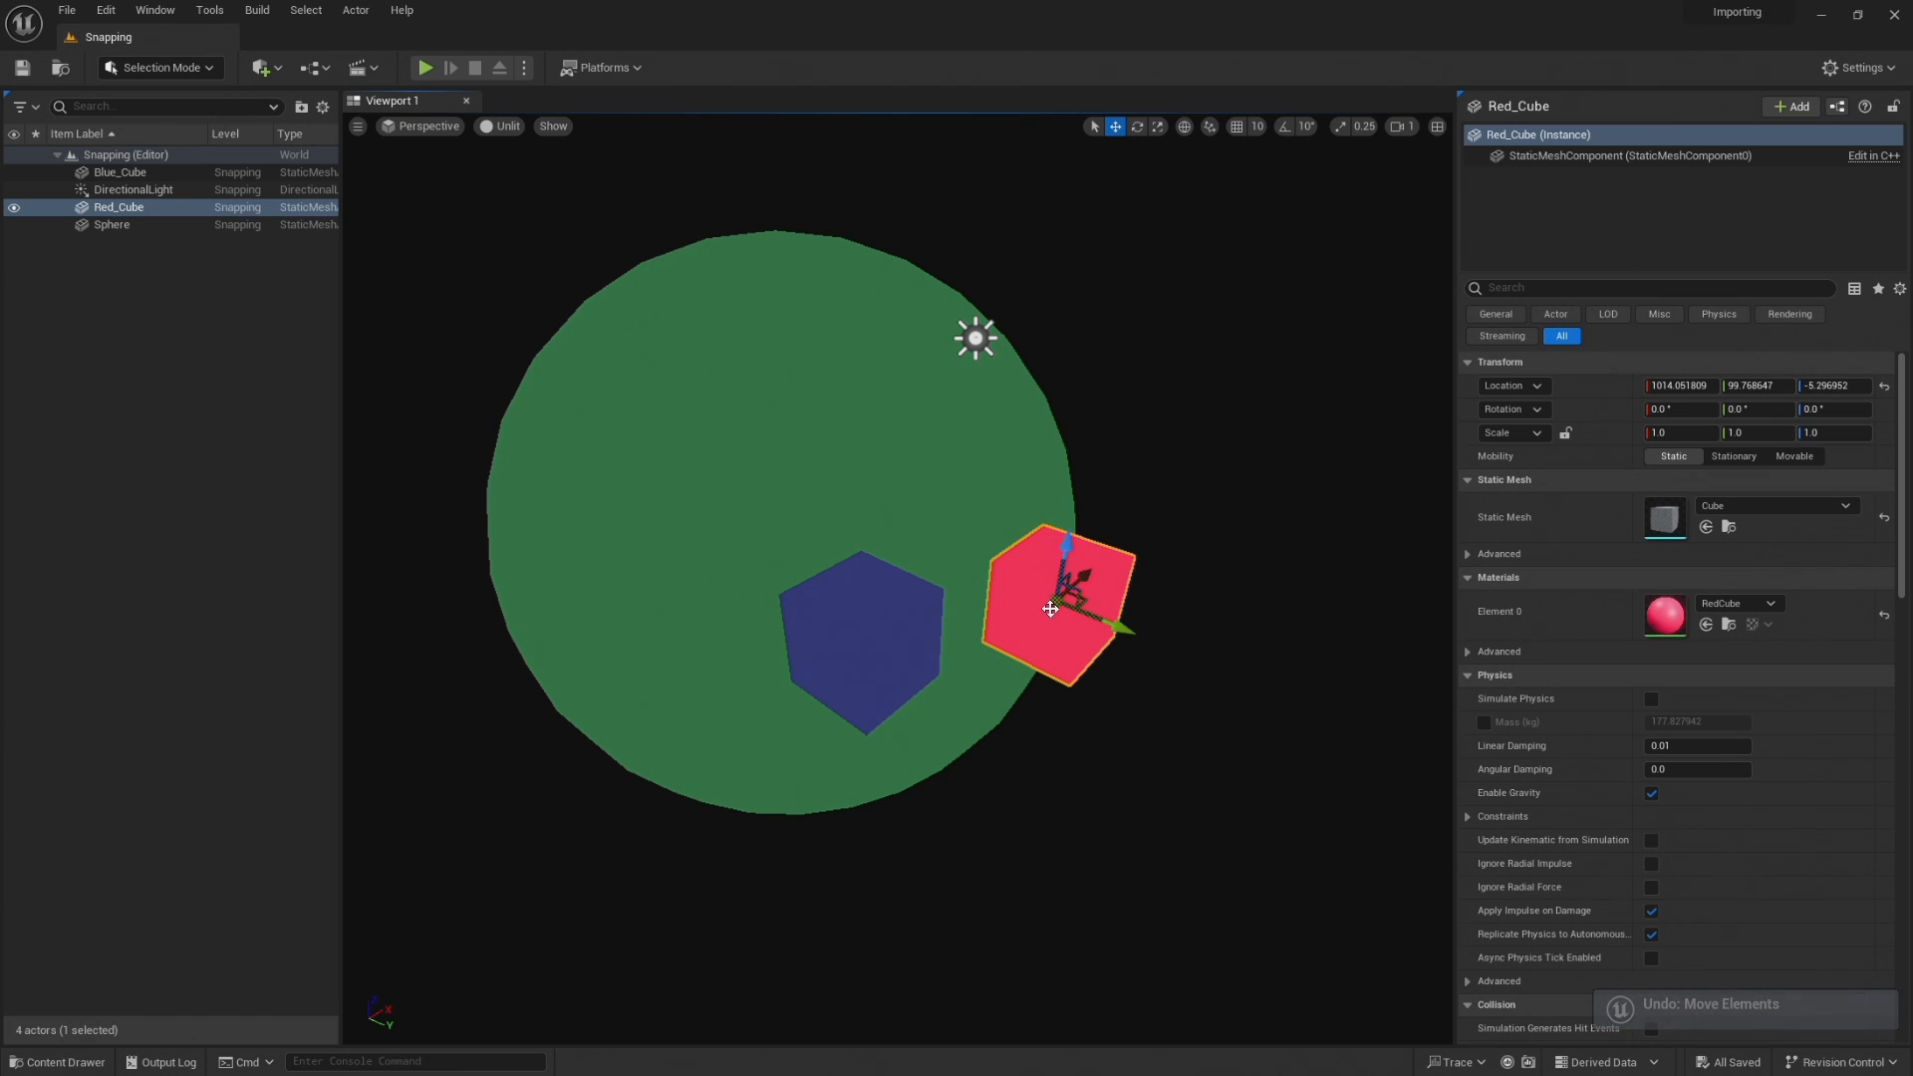
mouse_move(1057, 608)
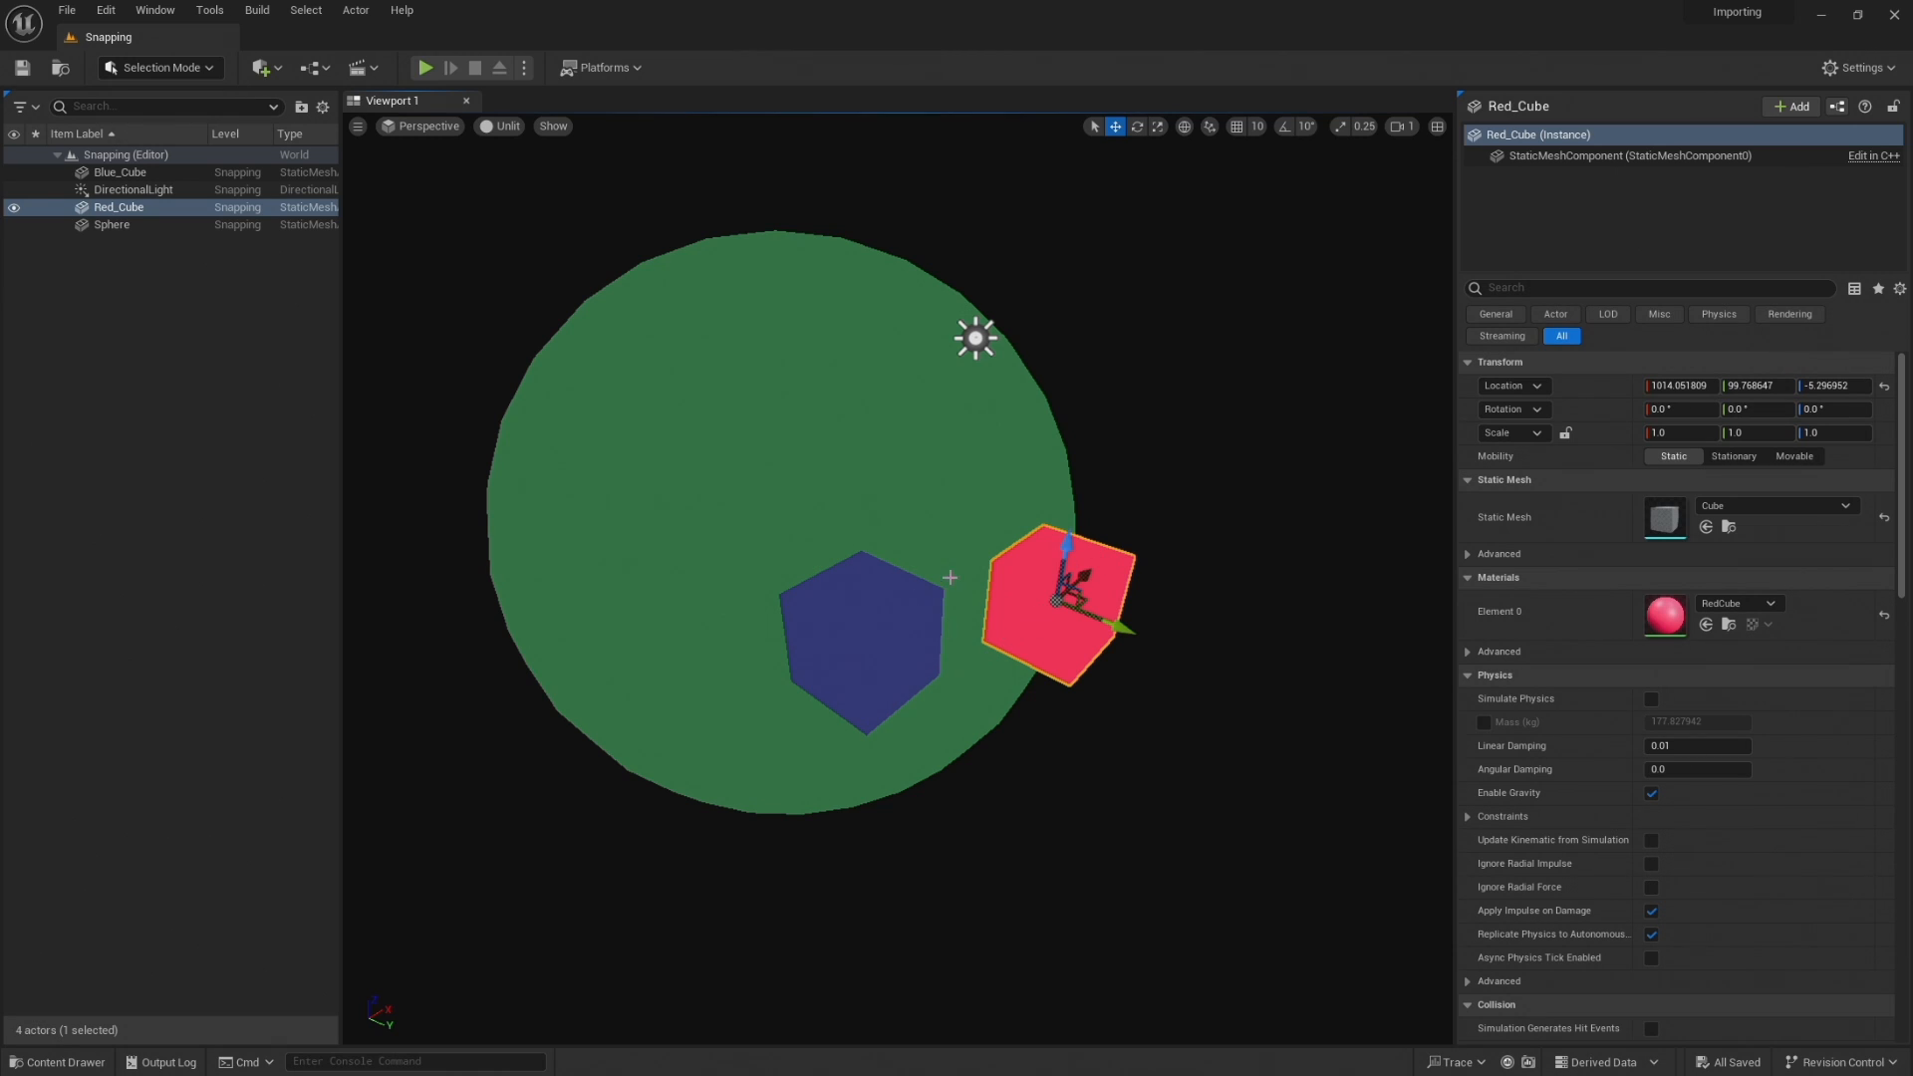
mouse_move(1010, 646)
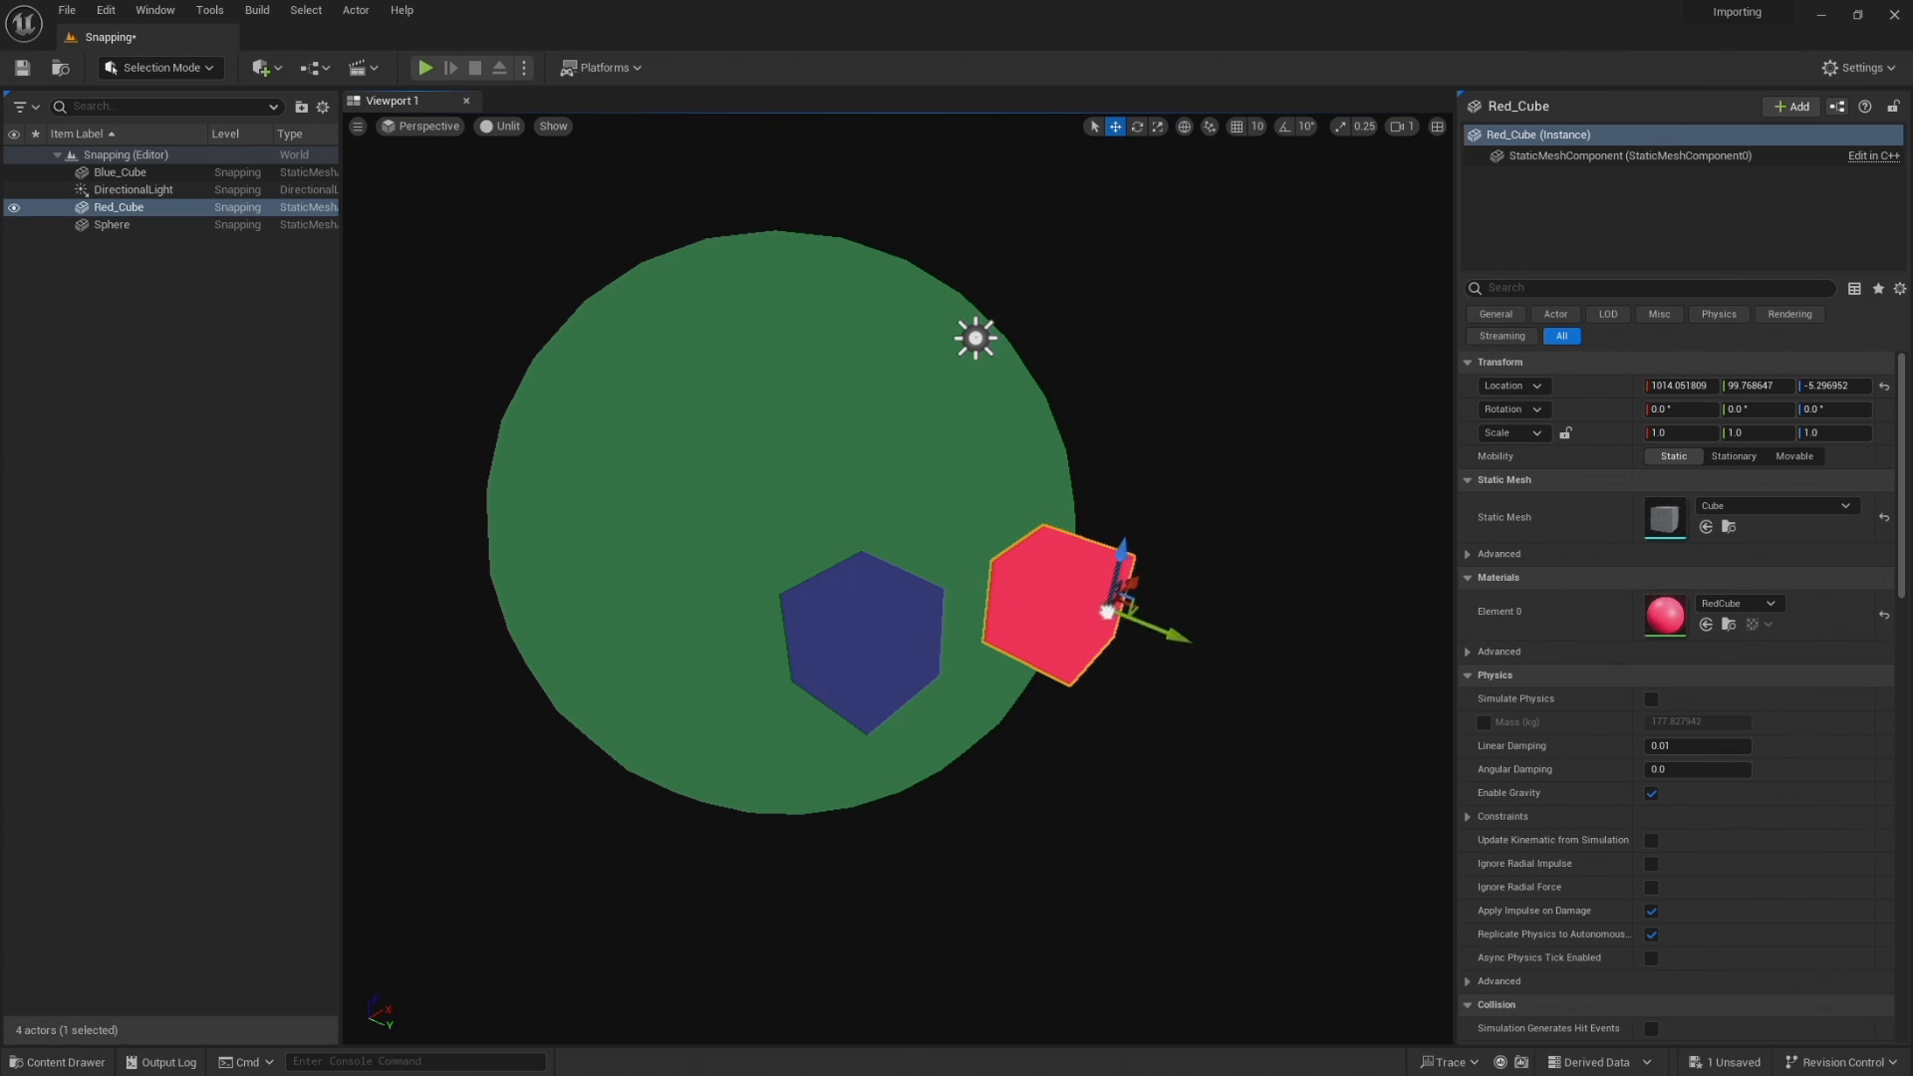
Alt+V drag the pivot until it snaps to the cube's lower-left vertex facing the blue cube
drag(1106, 610, 1036, 568)
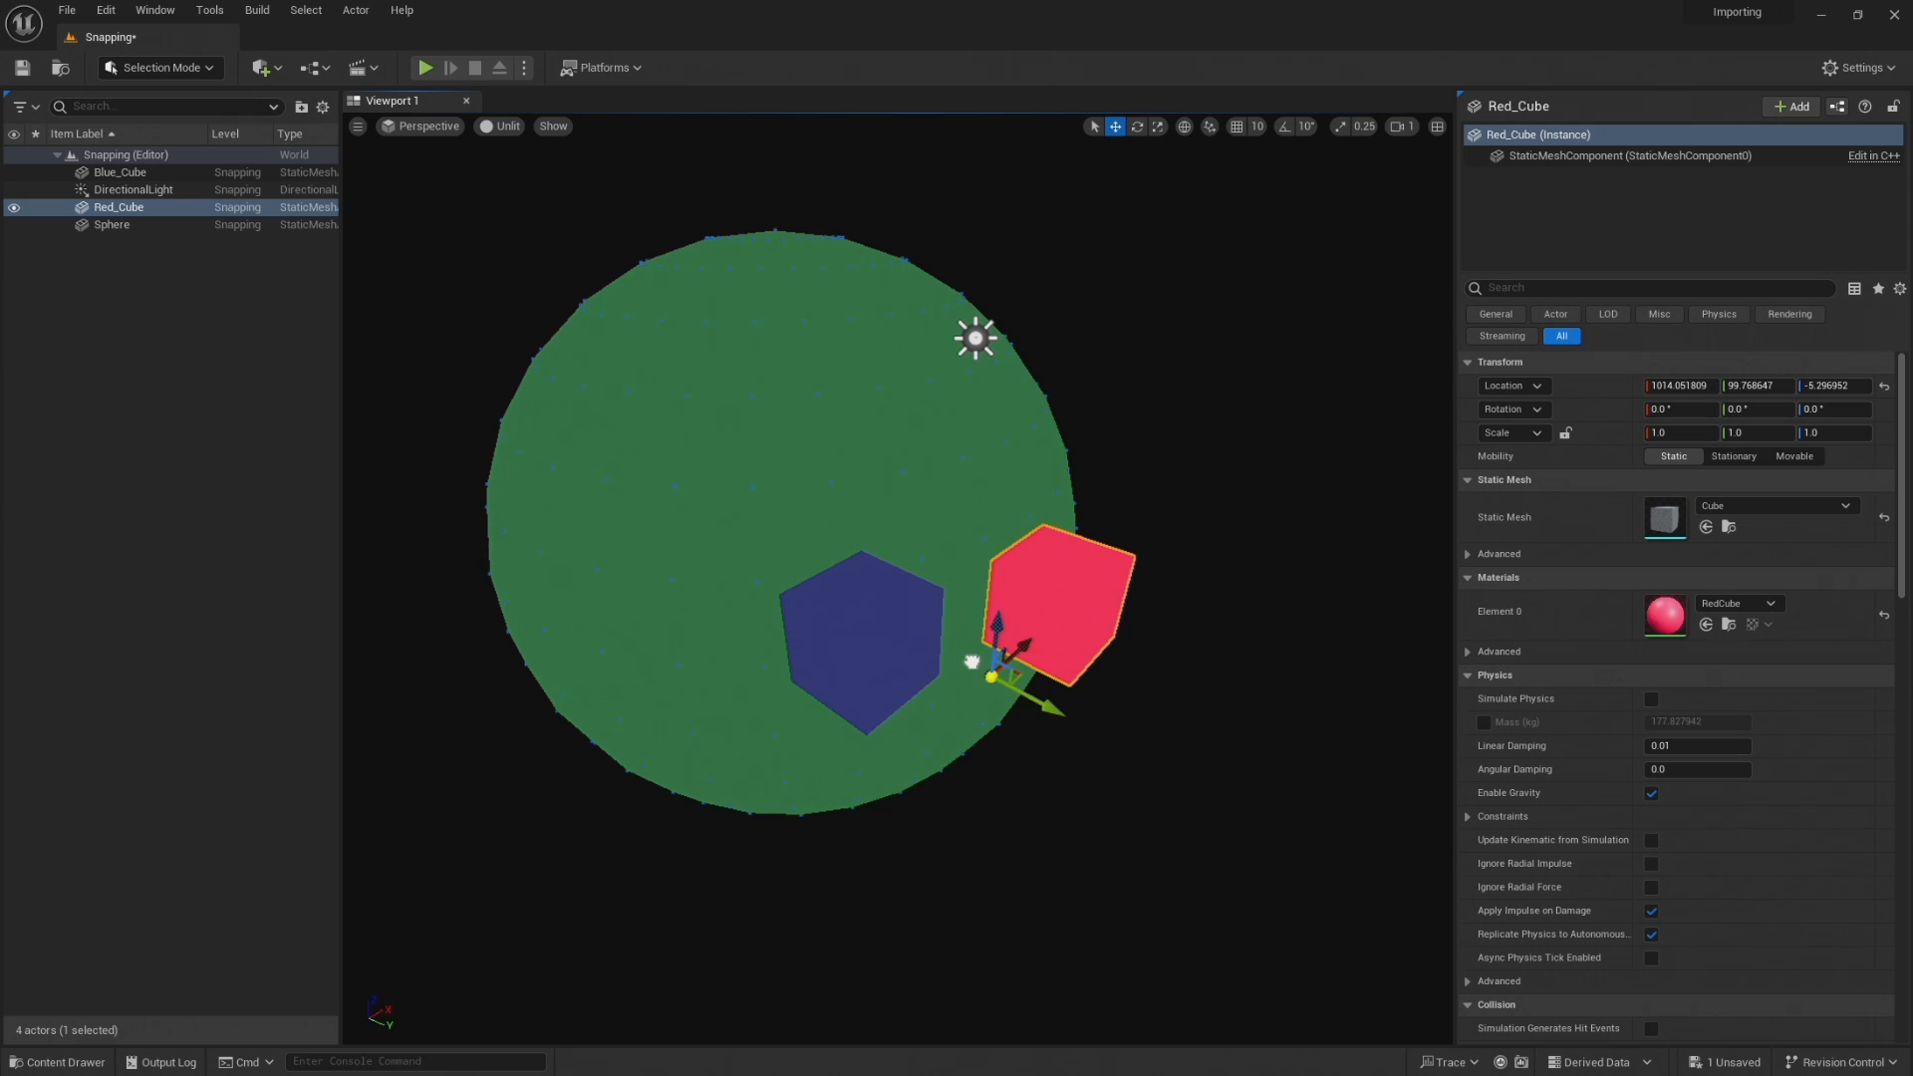
drag(994, 659, 1068, 550)
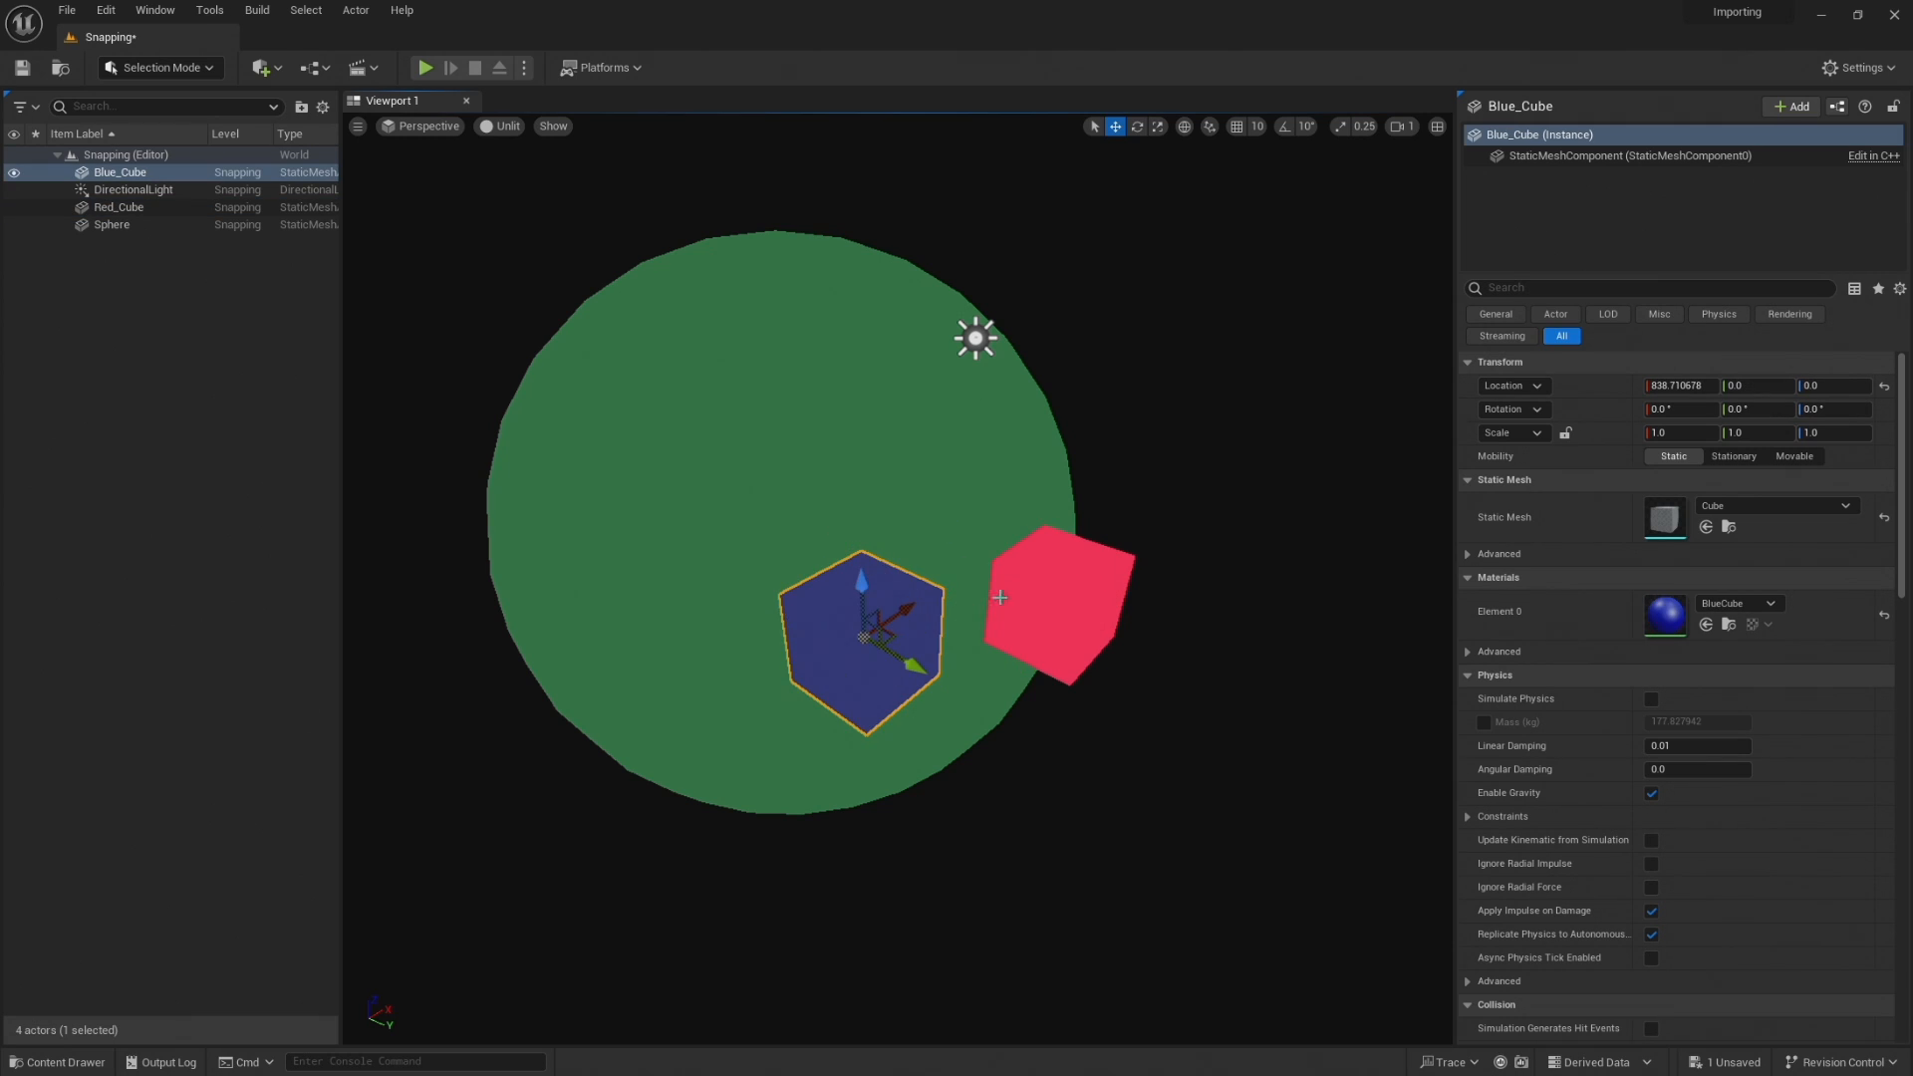
Deselect in empty viewport space and reselect Red_Cube so its temporary pivot recentres
click(1057, 598)
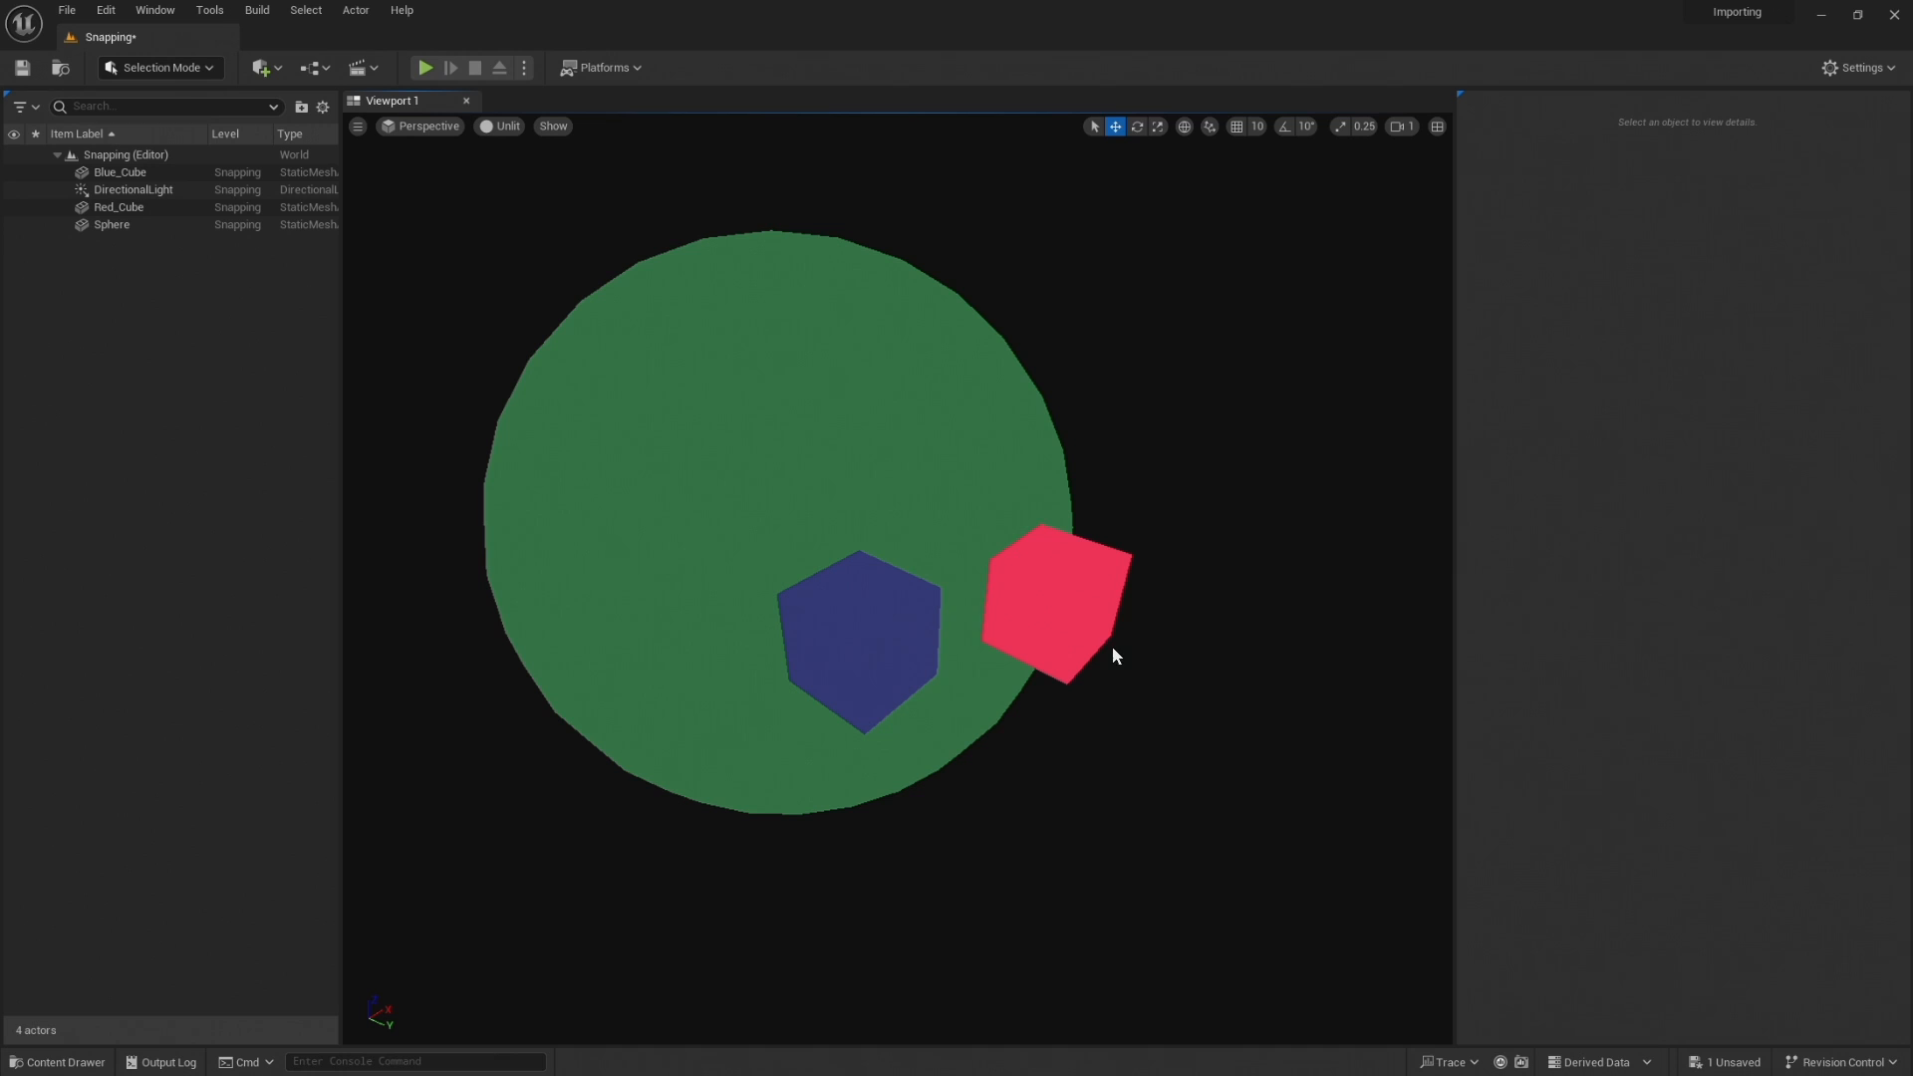
click(1056, 604)
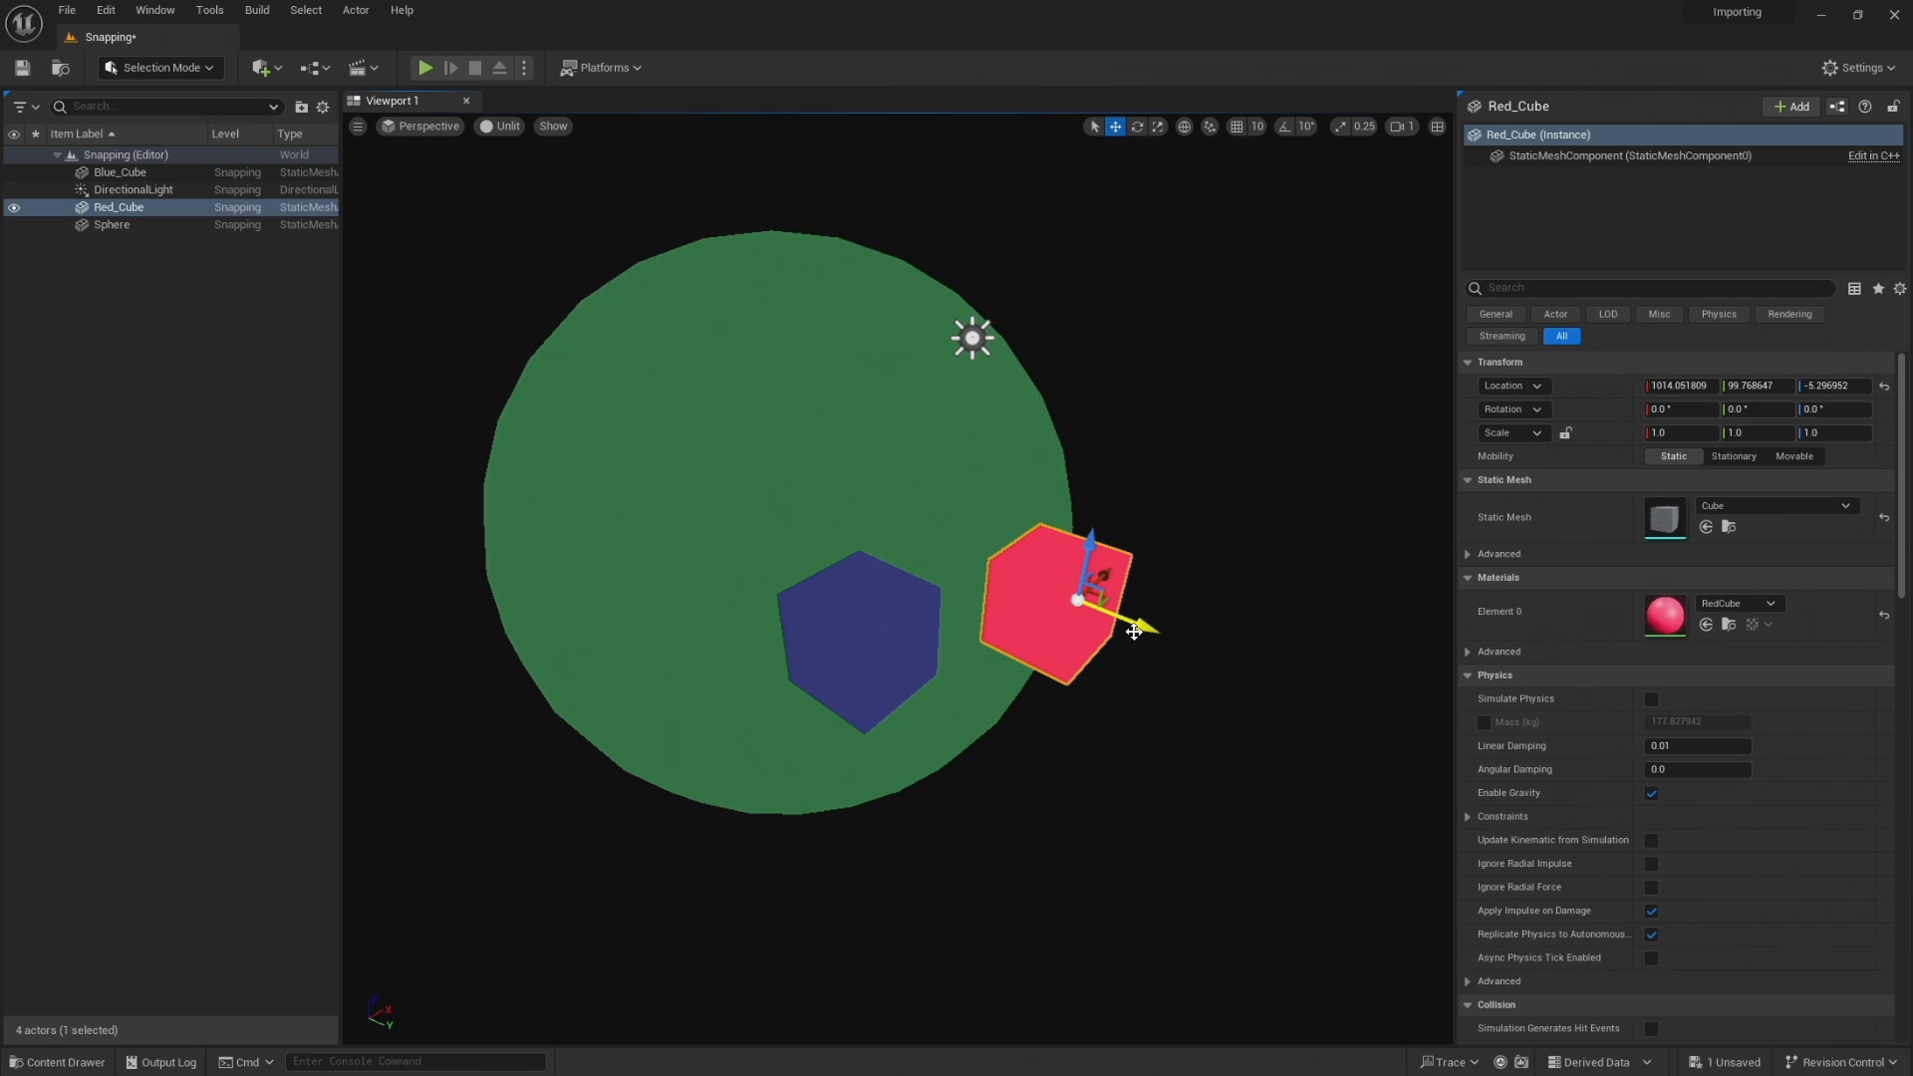
mouse_move(1229, 570)
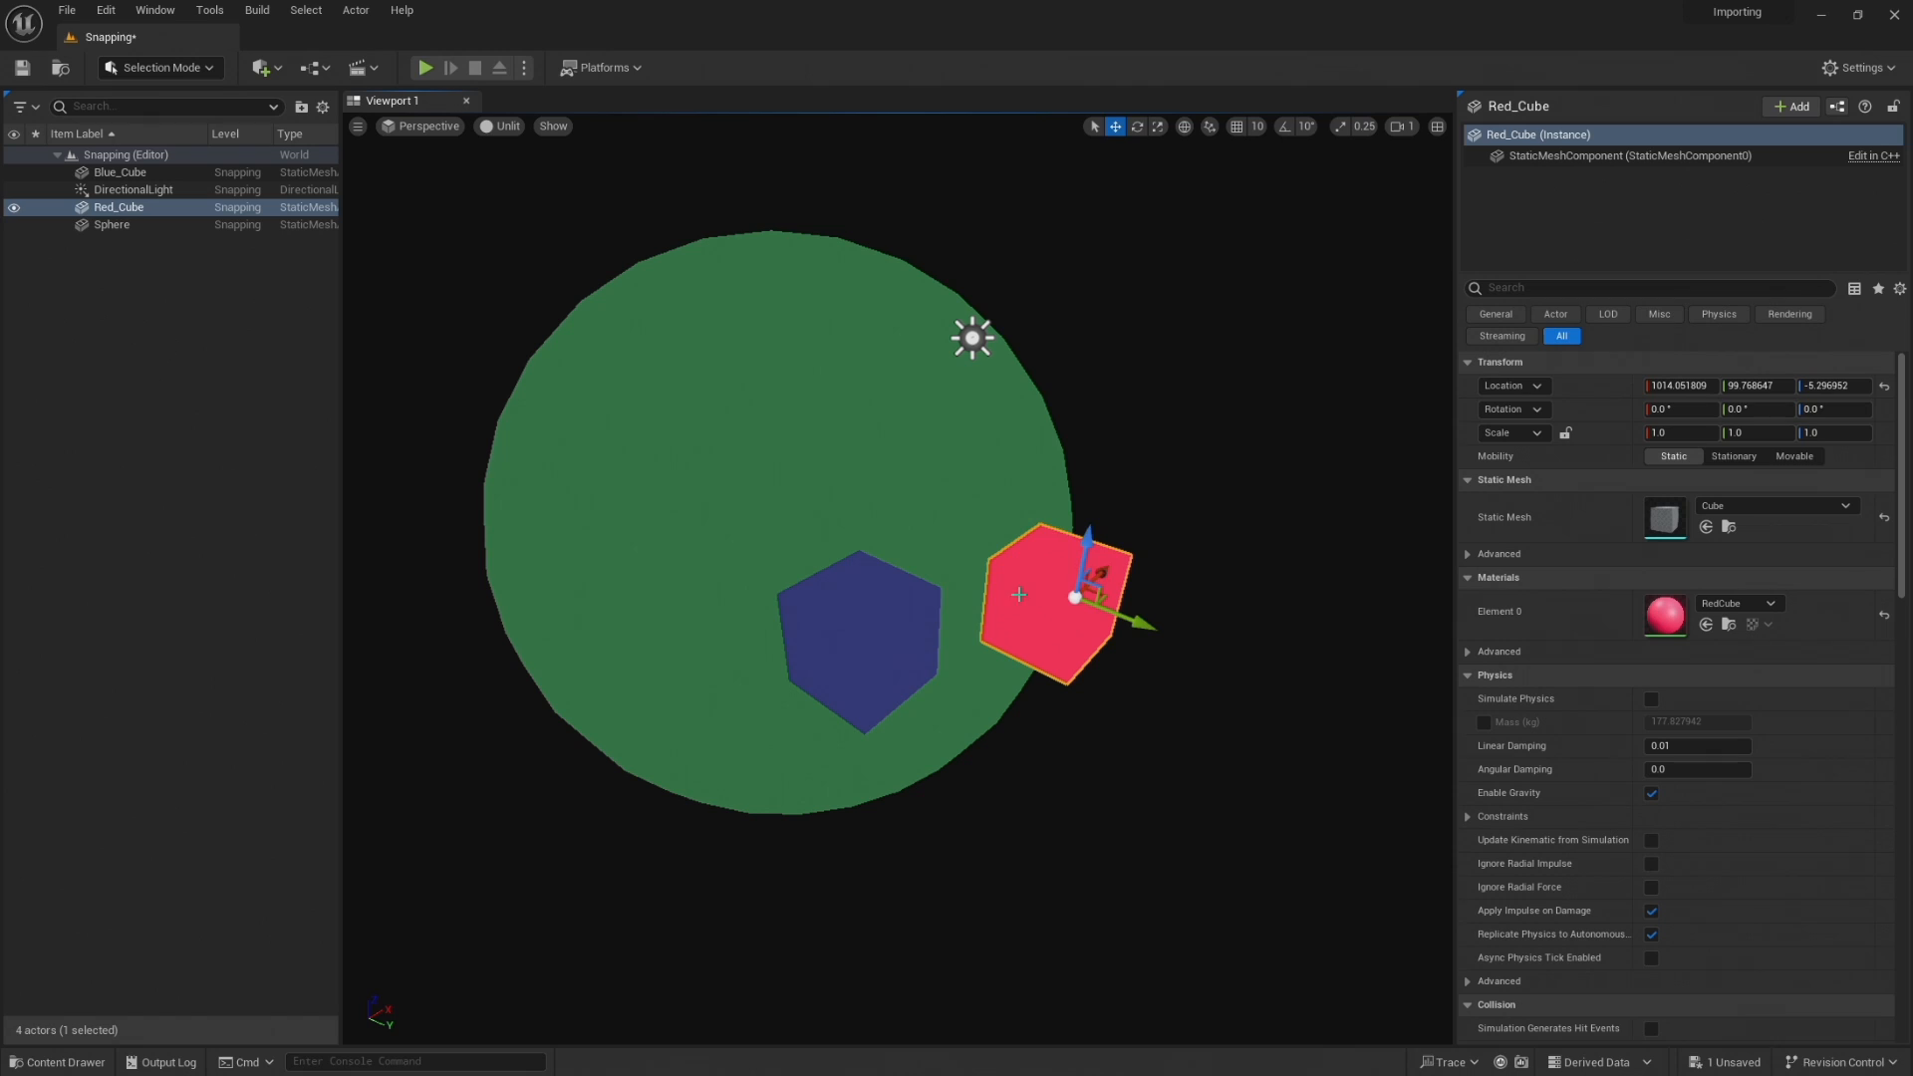
mouse_move(1039, 596)
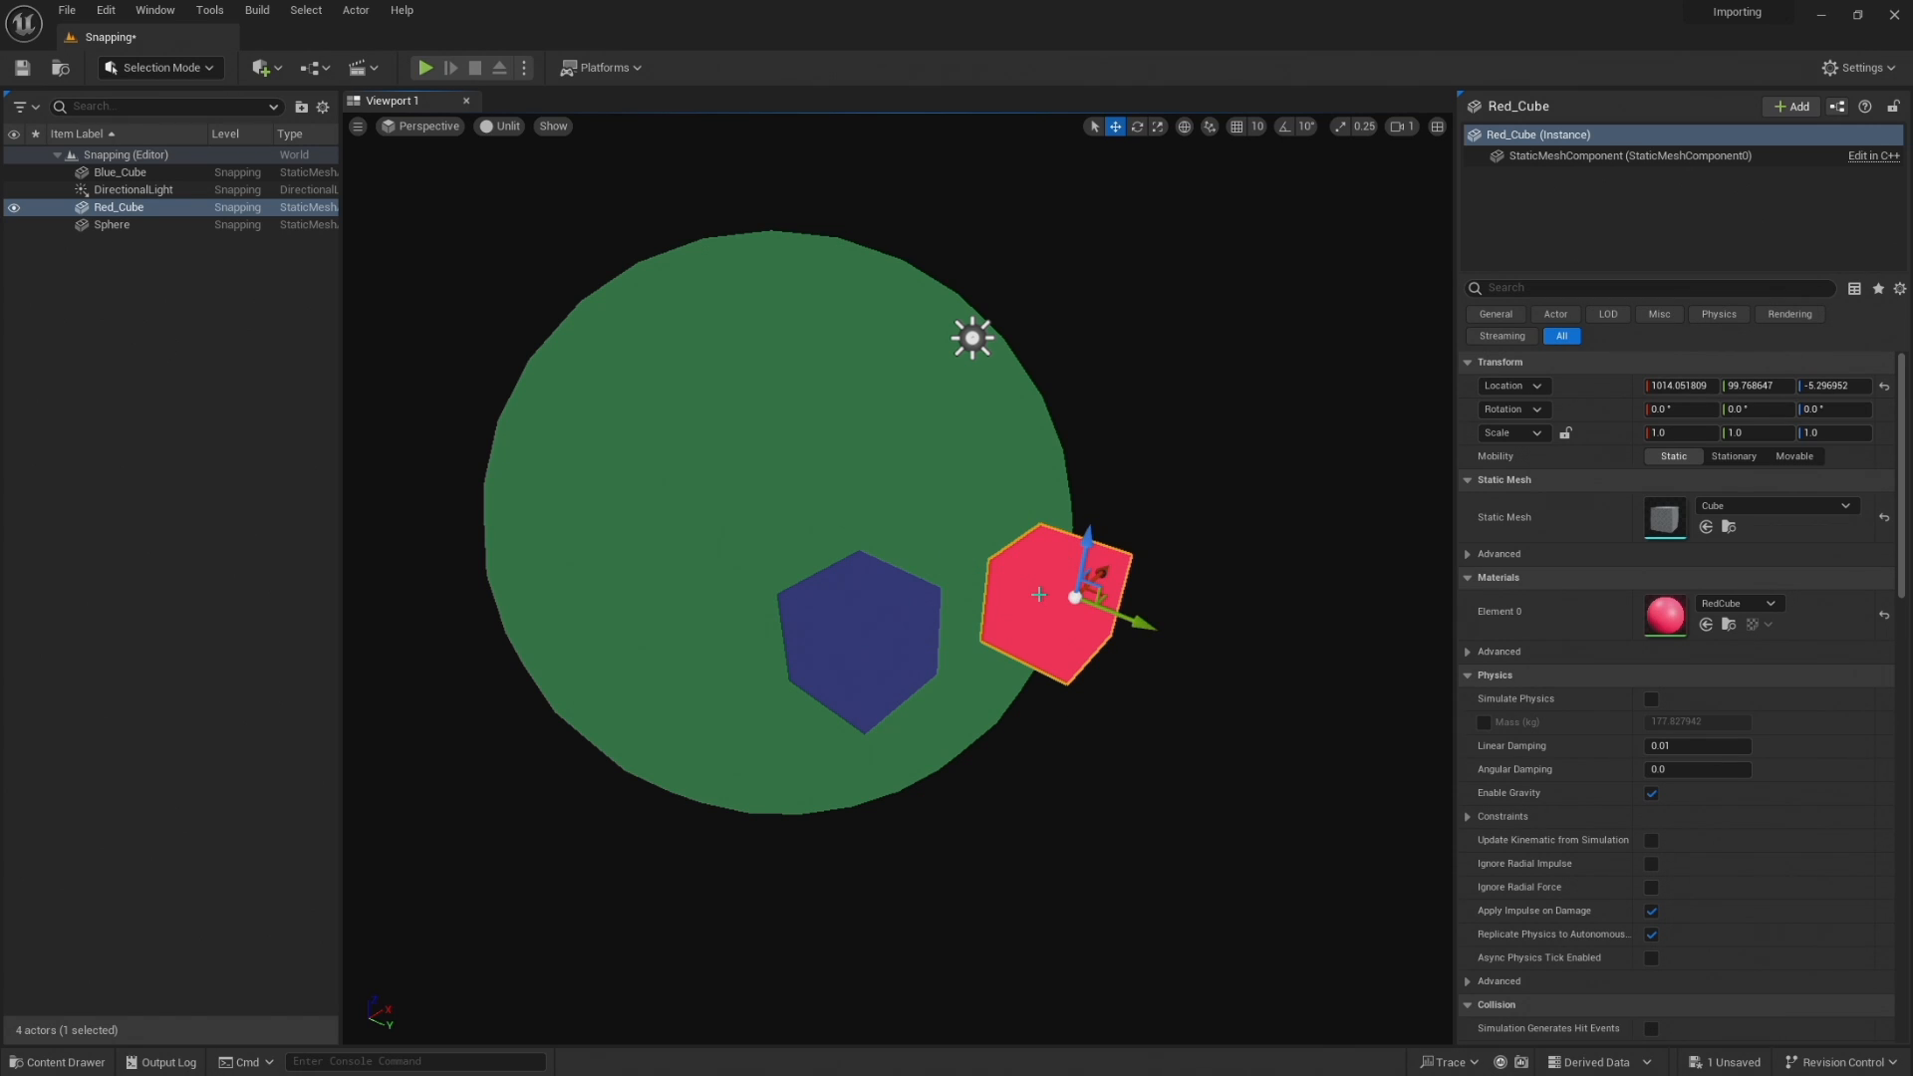
mouse_move(1156, 558)
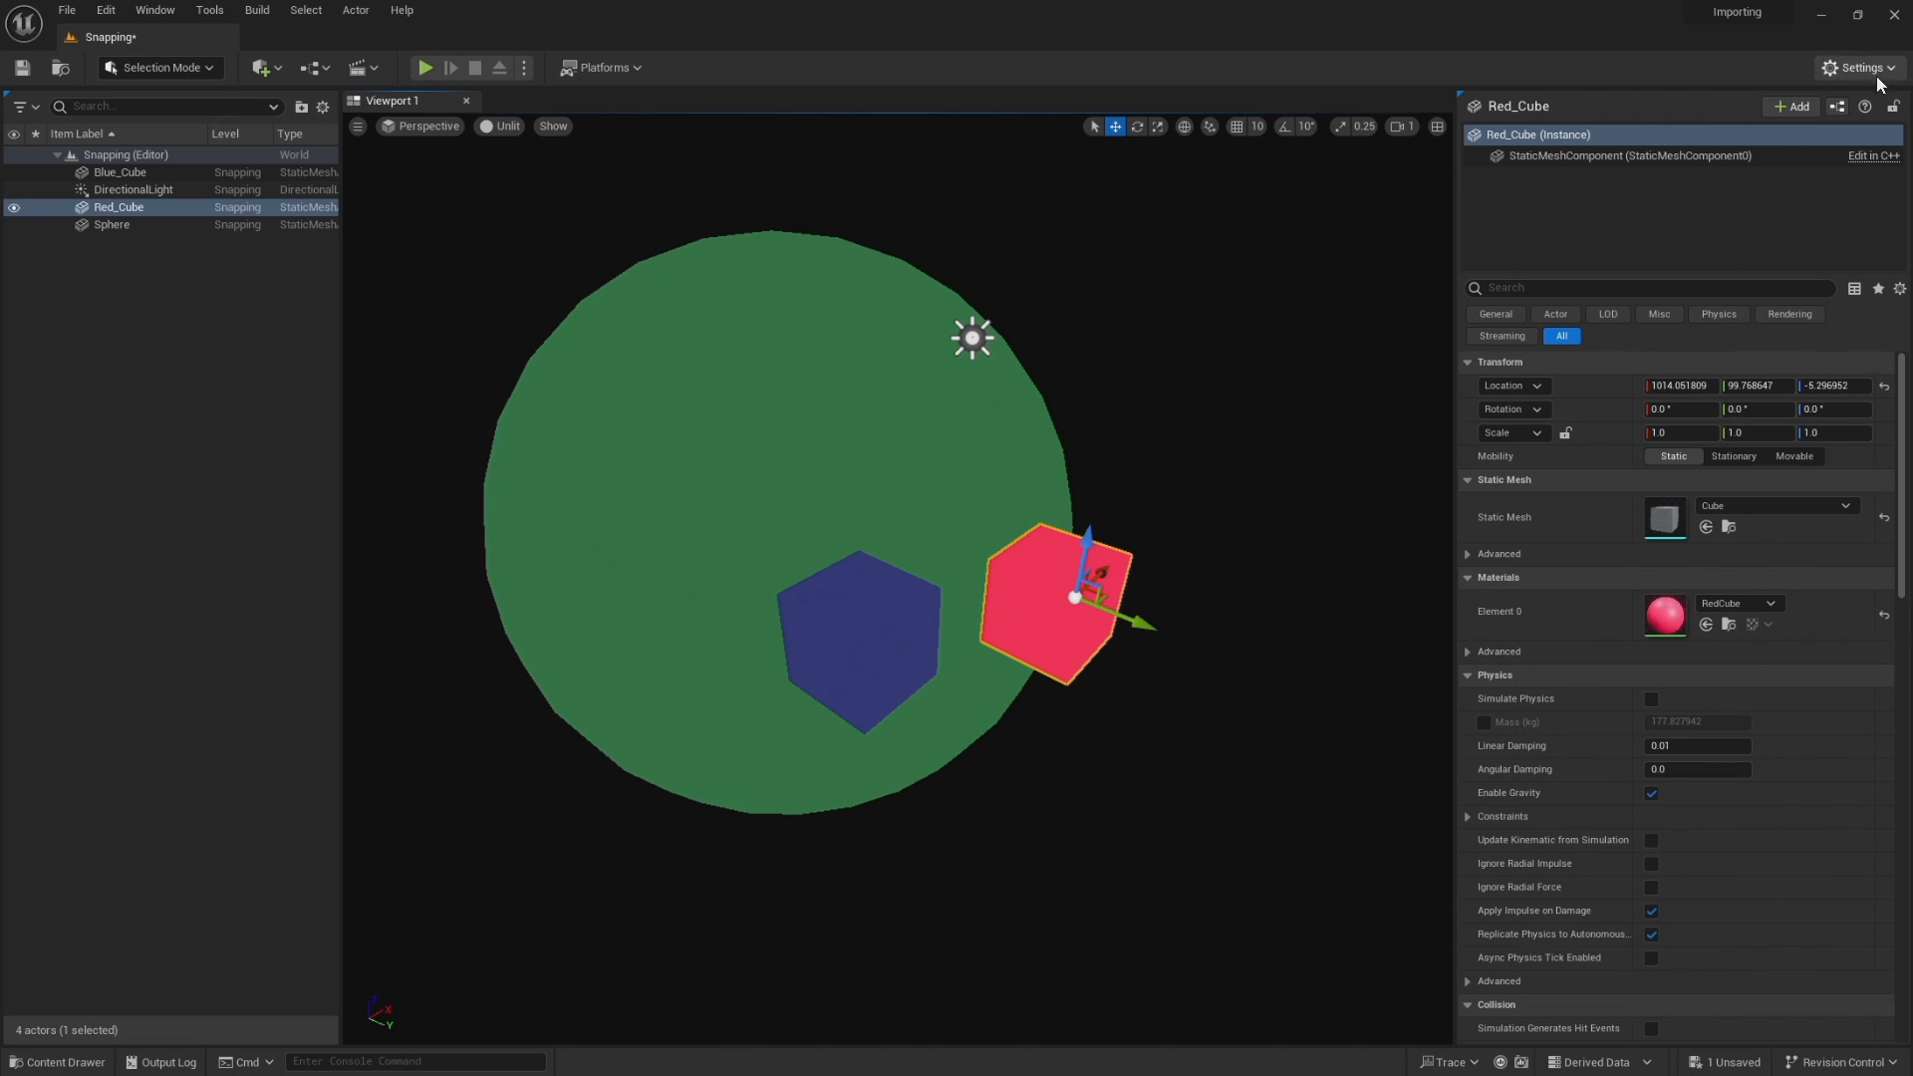
Show the editor Settings menu where Enable Vertex Snapping lives
click(1858, 68)
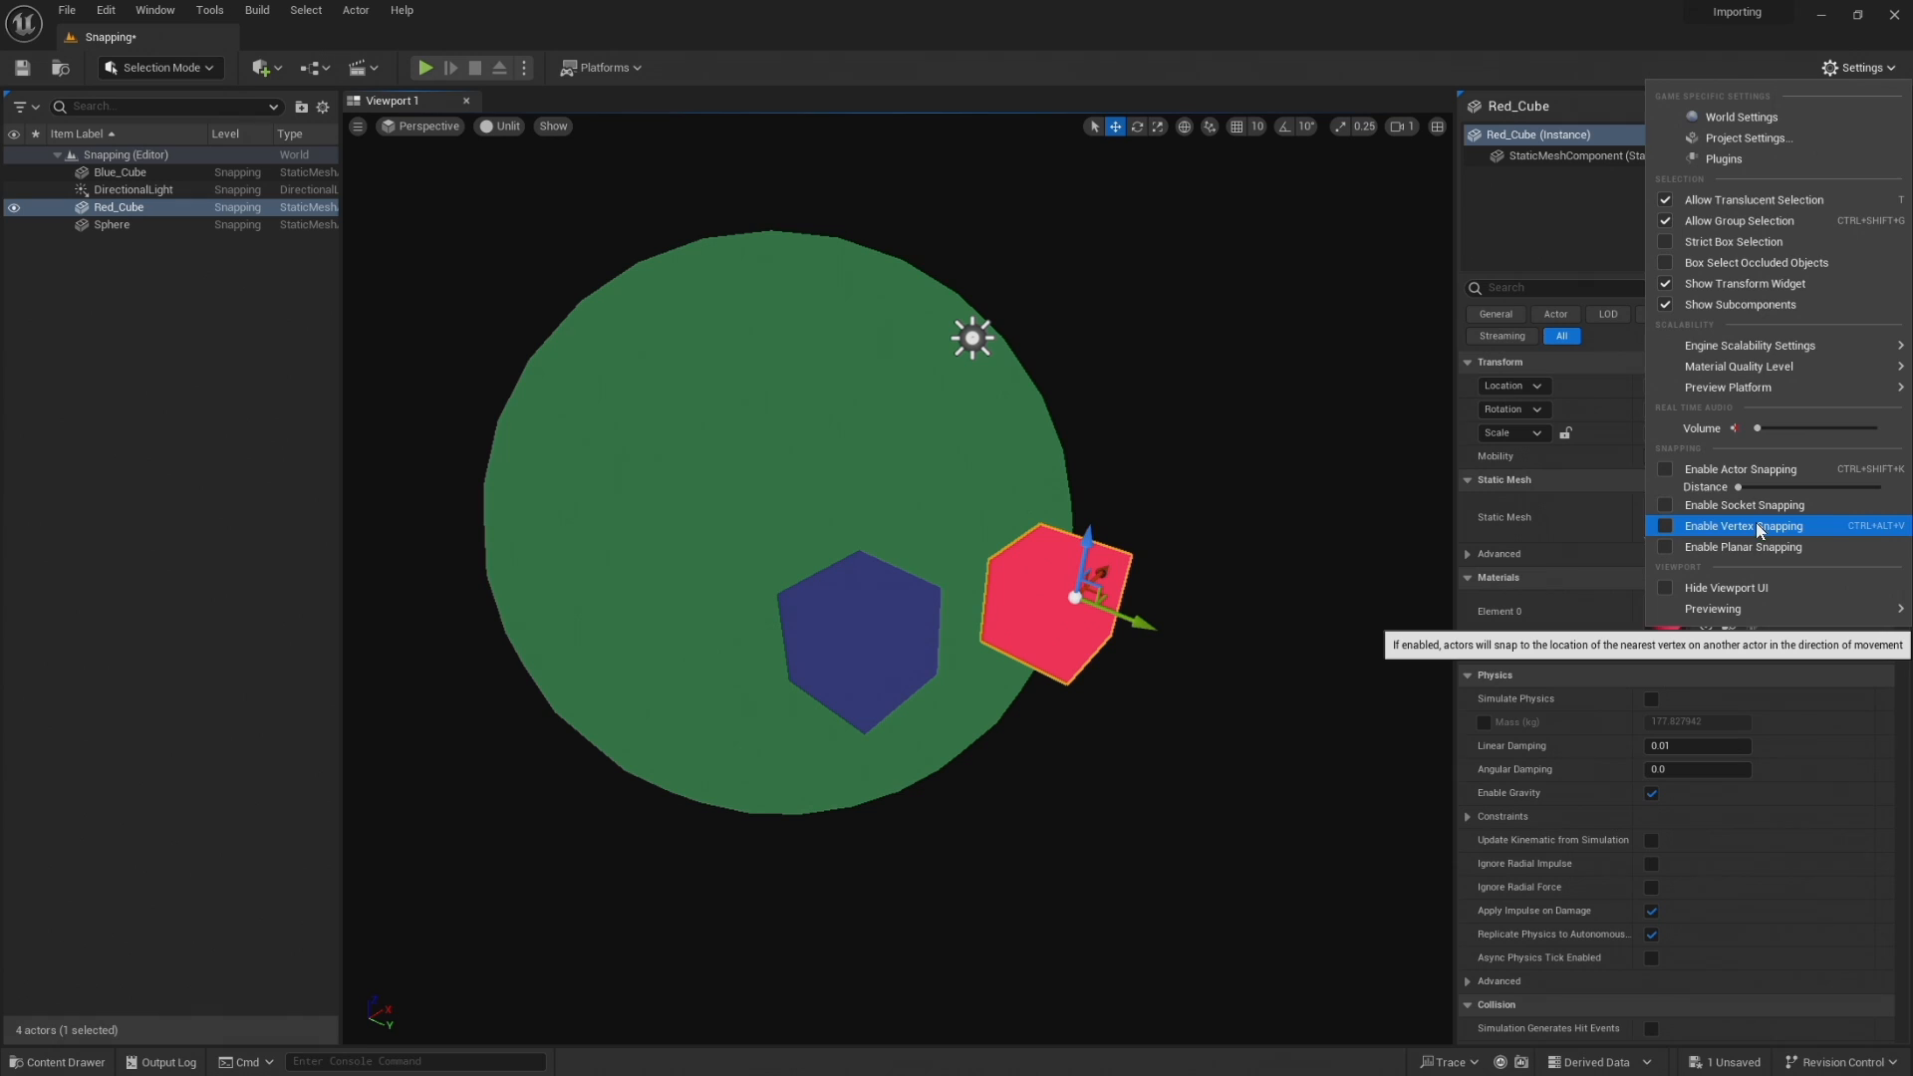
mouse_move(1674, 534)
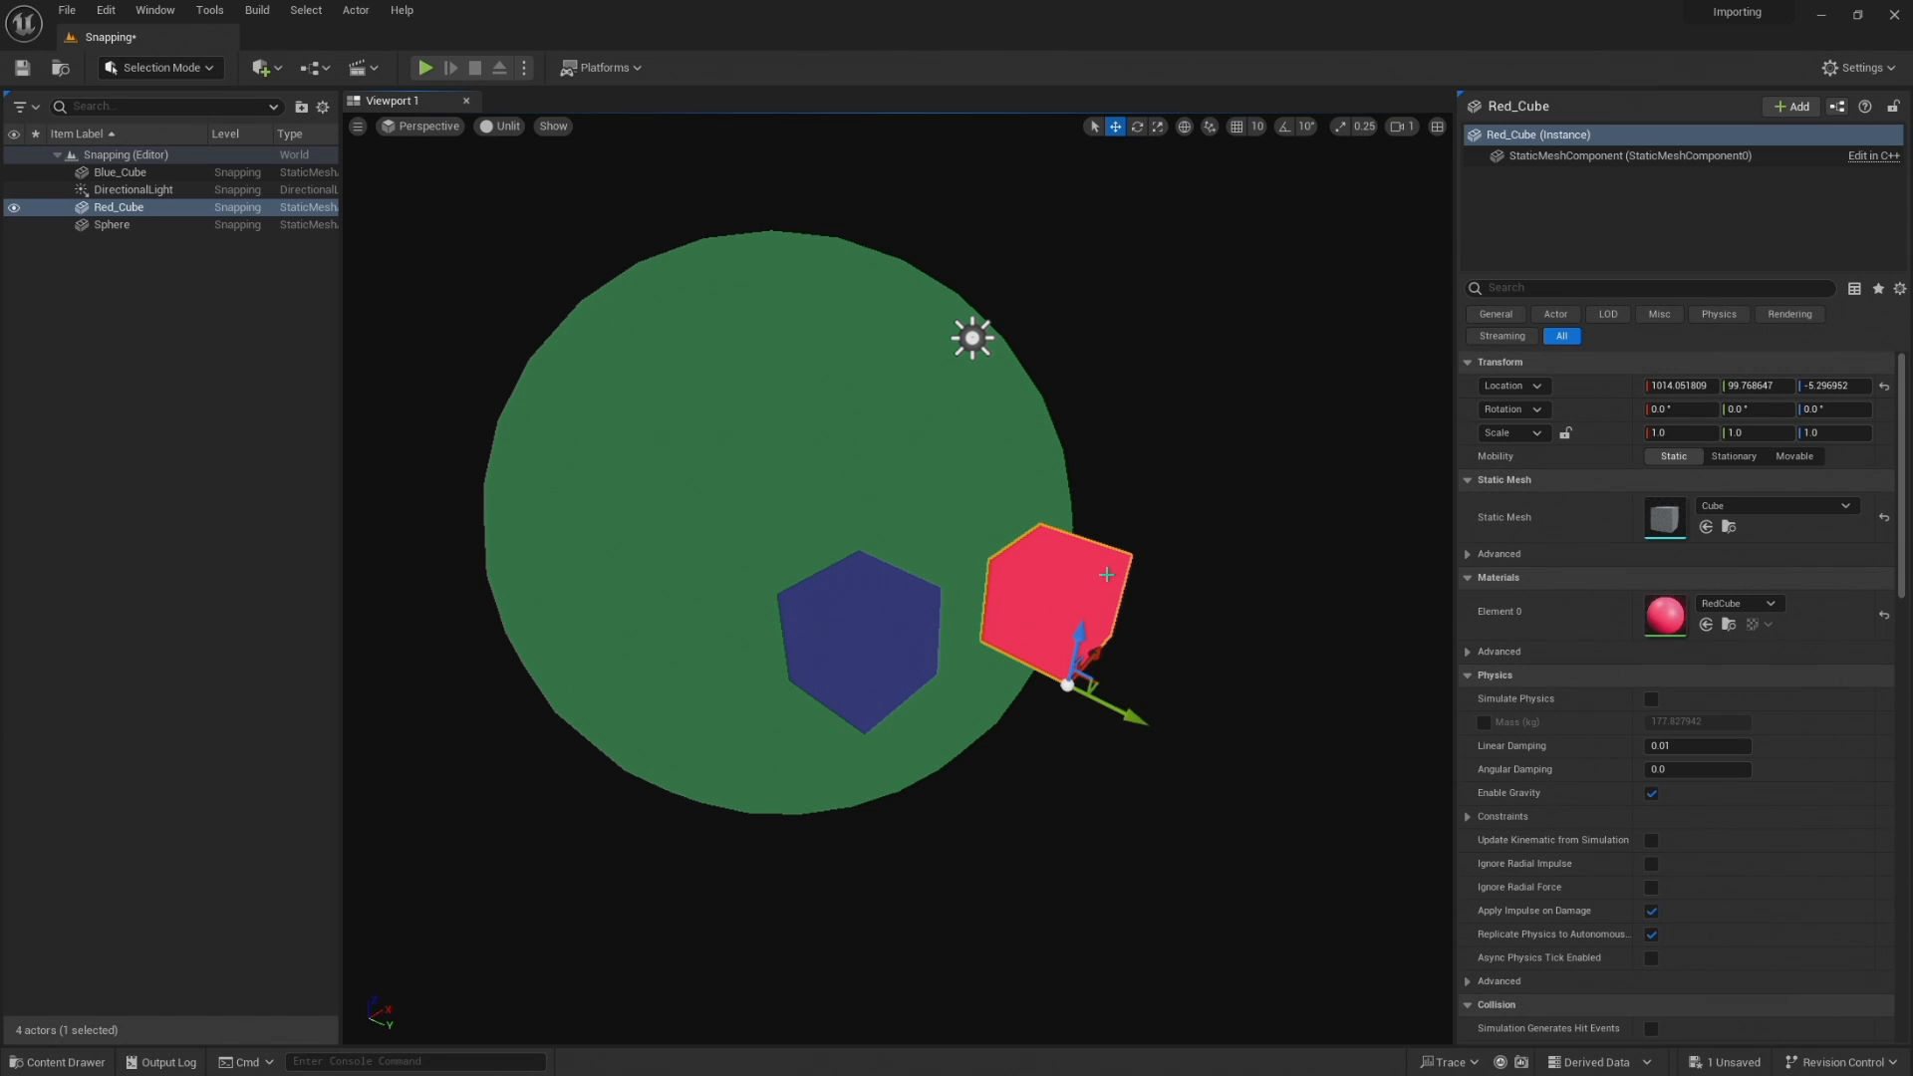
right_click(1104, 574)
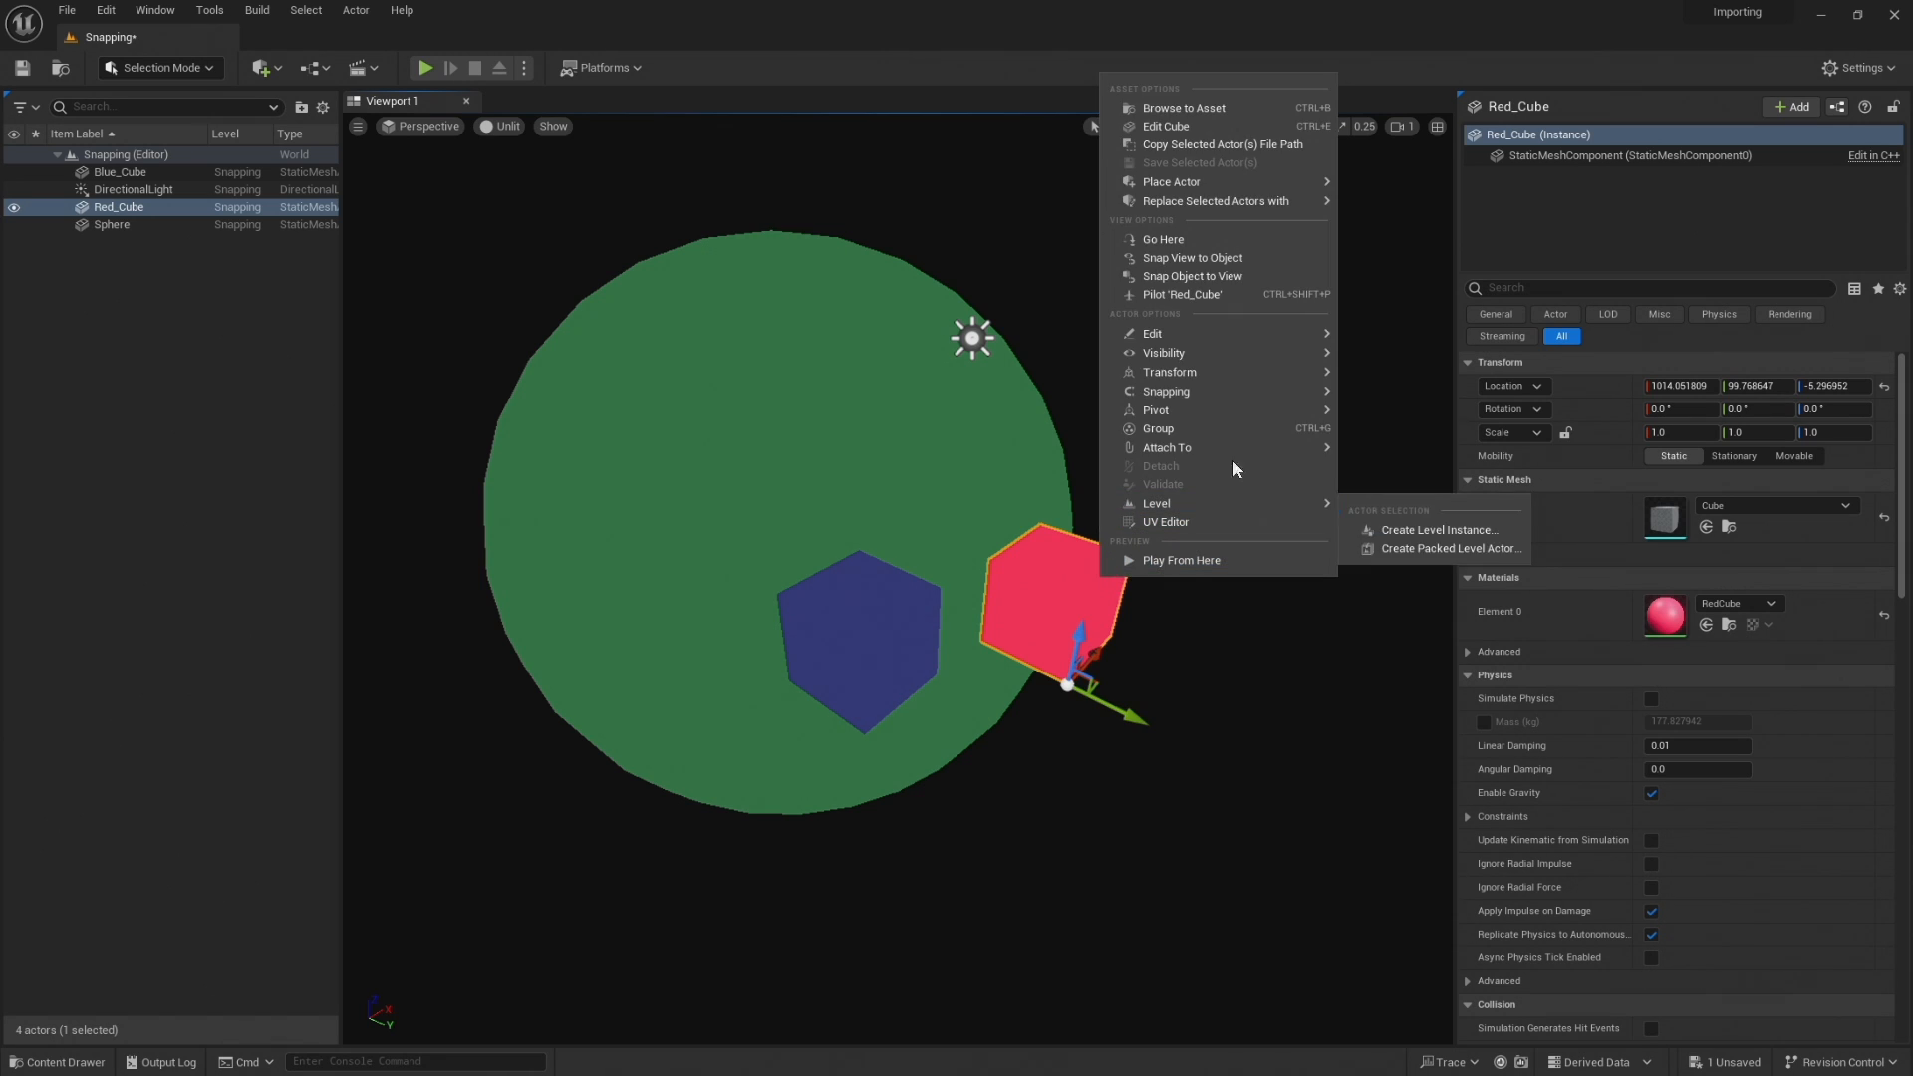
mouse_move(1156, 409)
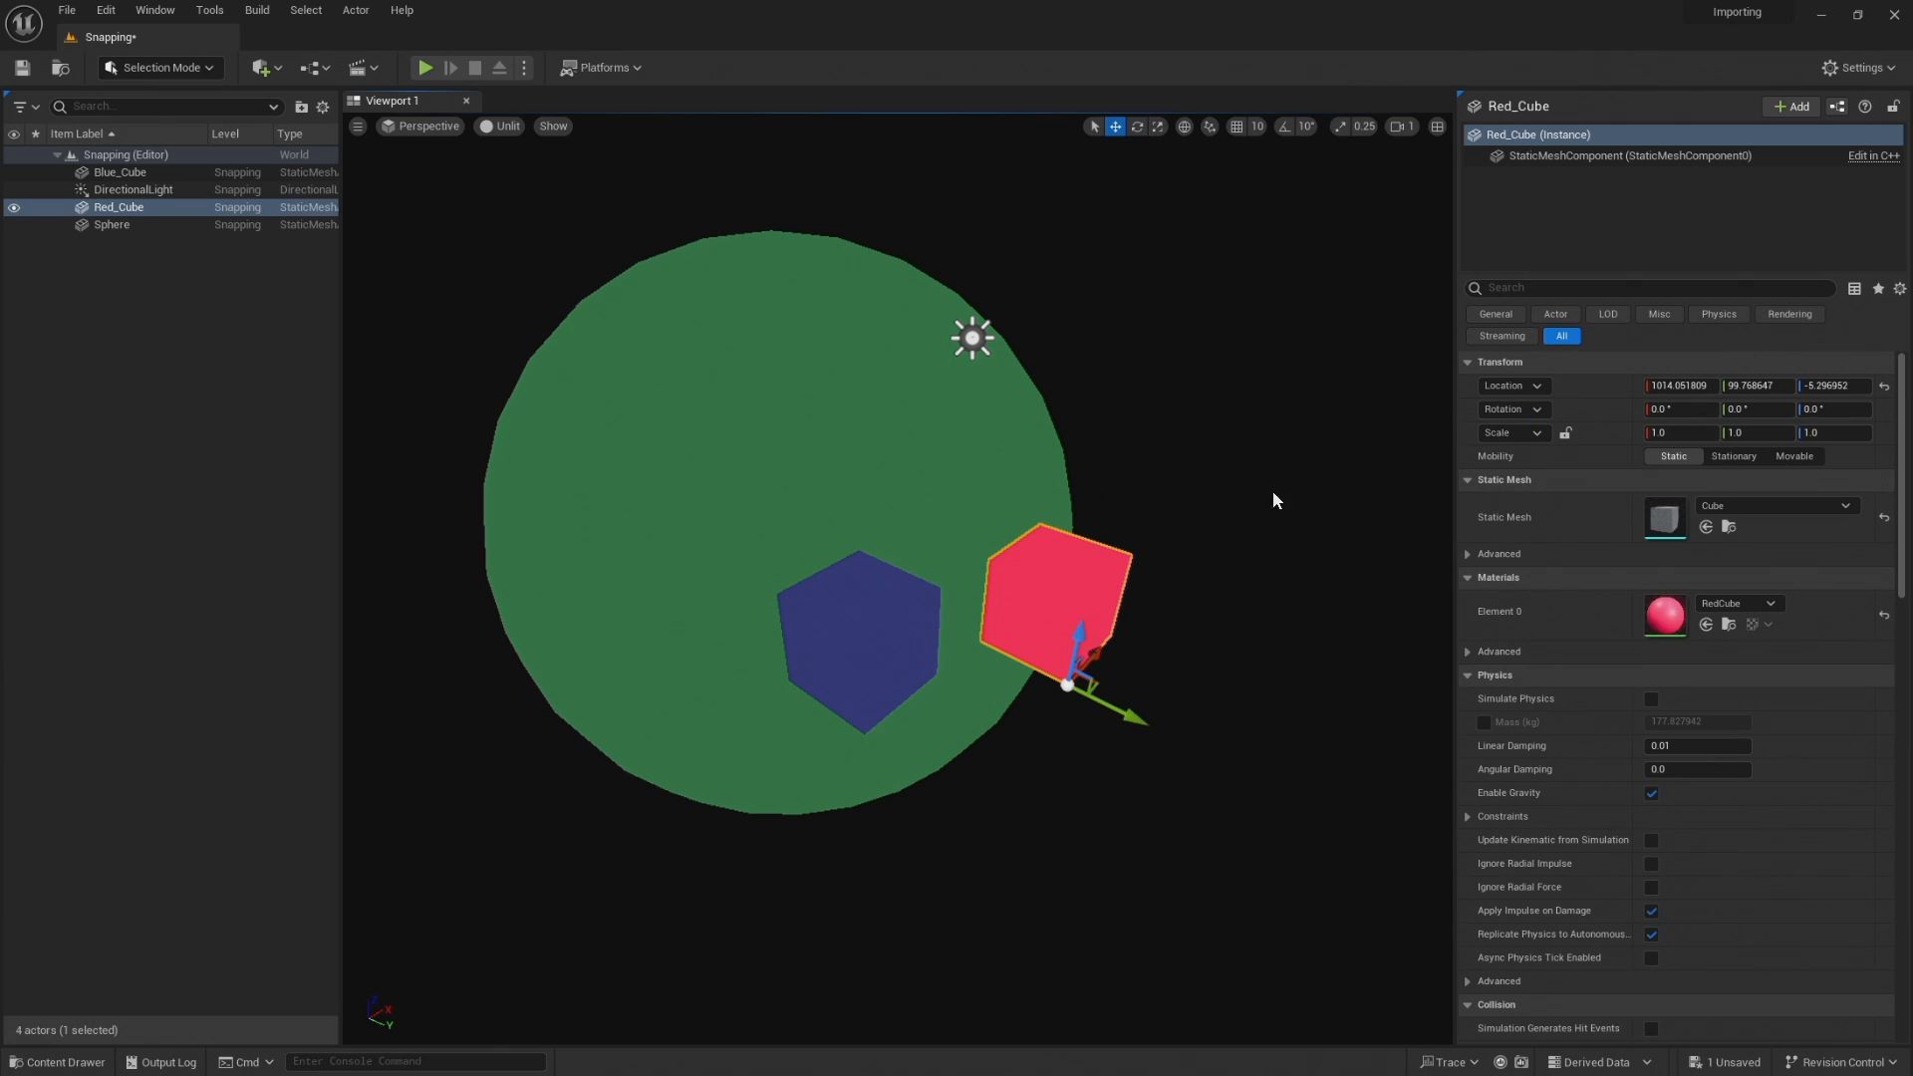
click(857, 639)
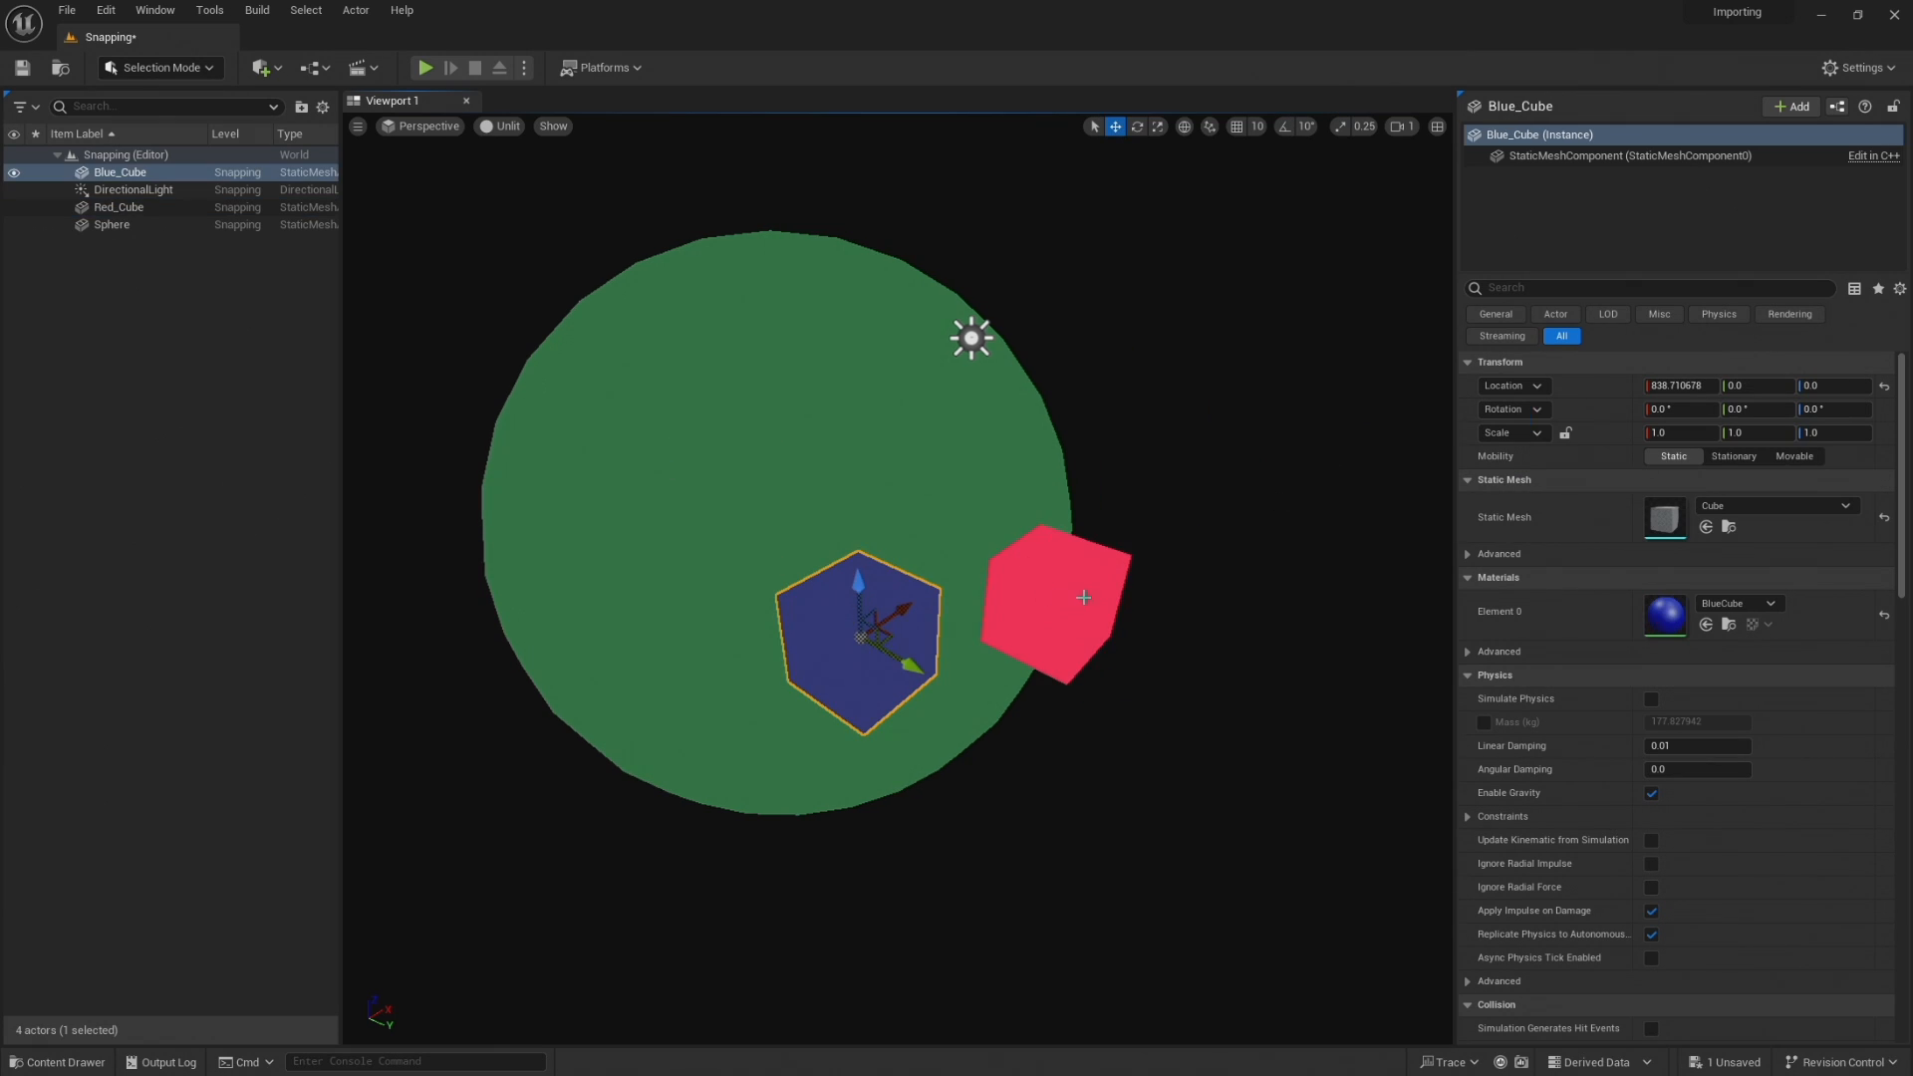
click(1052, 597)
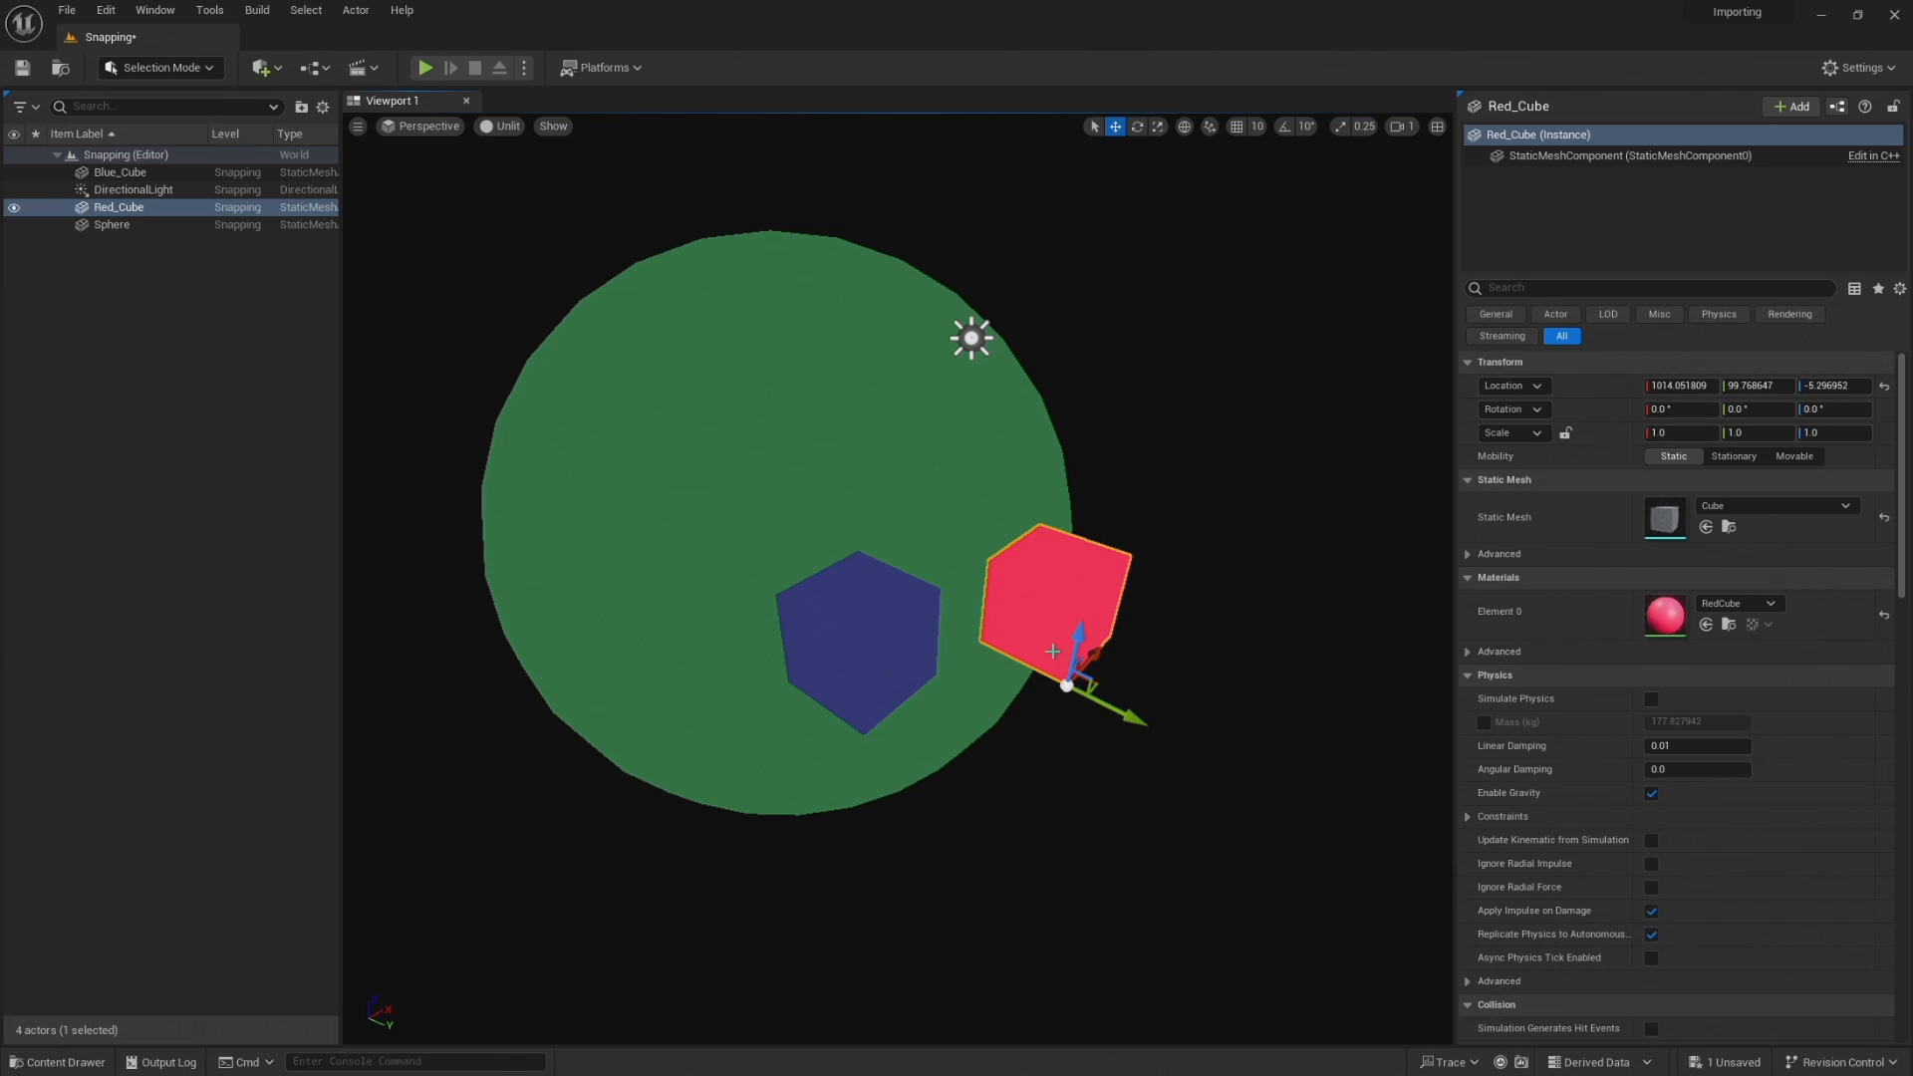
mouse_move(1122, 738)
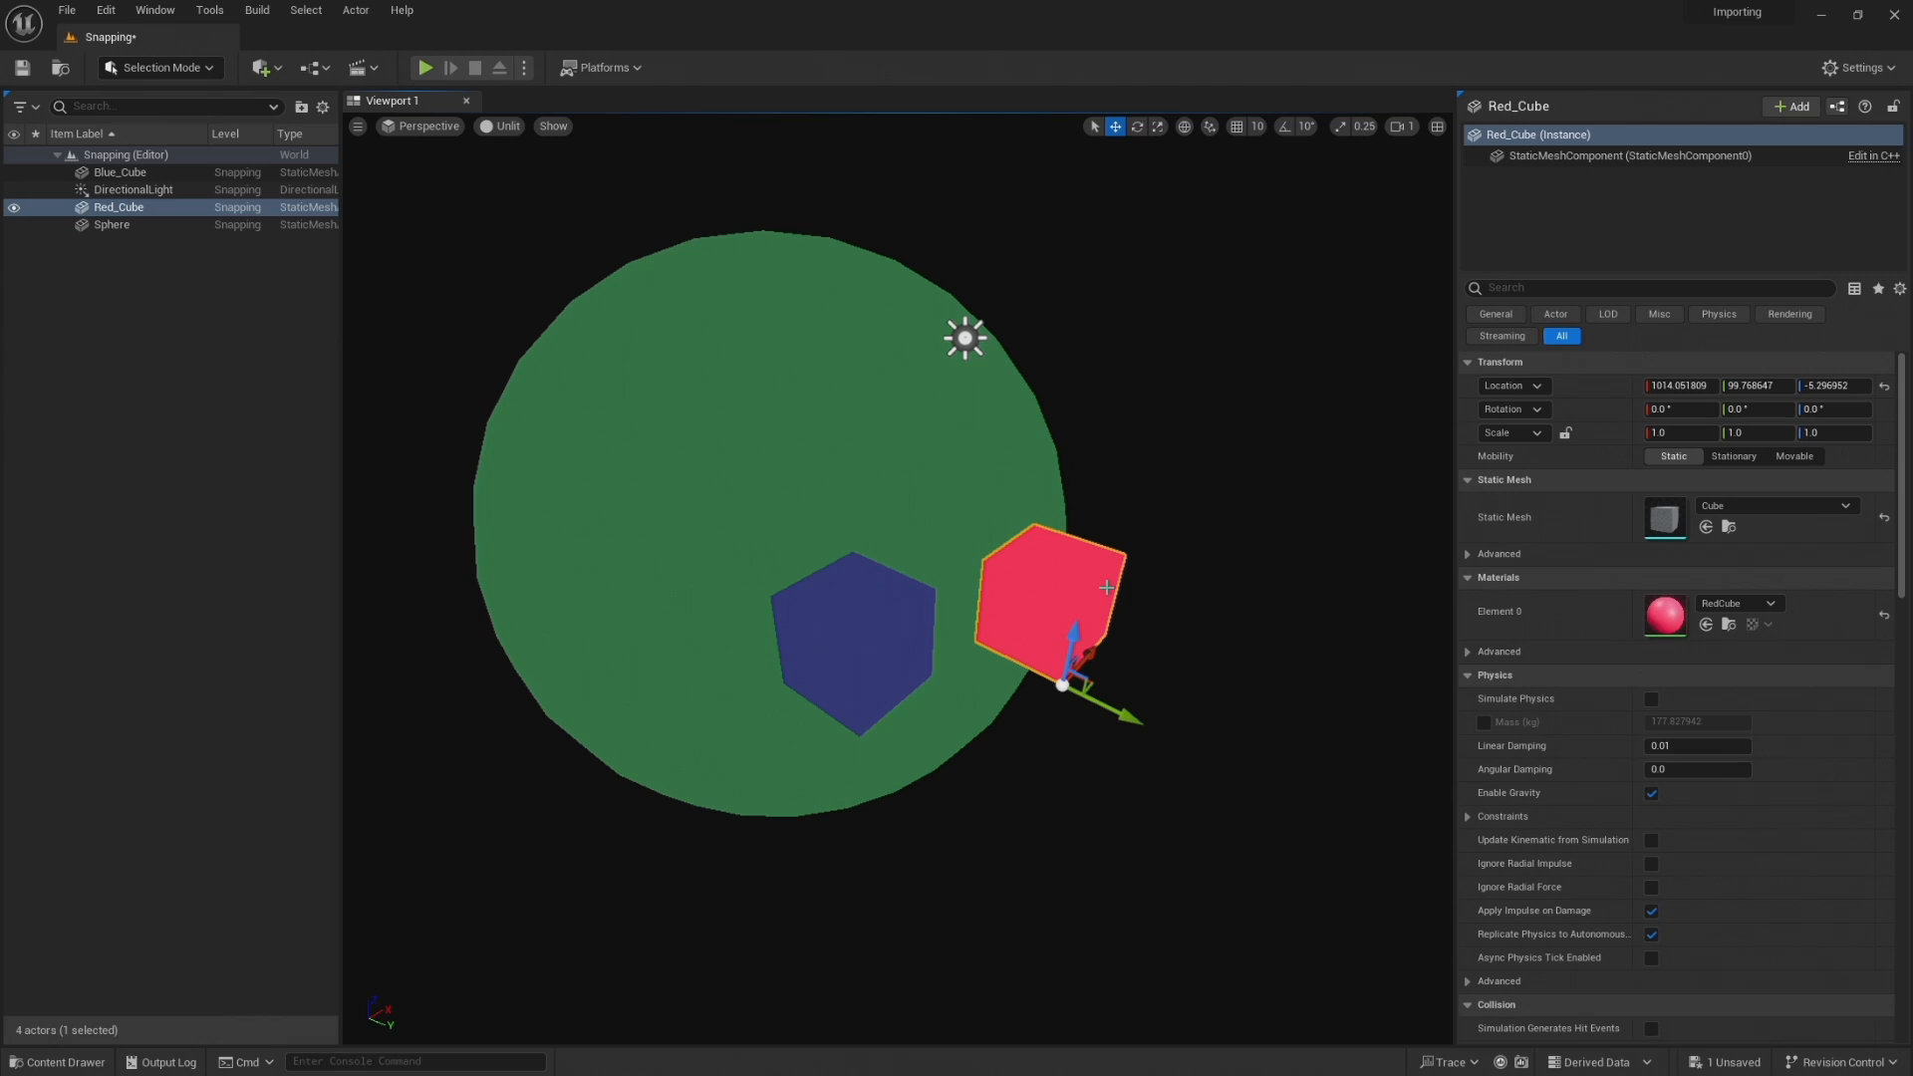
mouse_move(1084, 571)
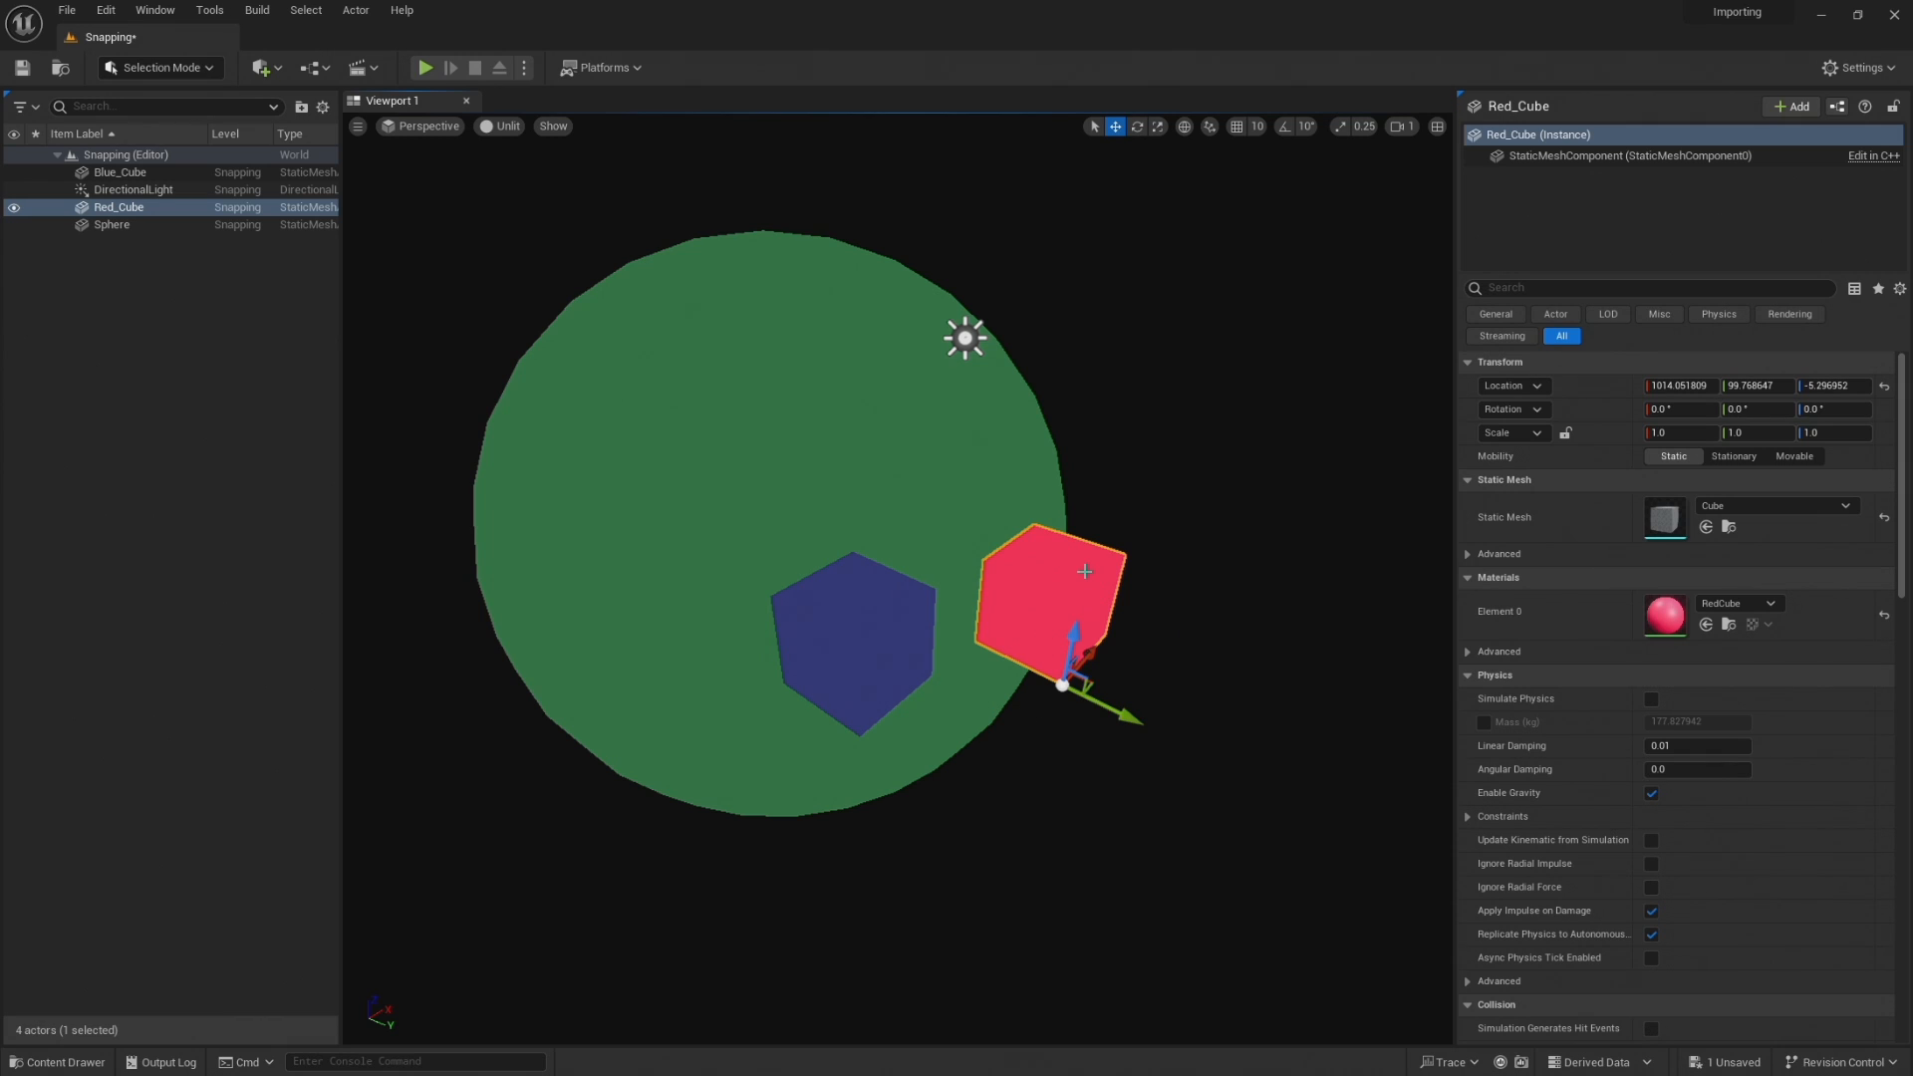
Reset Red_Cube's pivot offset via its context menu's Pivot > Reset Pivot Offset
right_click(1052, 586)
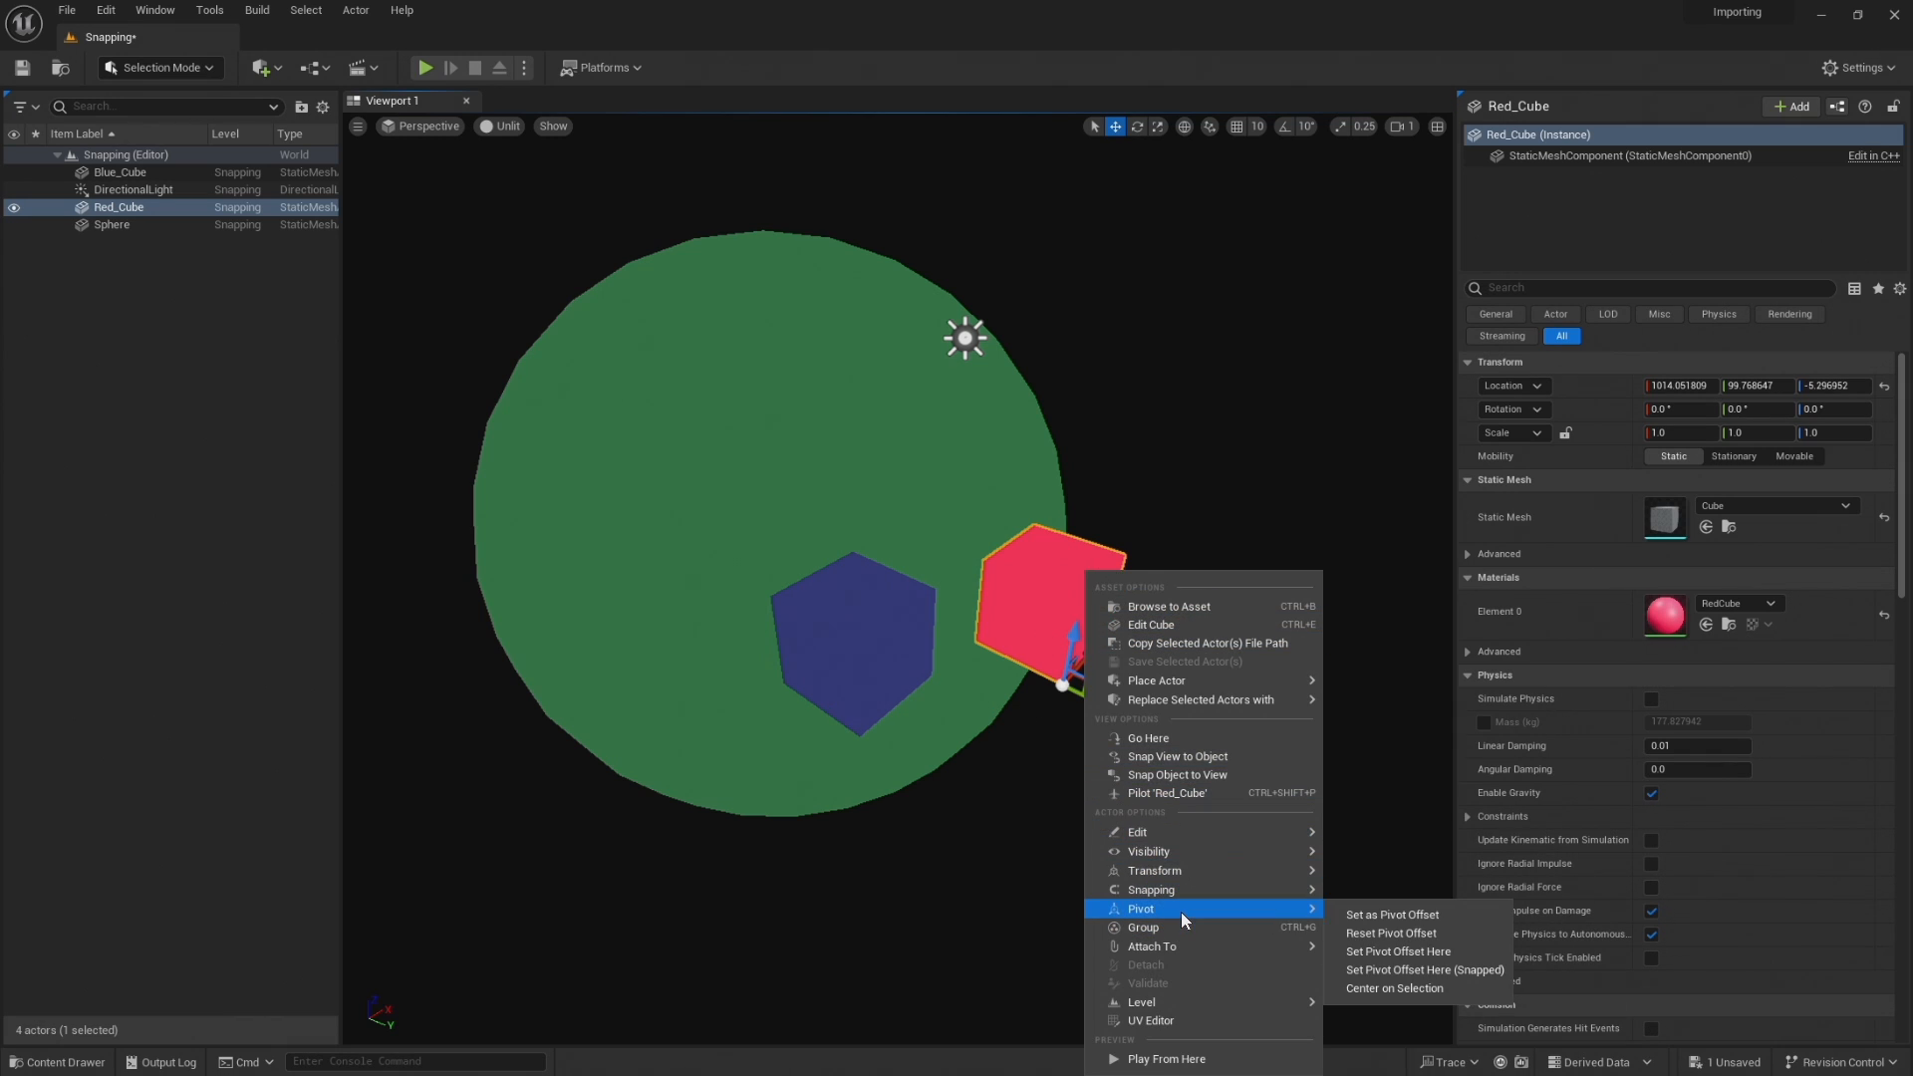
mouse_move(1394, 932)
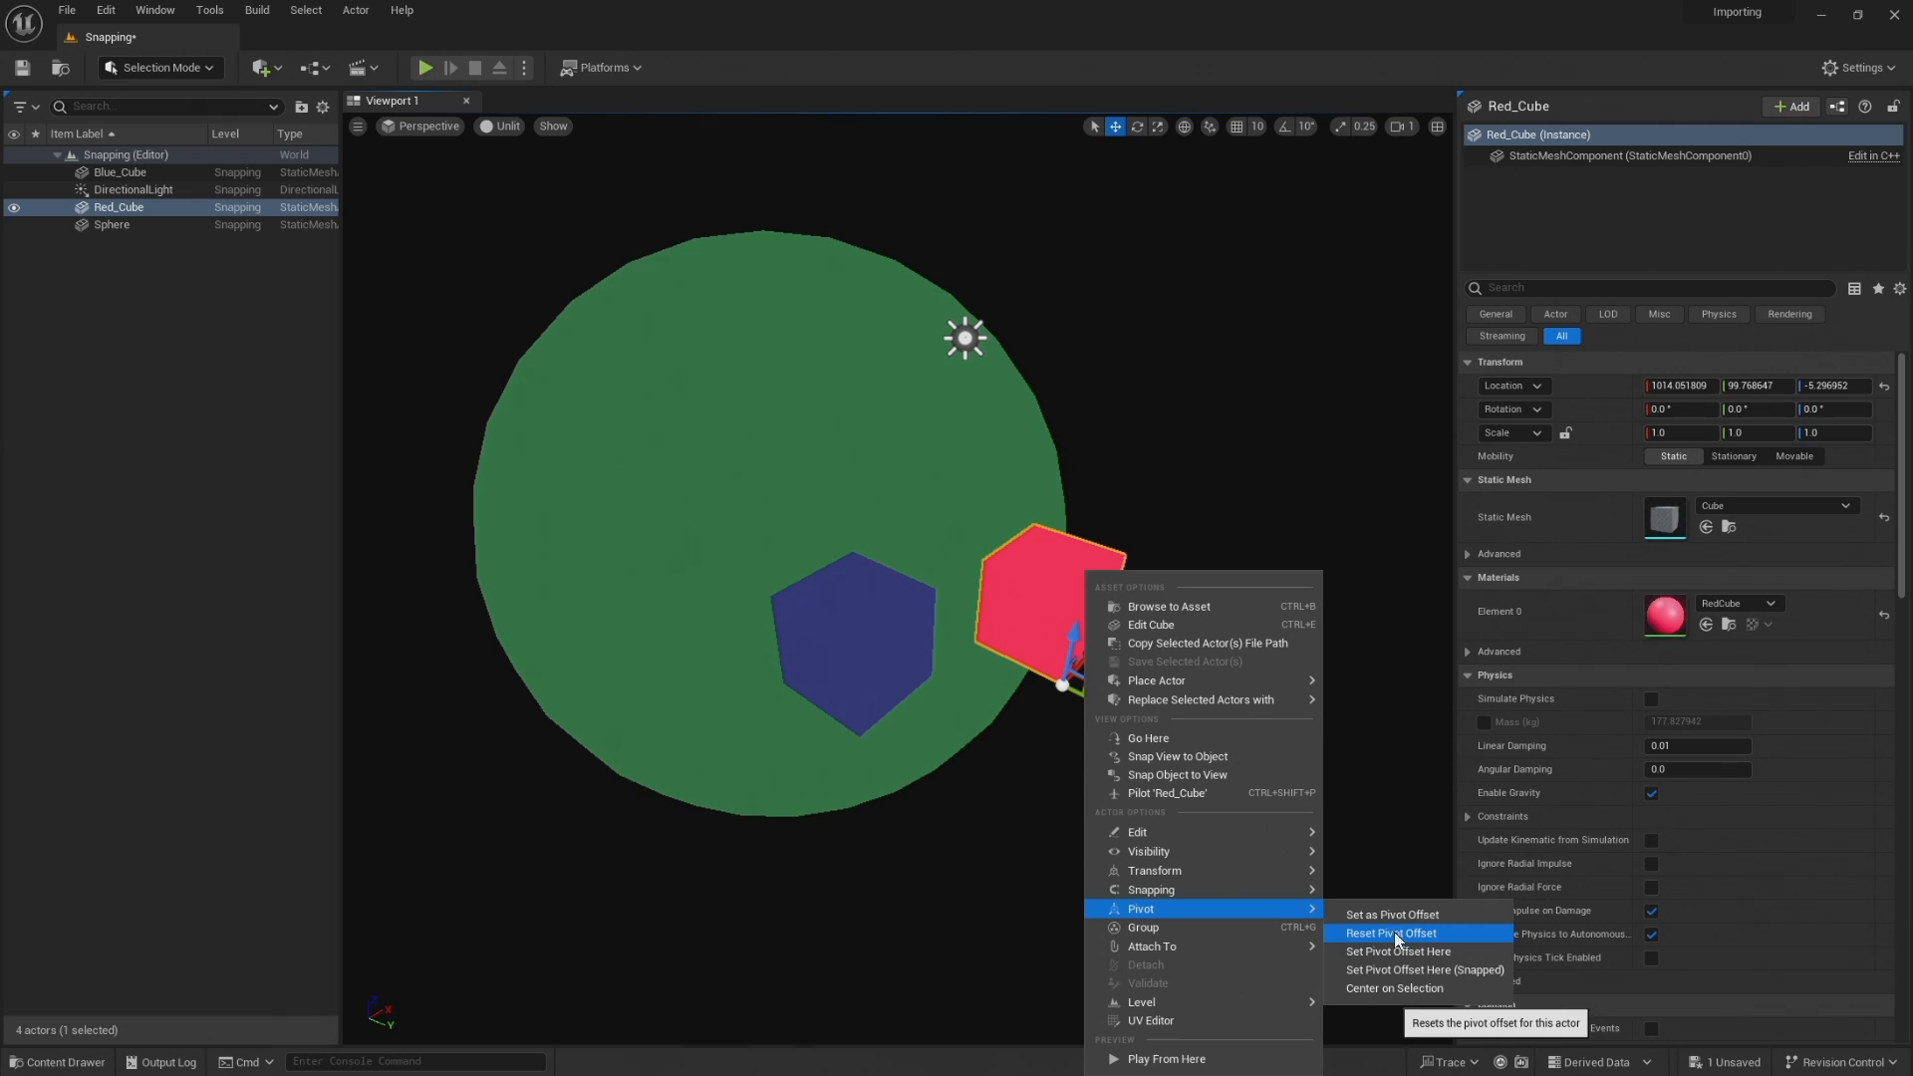
click(1383, 932)
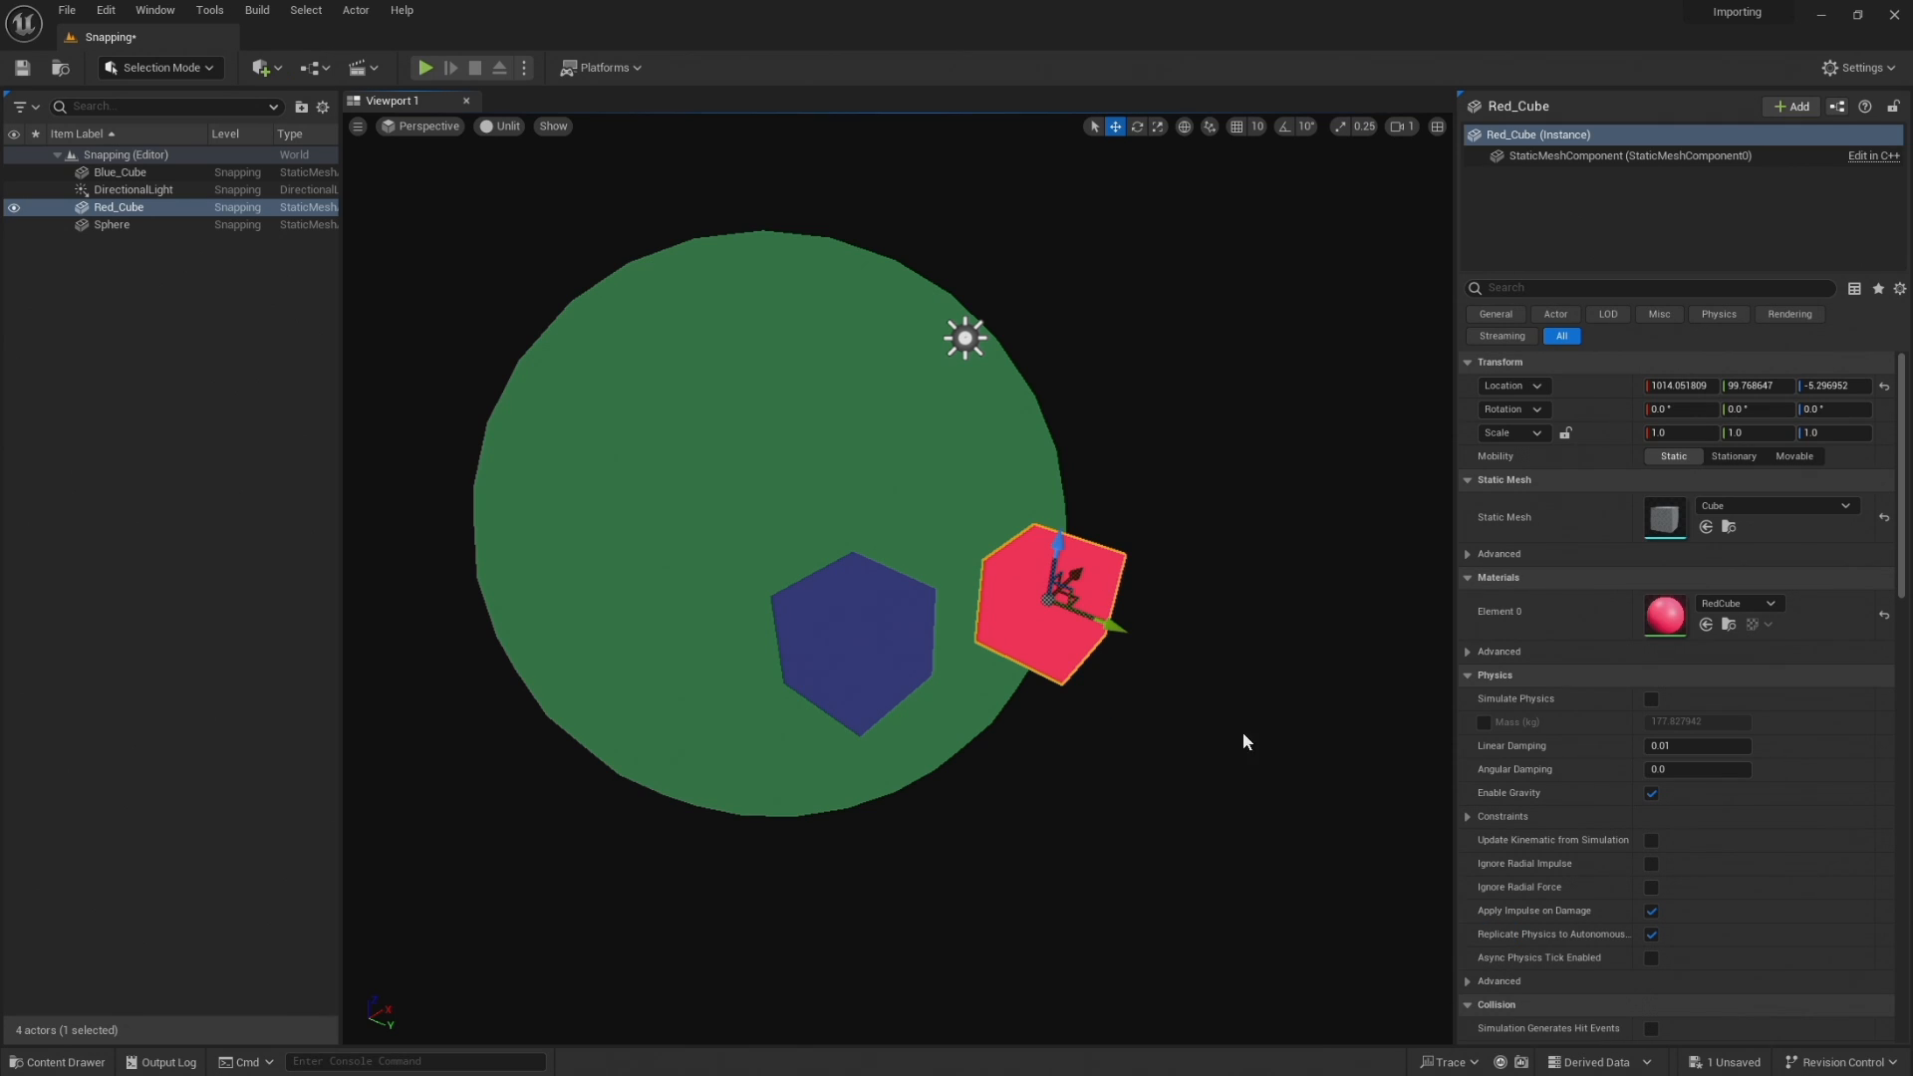
mouse_move(1184, 594)
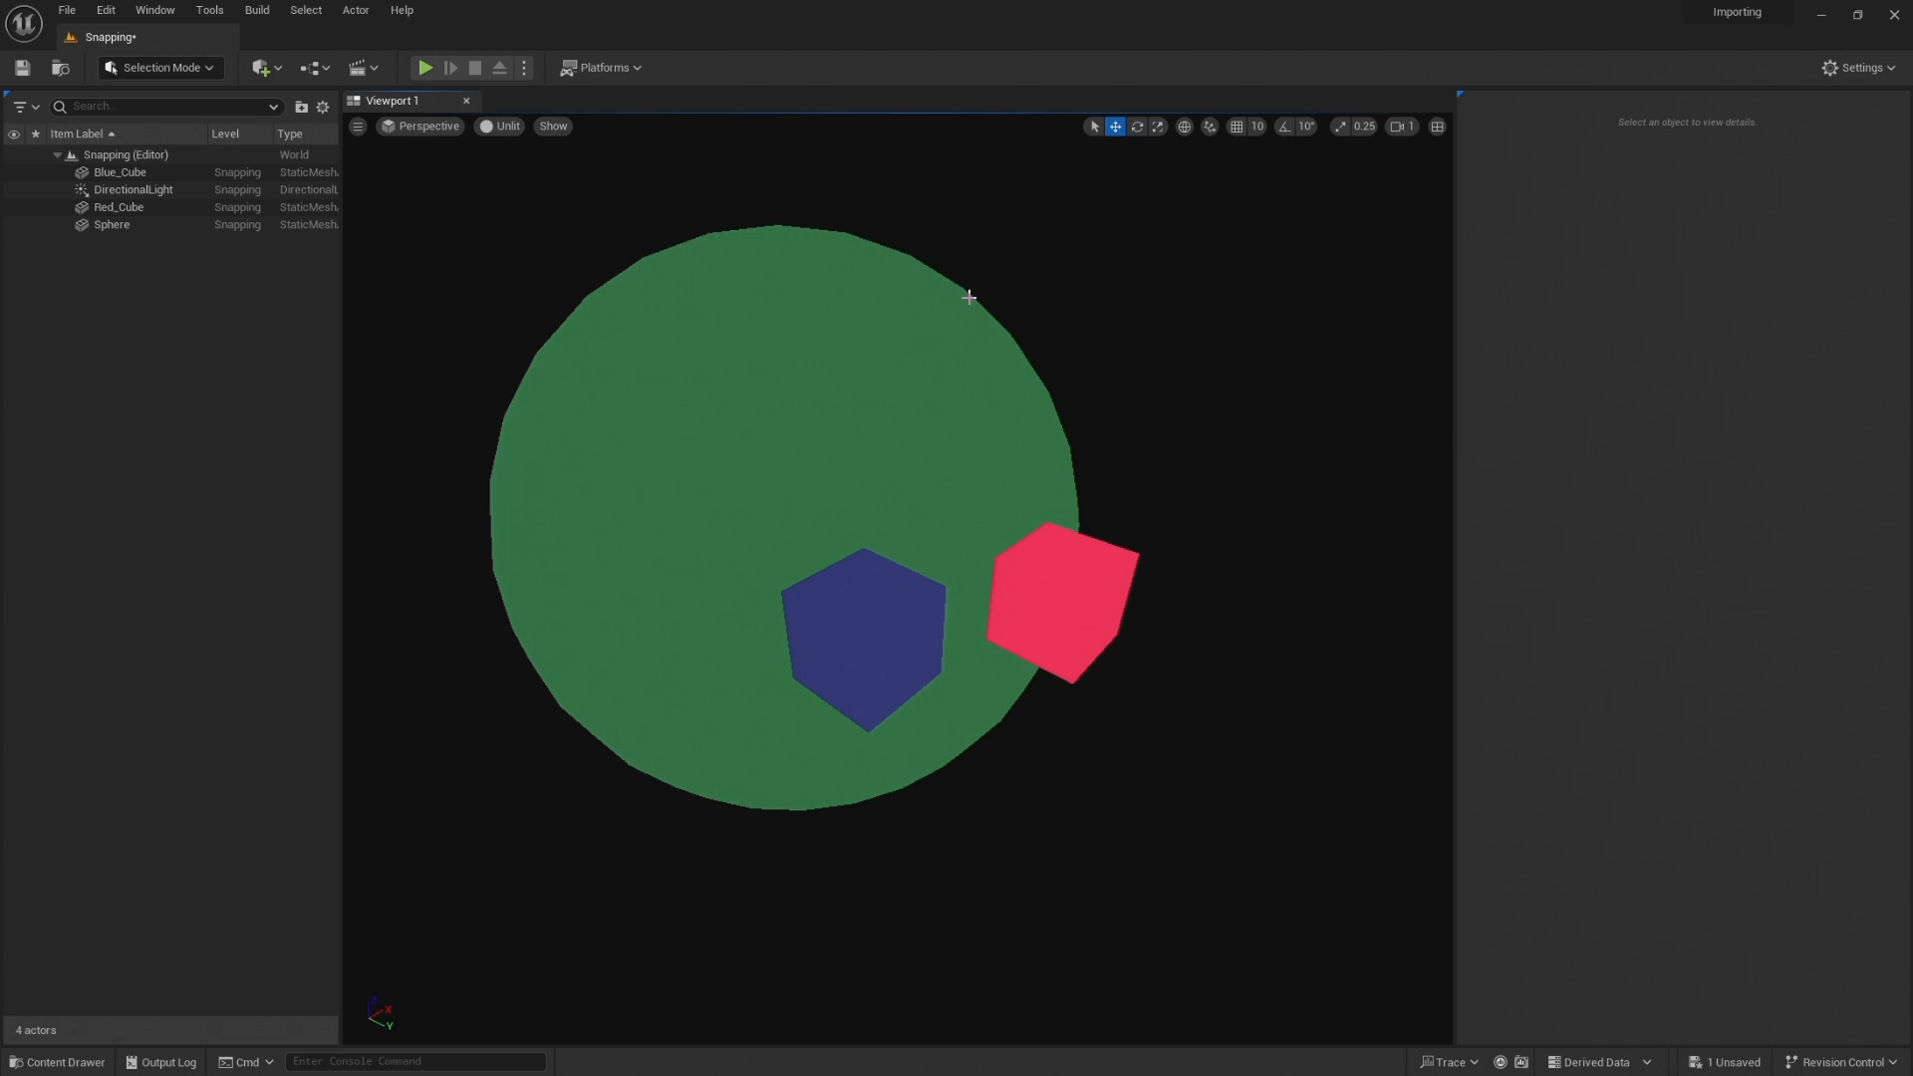
mouse_move(711, 323)
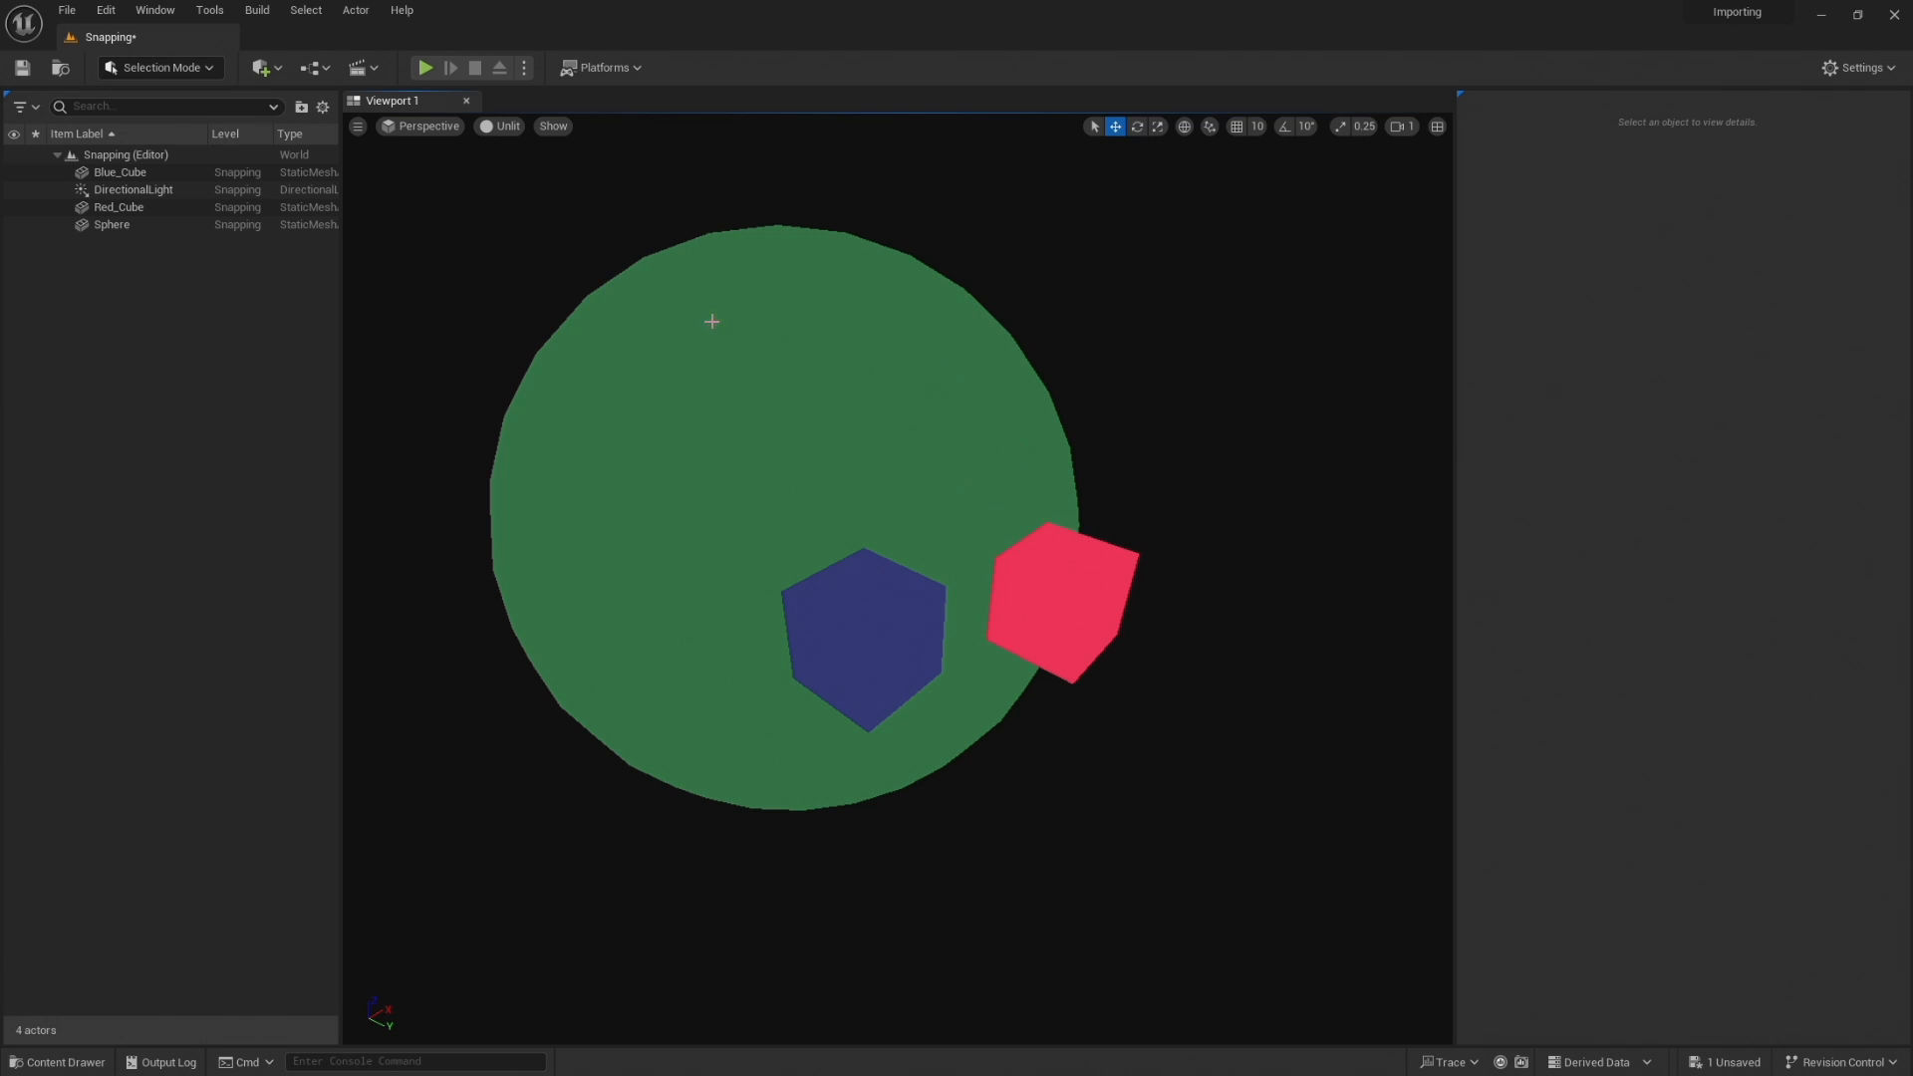
mouse_move(1068, 572)
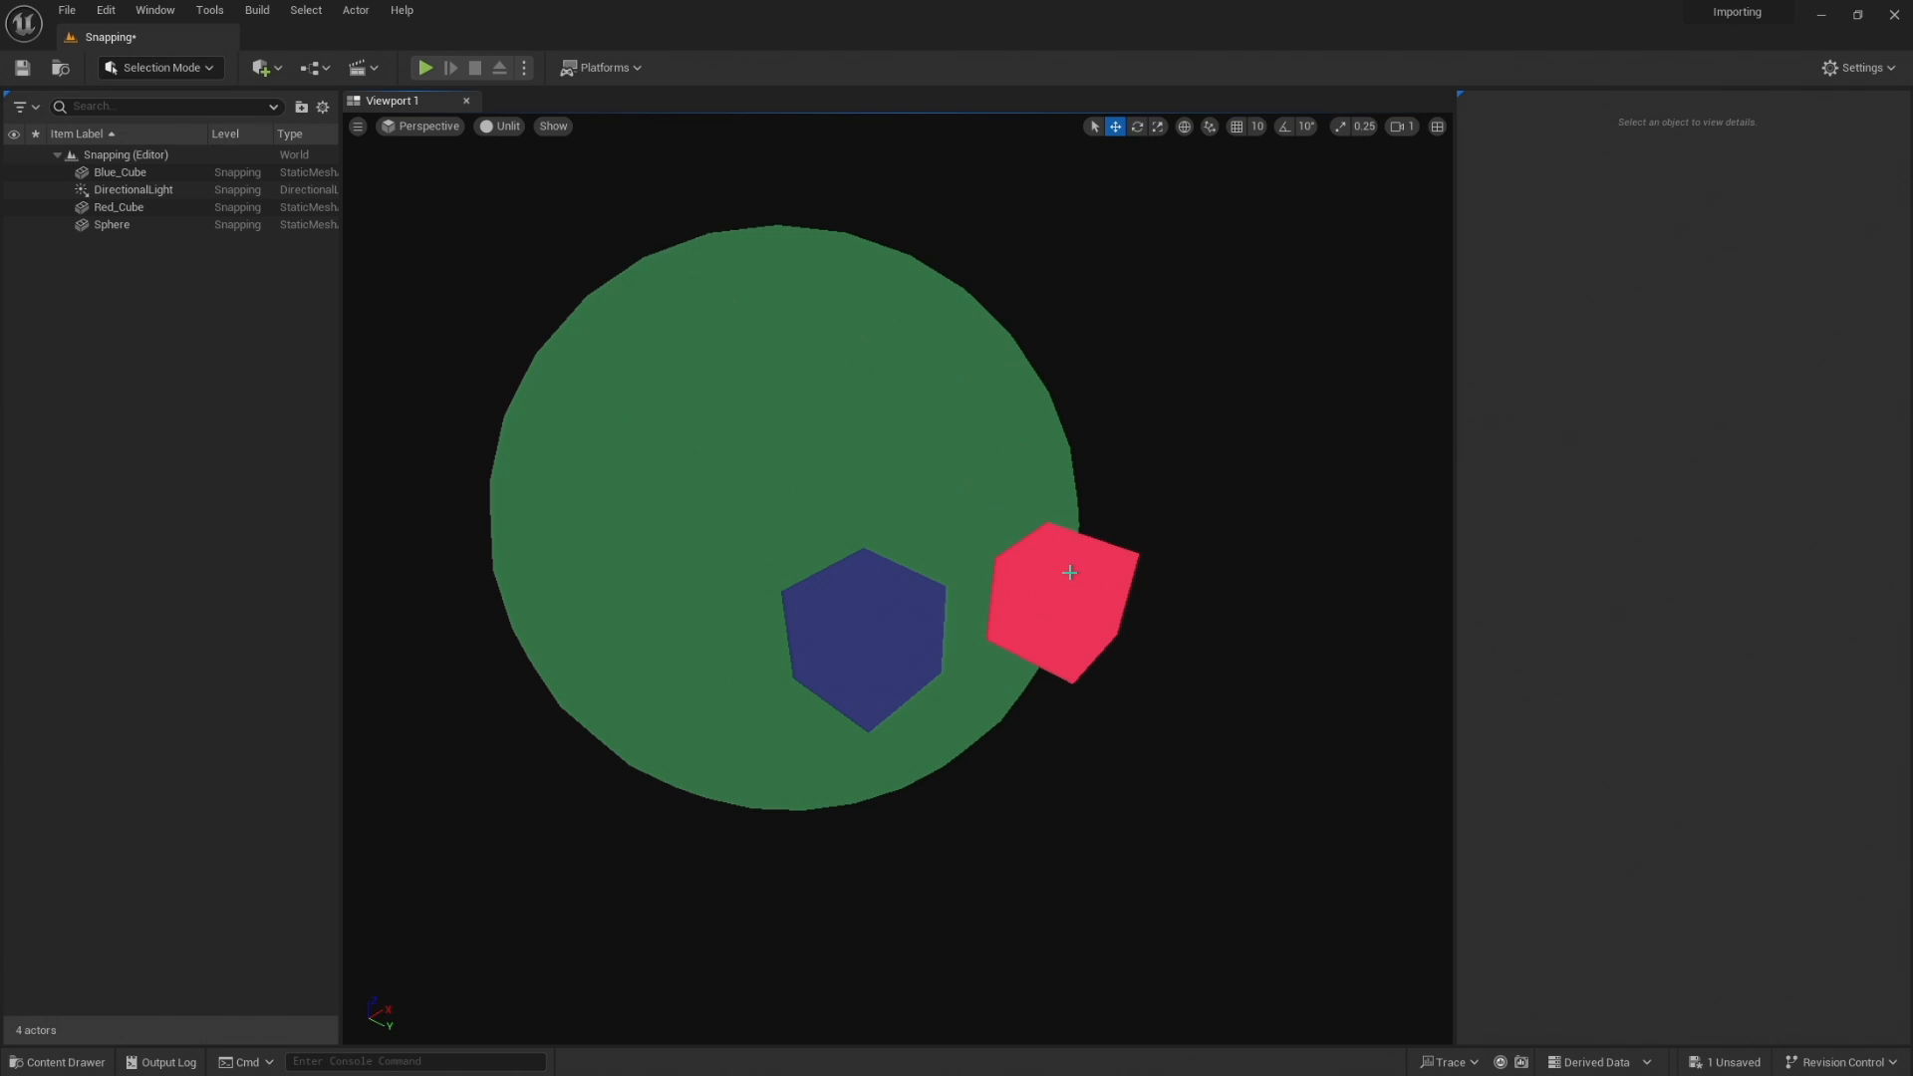
Select Red_Cube and apply Visibility > Show Only Selected to hide the other actors
click(1066, 598)
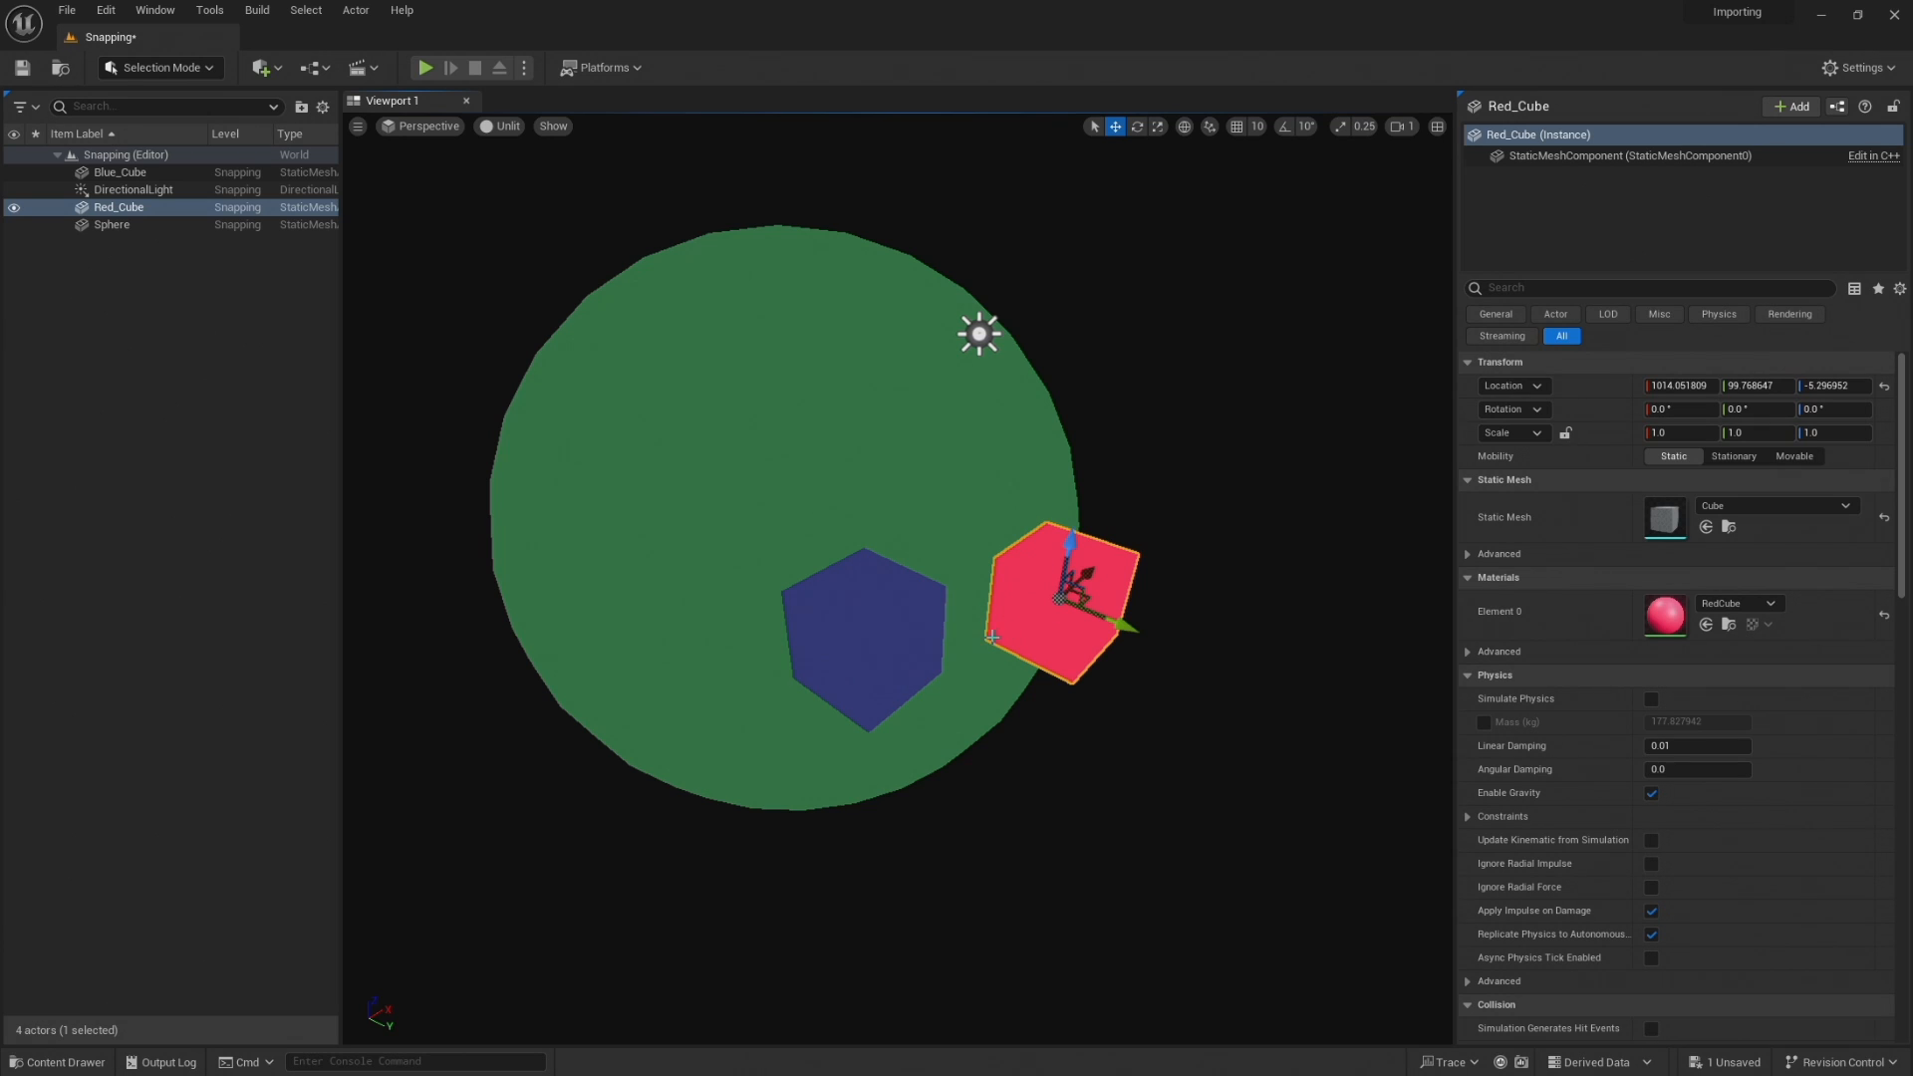
right_click(1036, 577)
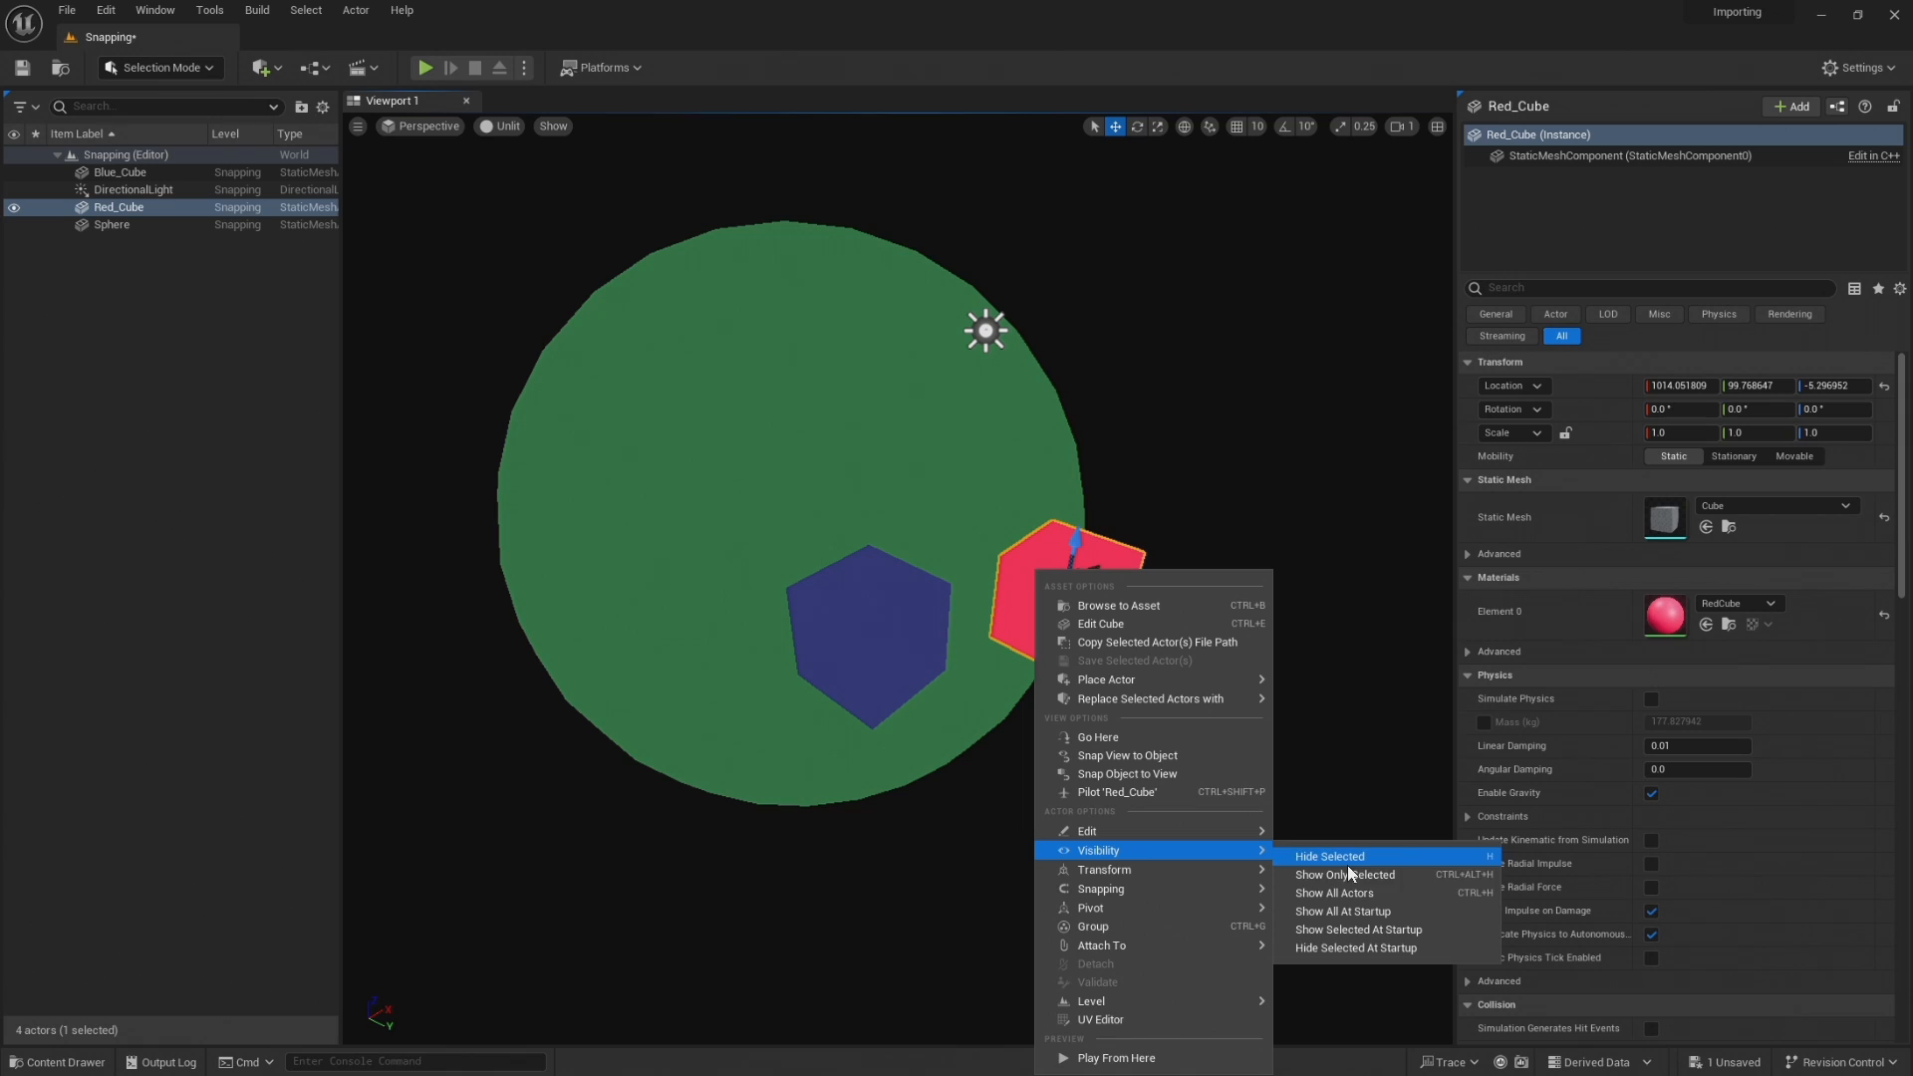
click(1343, 874)
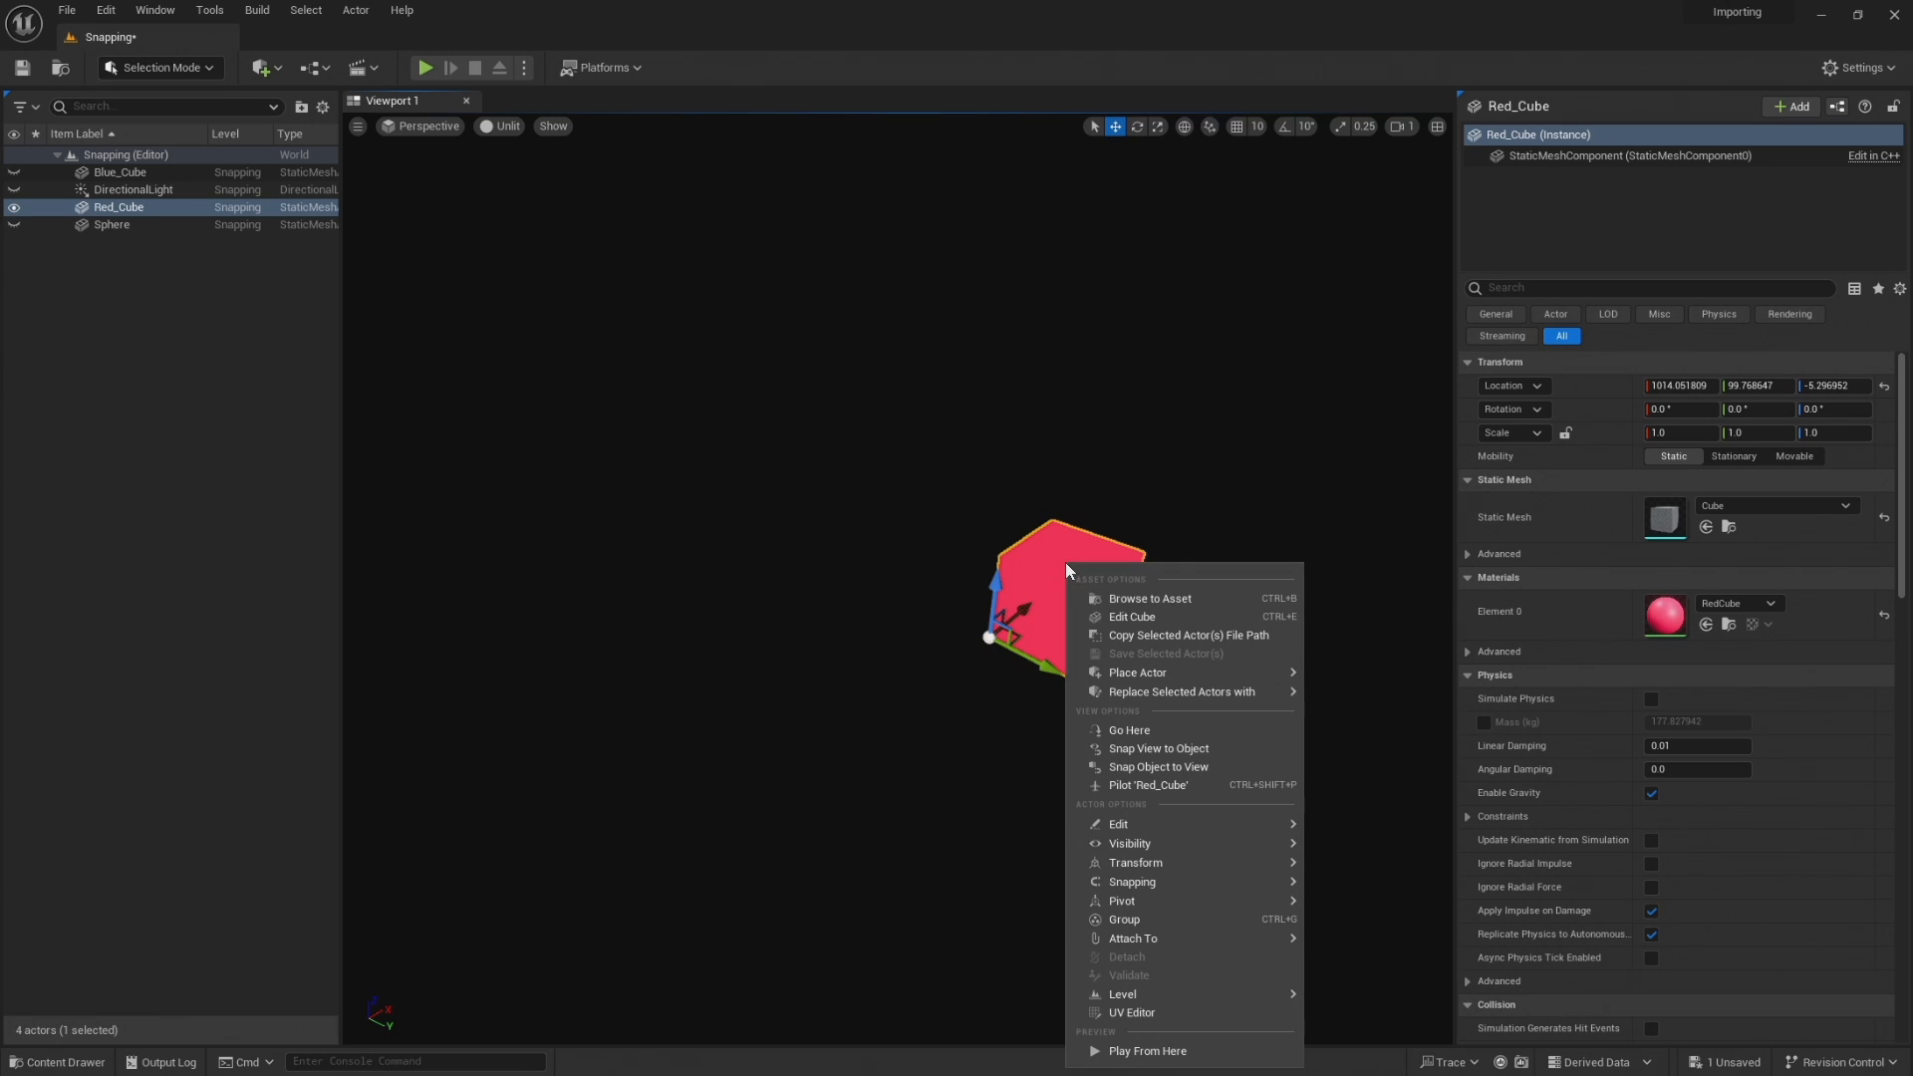
mouse_move(1121, 901)
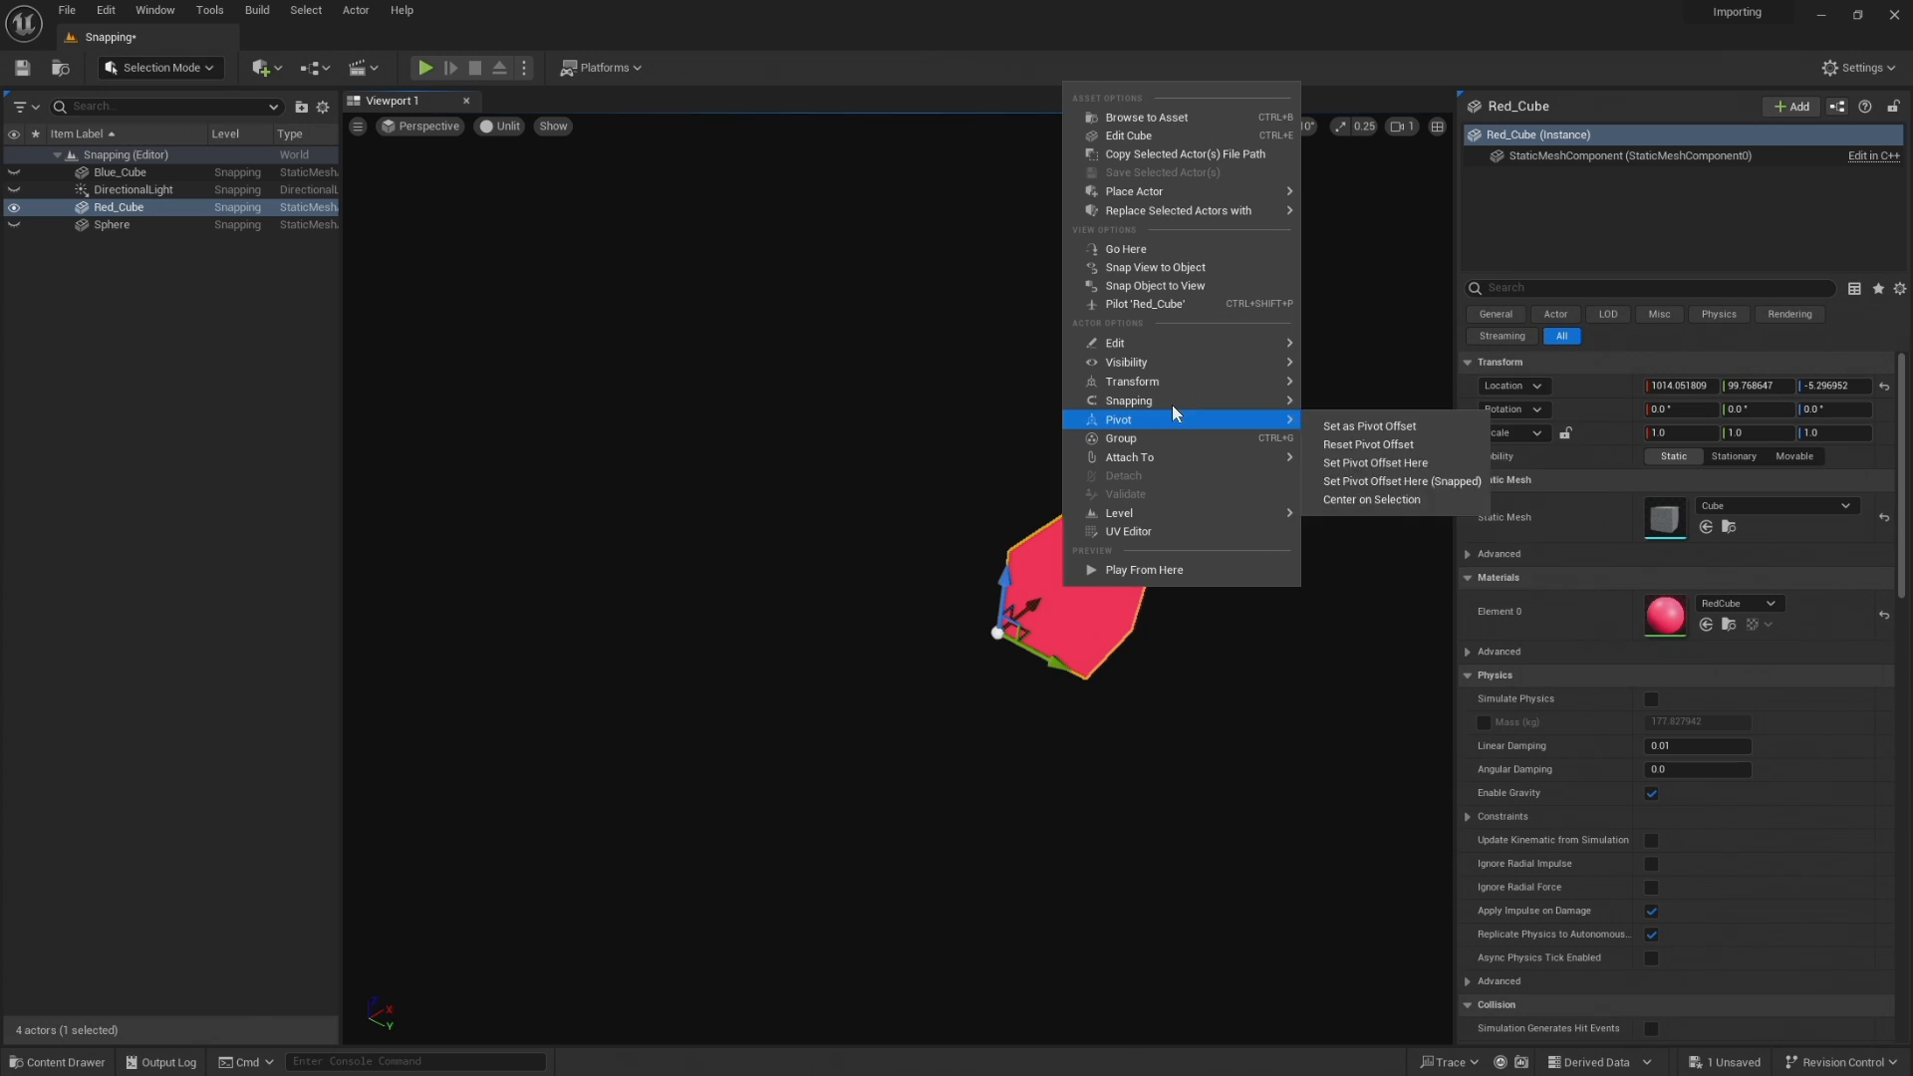
mouse_move(1124, 360)
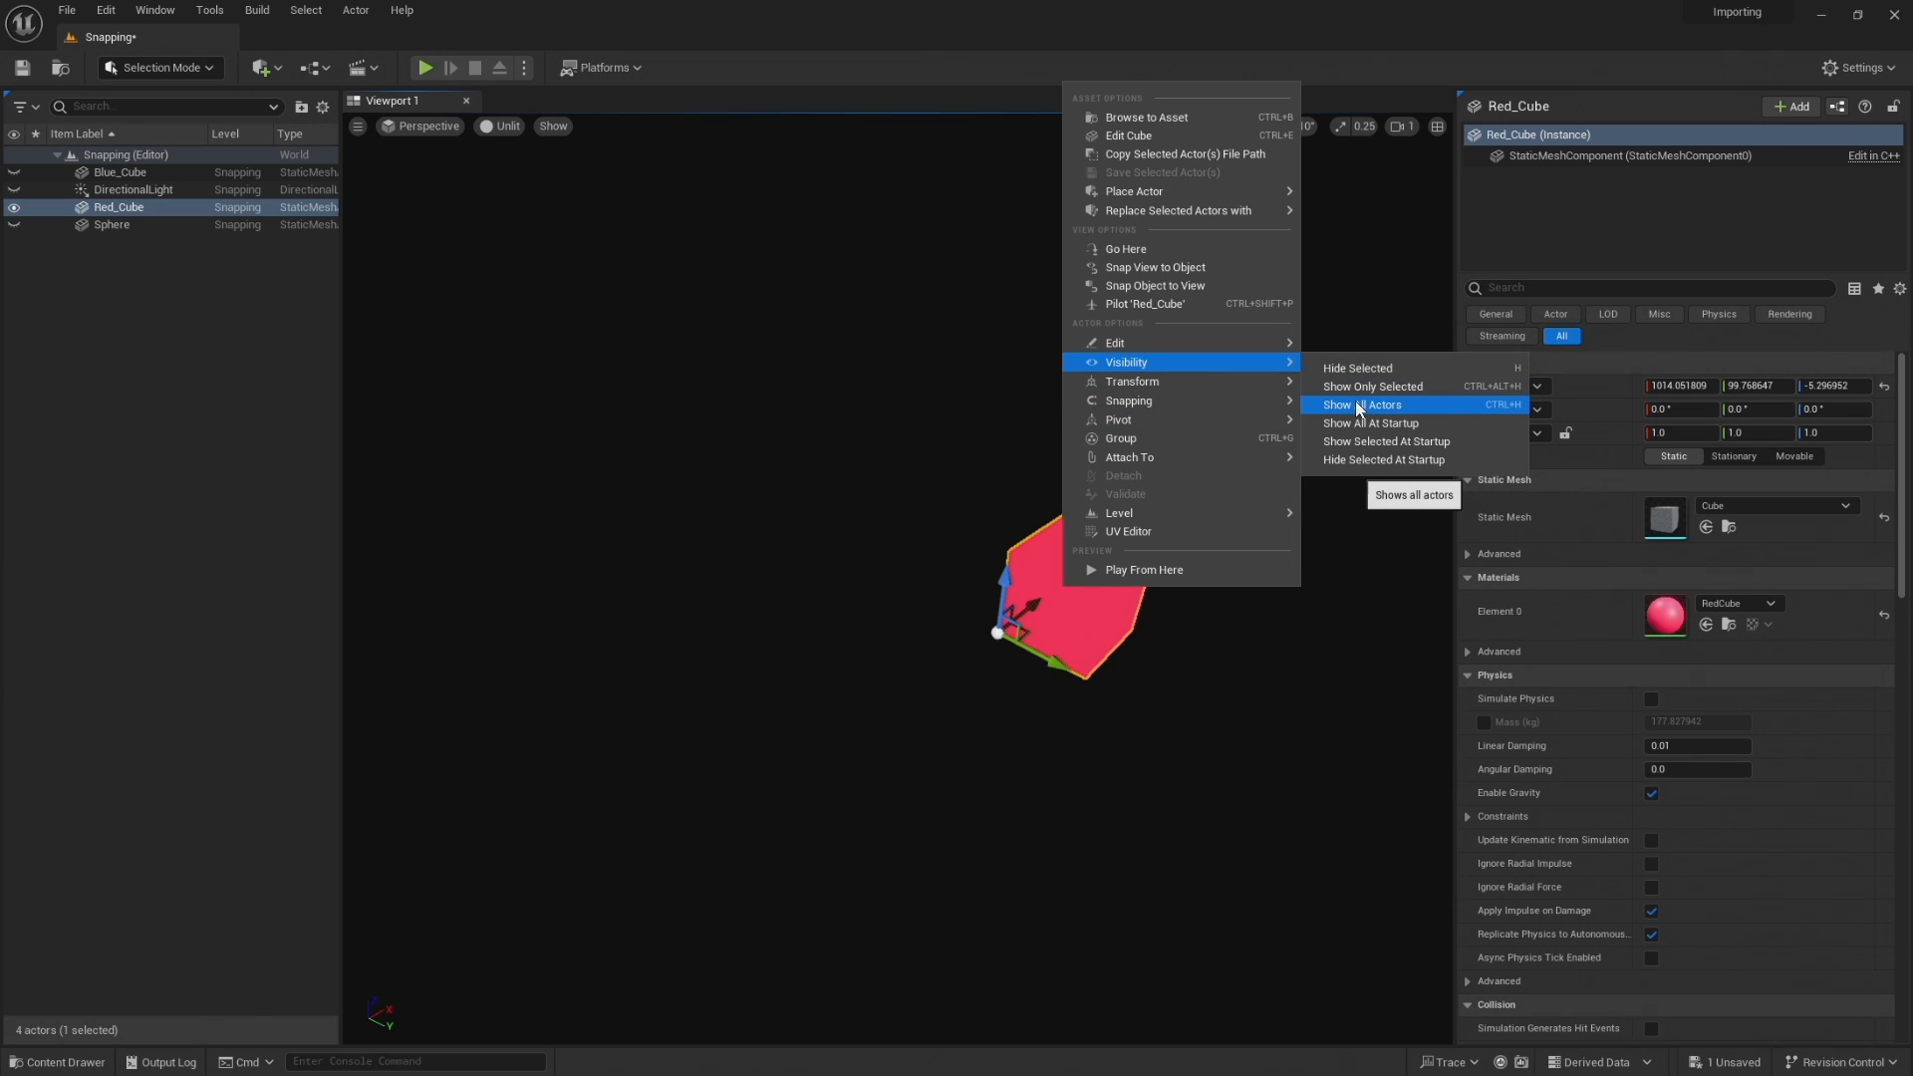
Show All Actors again, then hide the green sphere so only the two cubes remain visible
click(1361, 404)
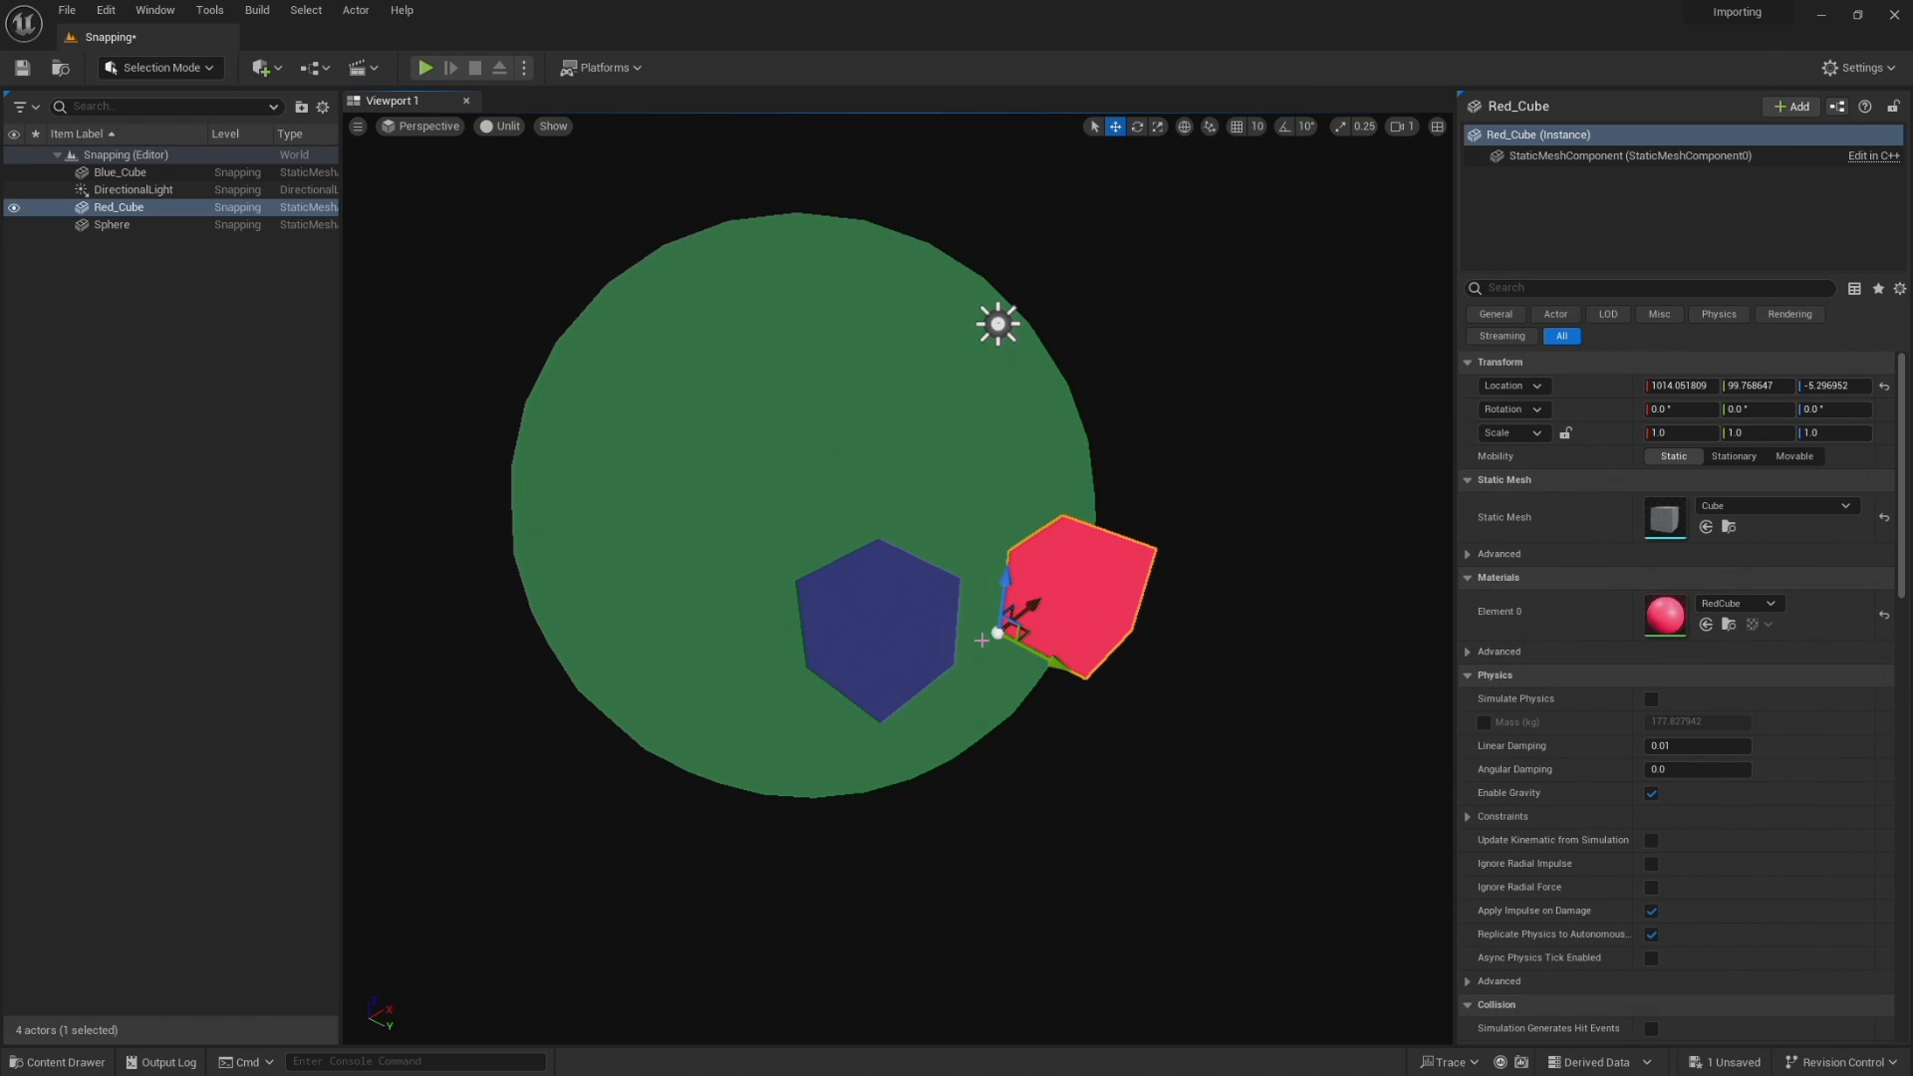
drag(1018, 610, 1030, 598)
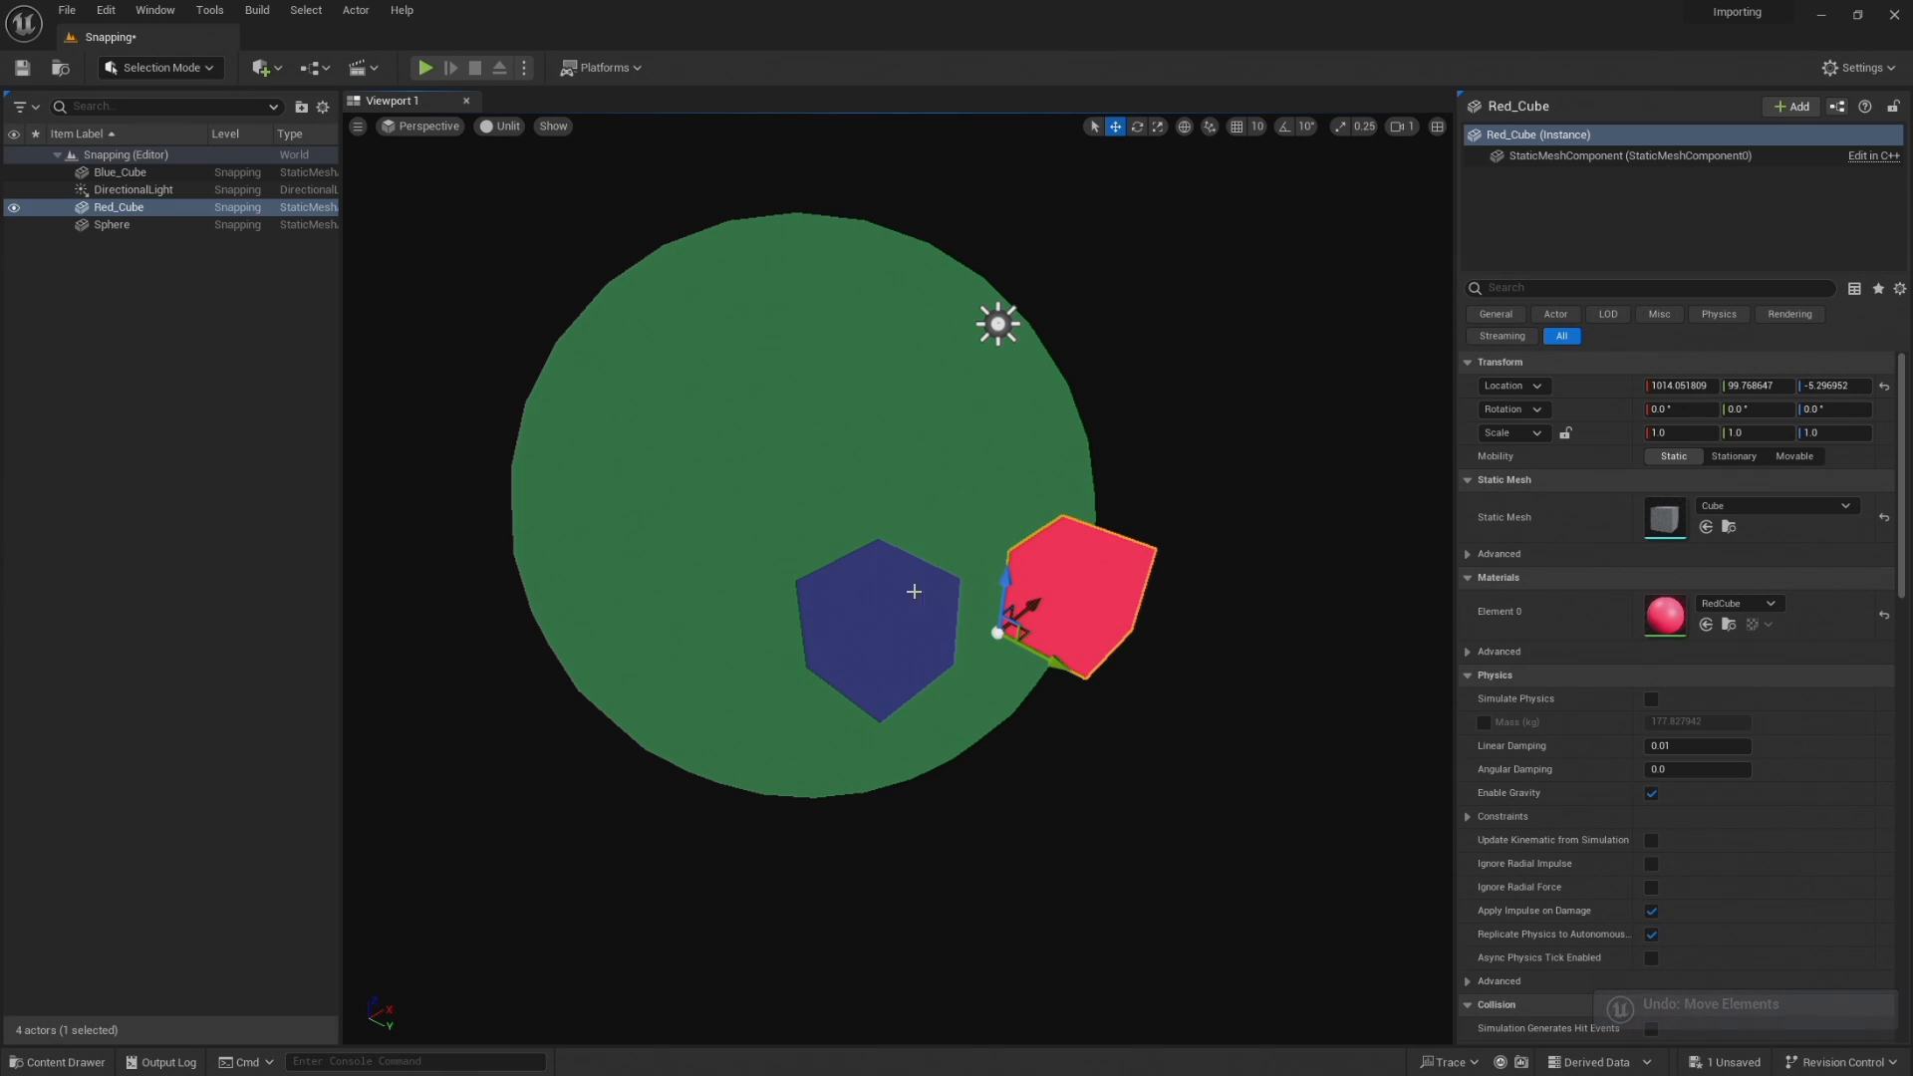
click(120, 171)
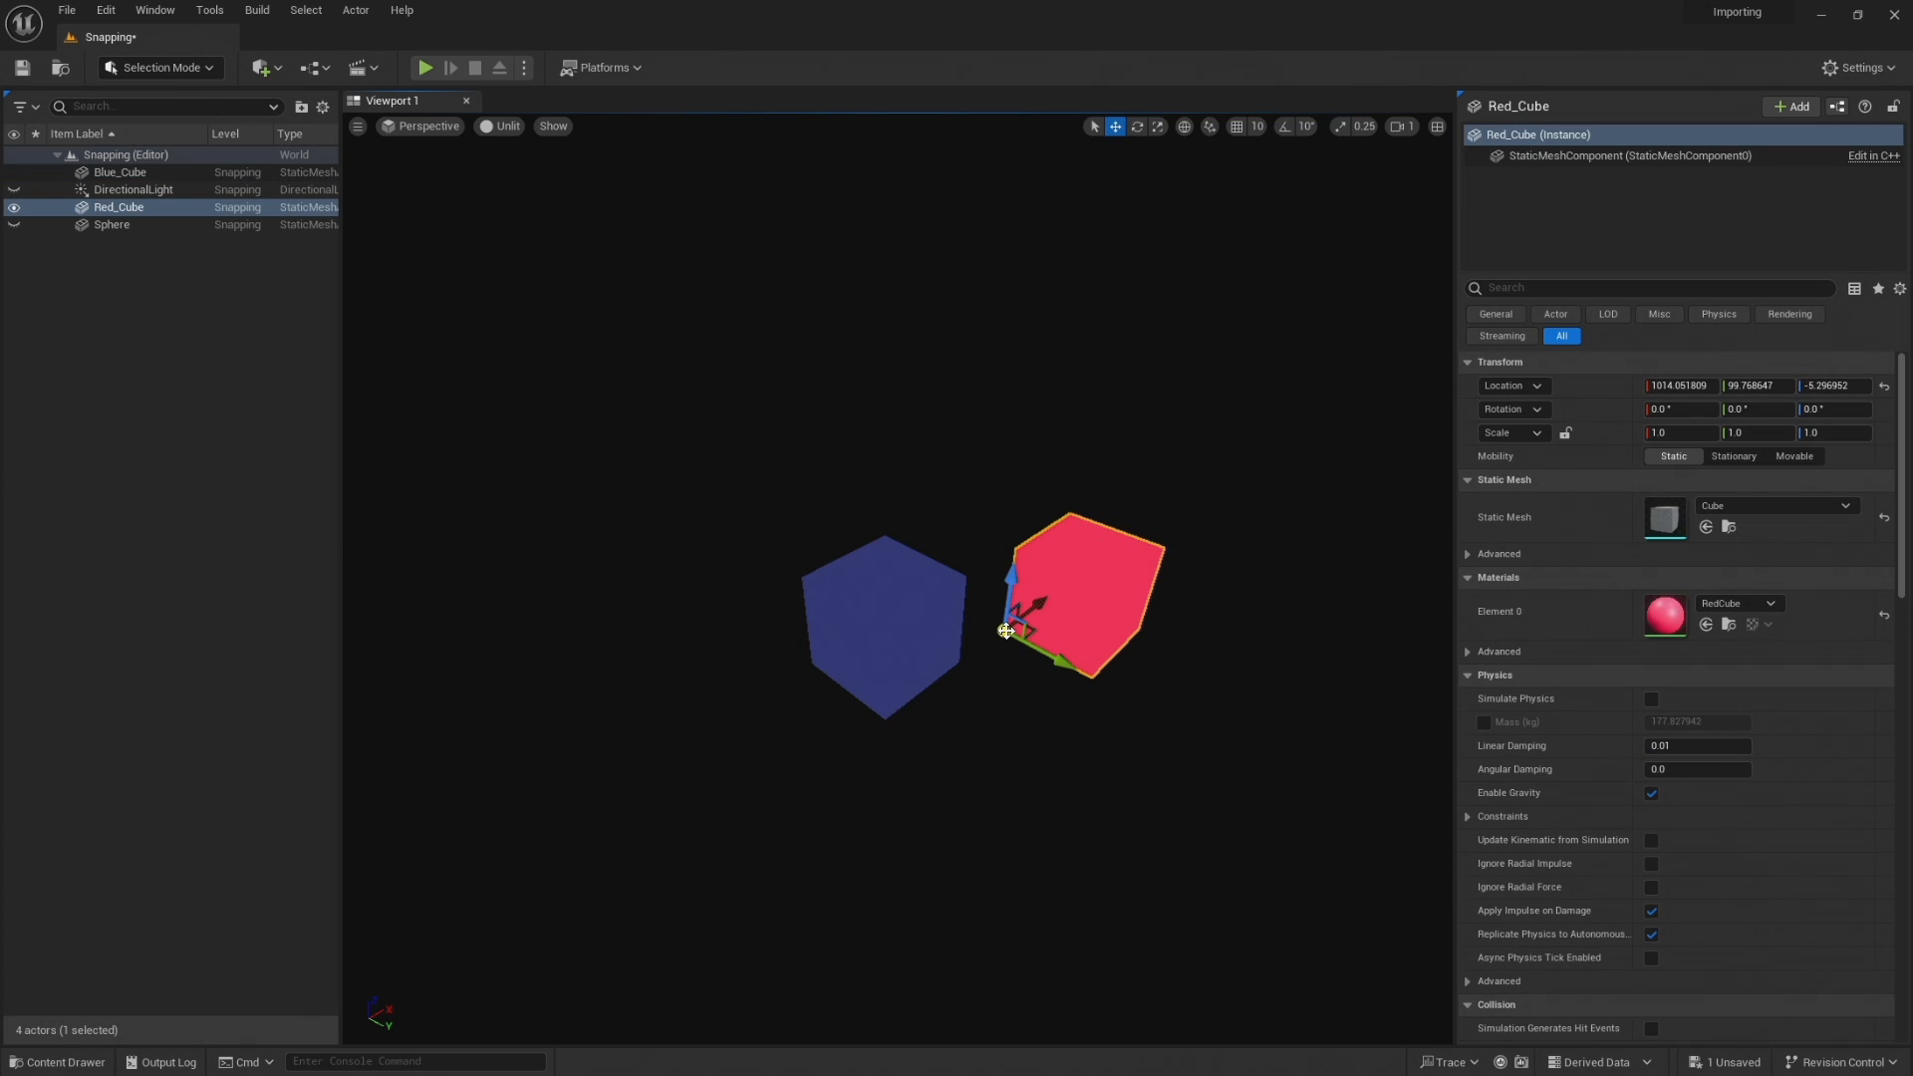
V-drag Red_Cube's pivot gizmo to vertex-snap its corner onto Blue_Cube's top vertex
drag(1014, 627, 990, 580)
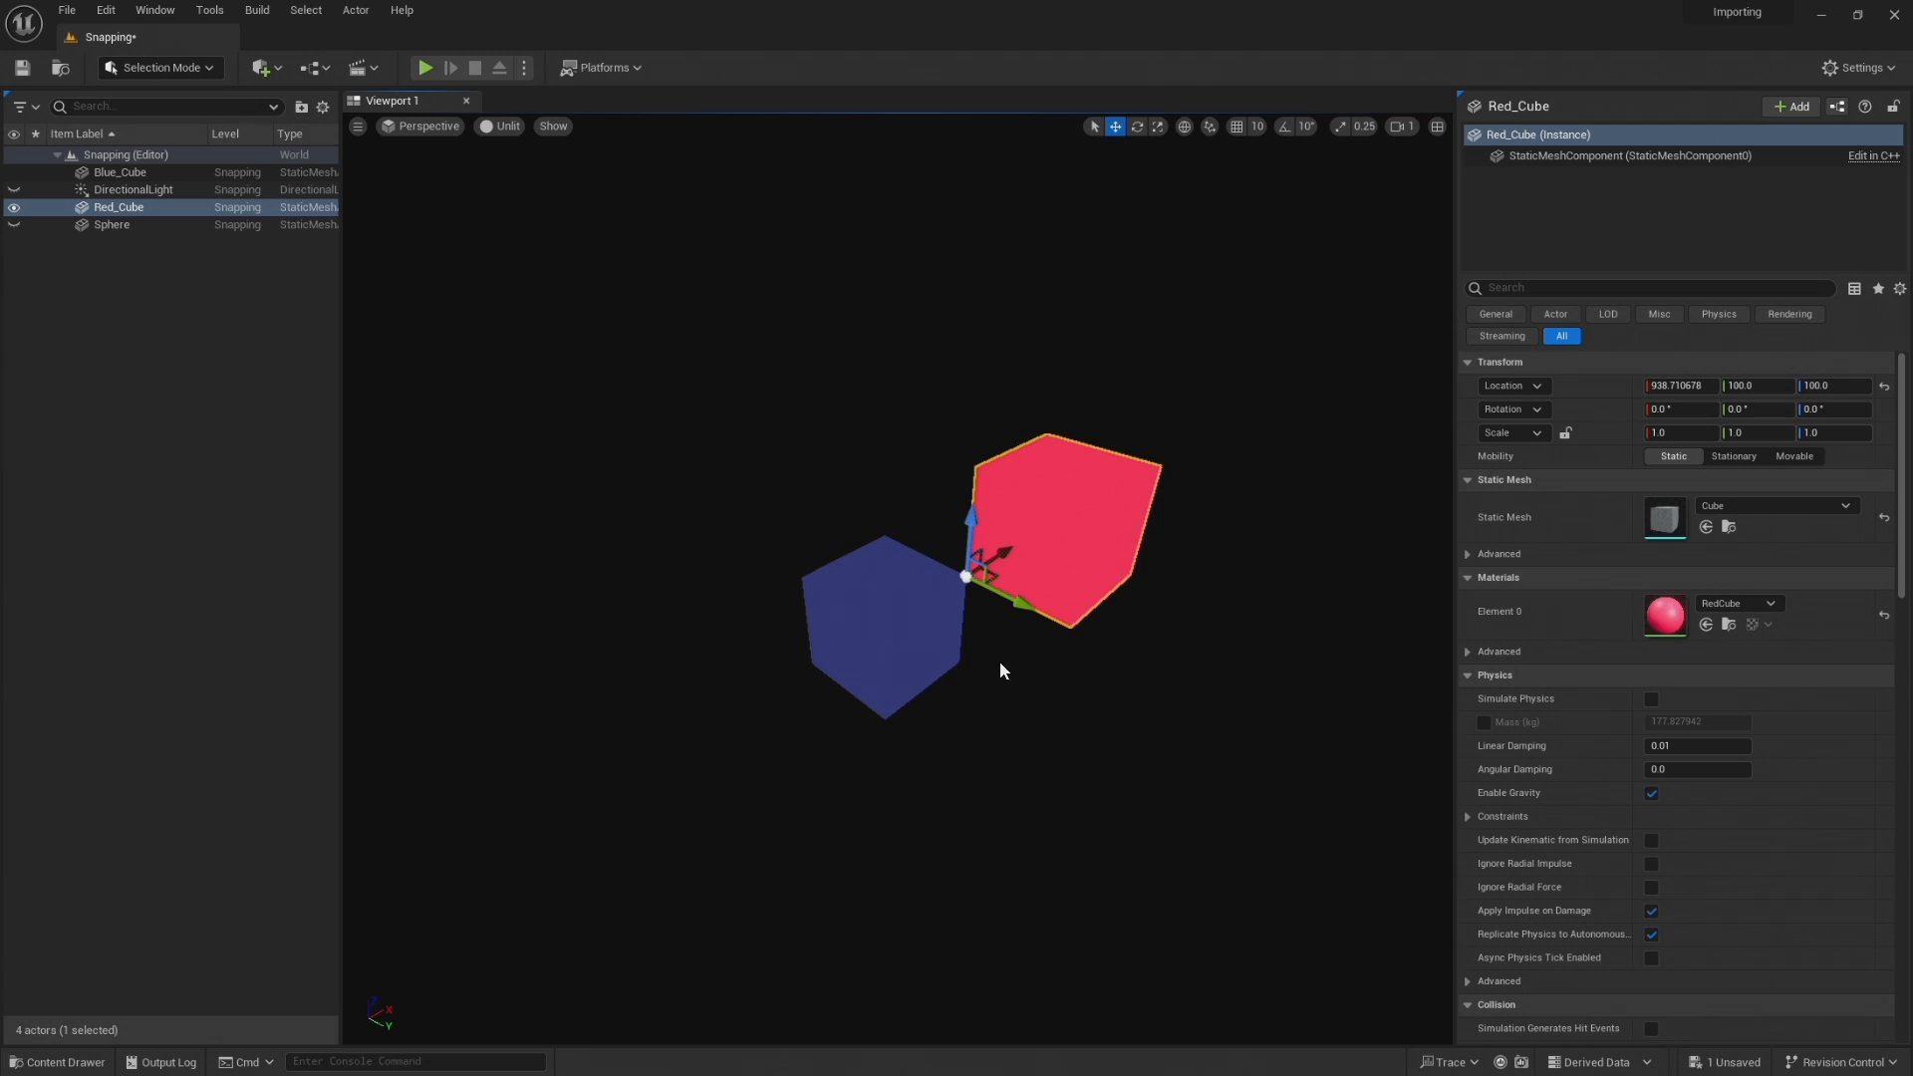